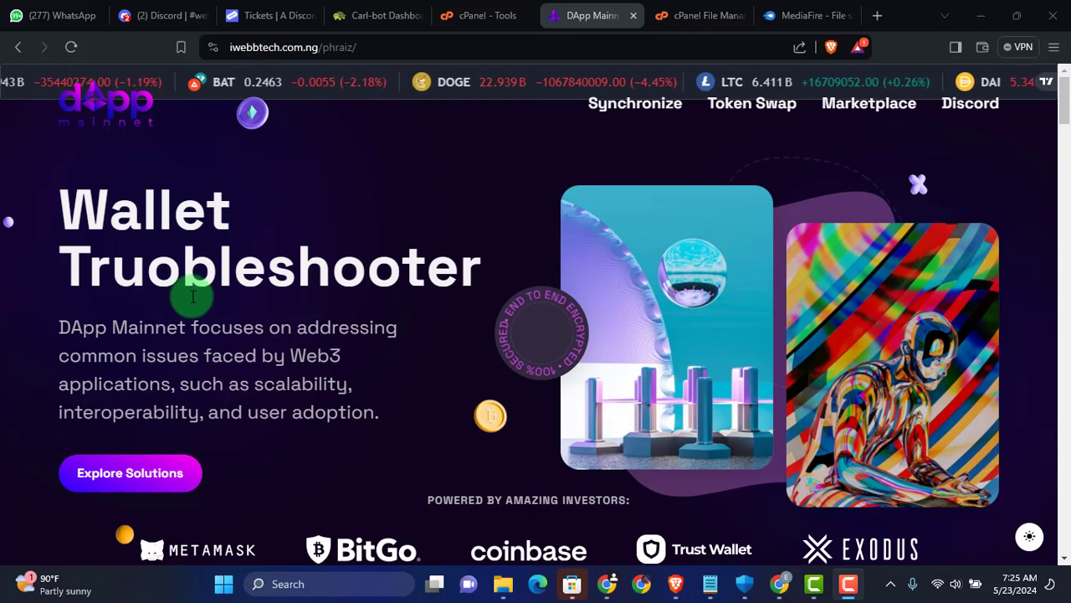
# Scroll through the Synchronization card grid of wallet issue categories and back to the top.
pyautogui.scroll(-3)
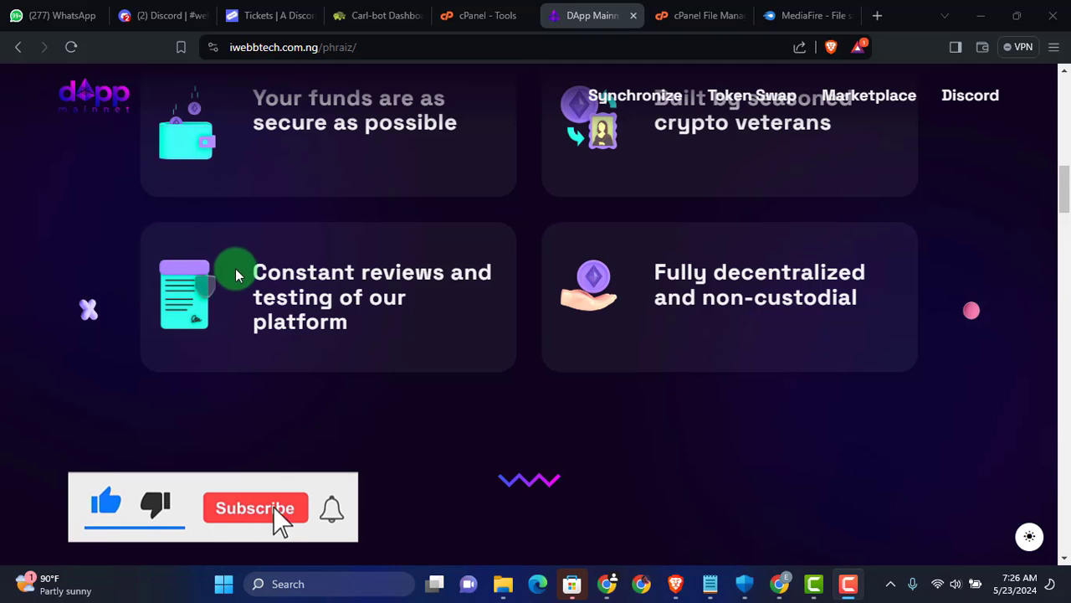
pyautogui.scroll(-3)
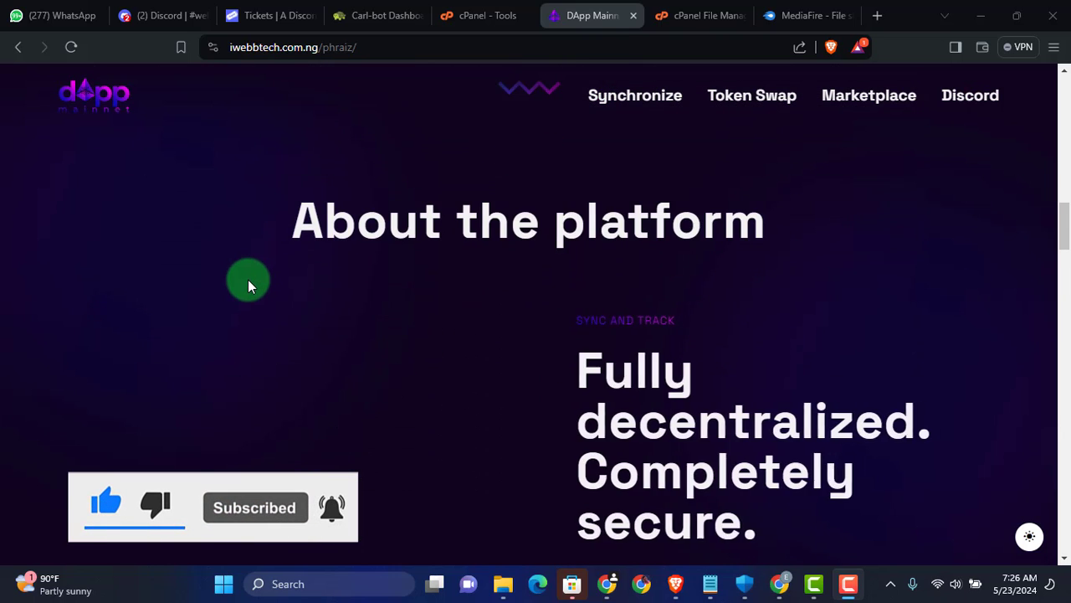
pyautogui.scroll(-3)
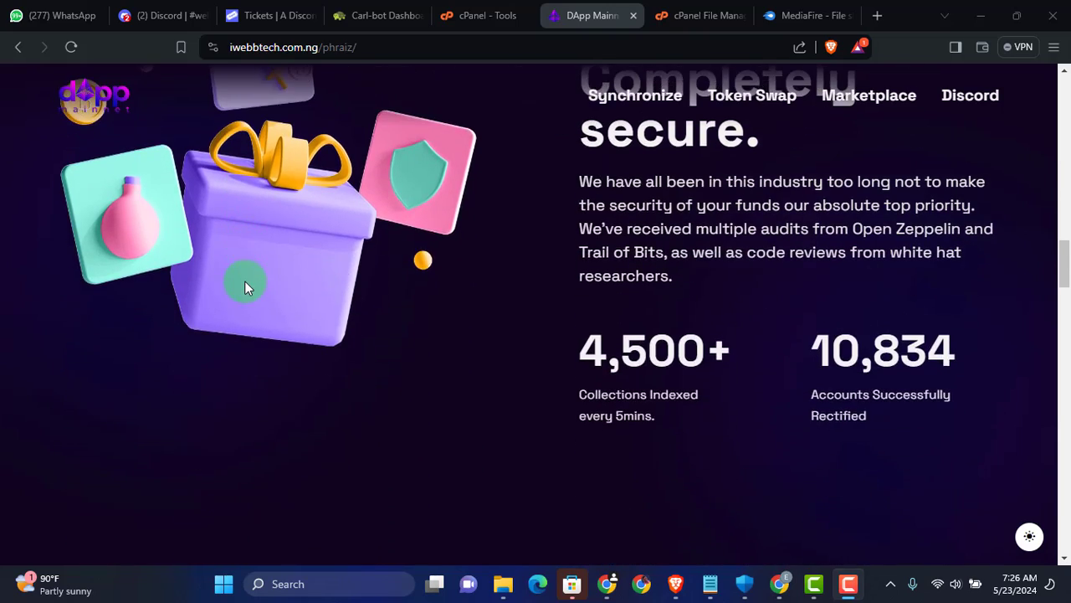
pyautogui.scroll(3)
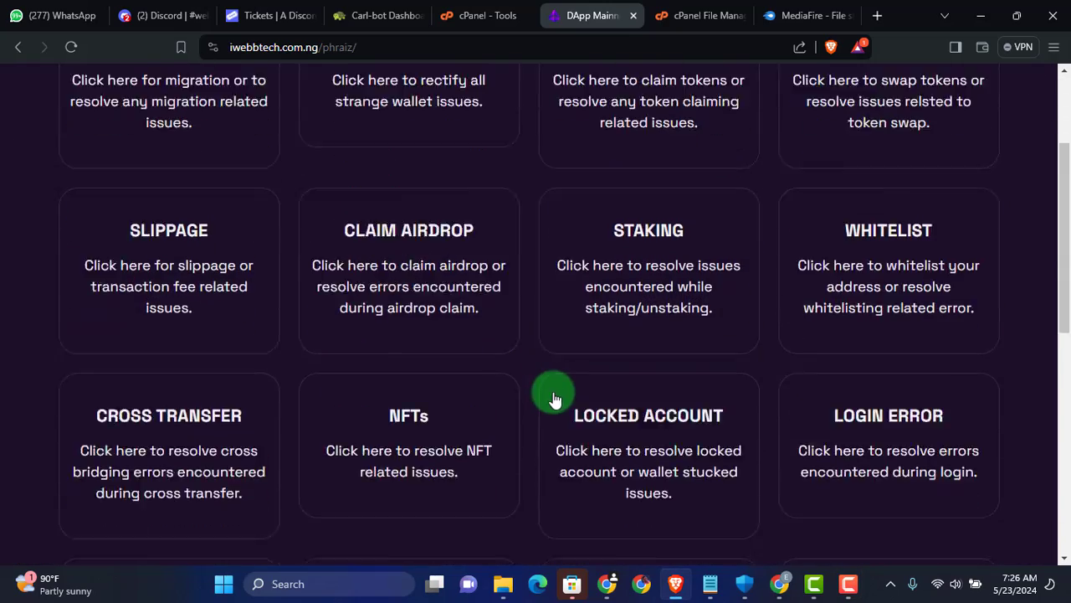
pyautogui.scroll(-3)
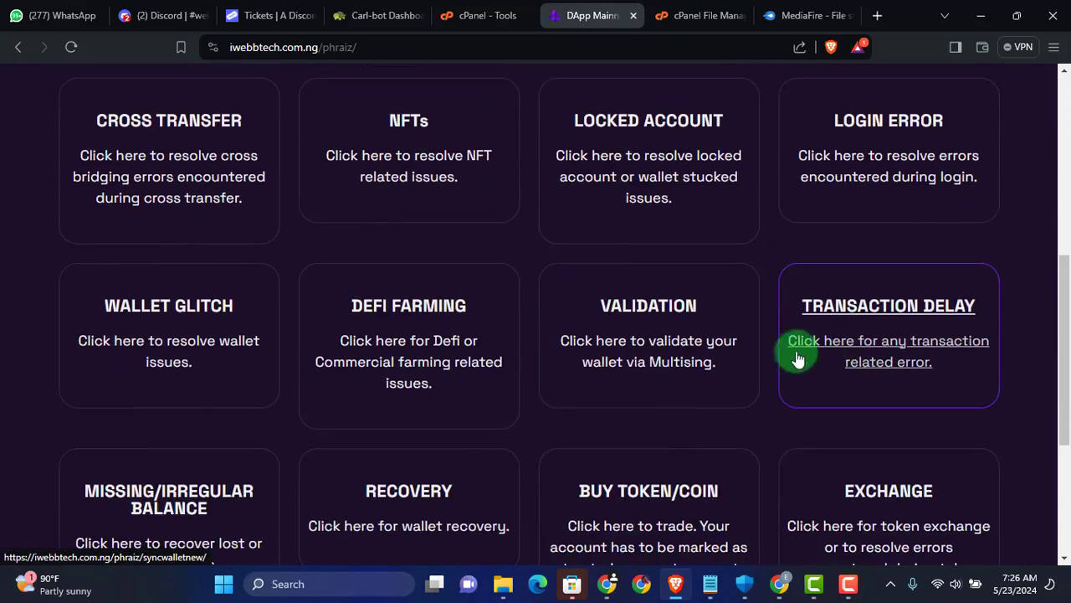
pyautogui.scroll(3)
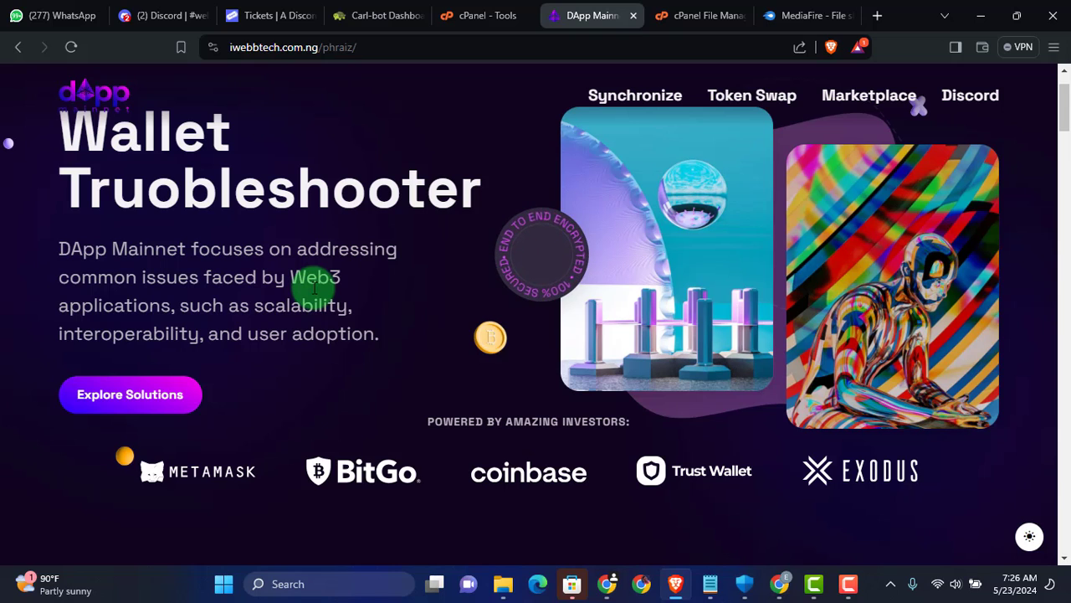
pyautogui.moveTo(351, 331)
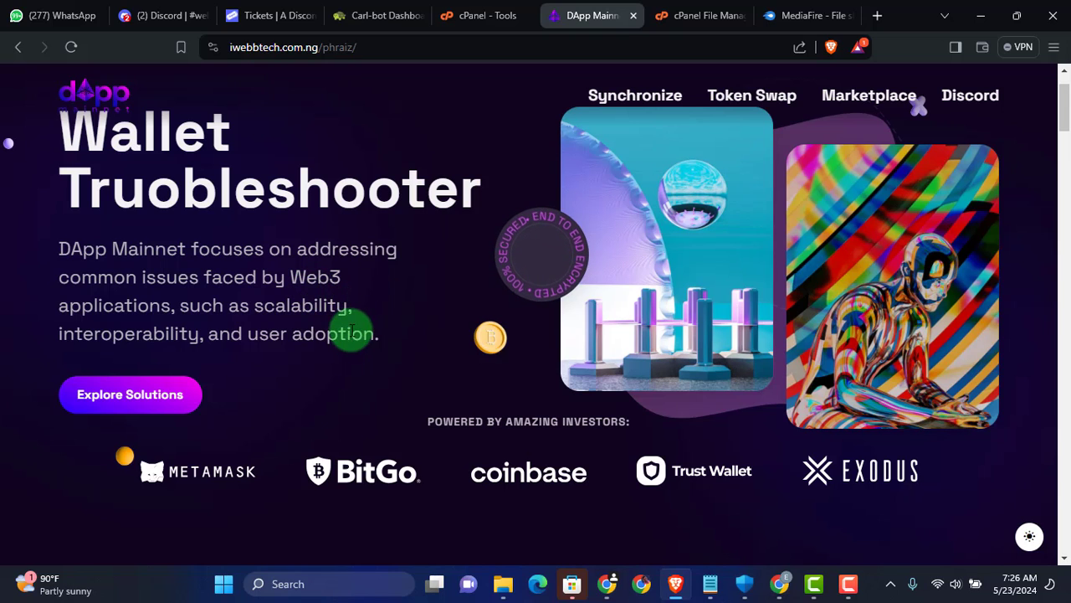
pyautogui.scroll(-3)
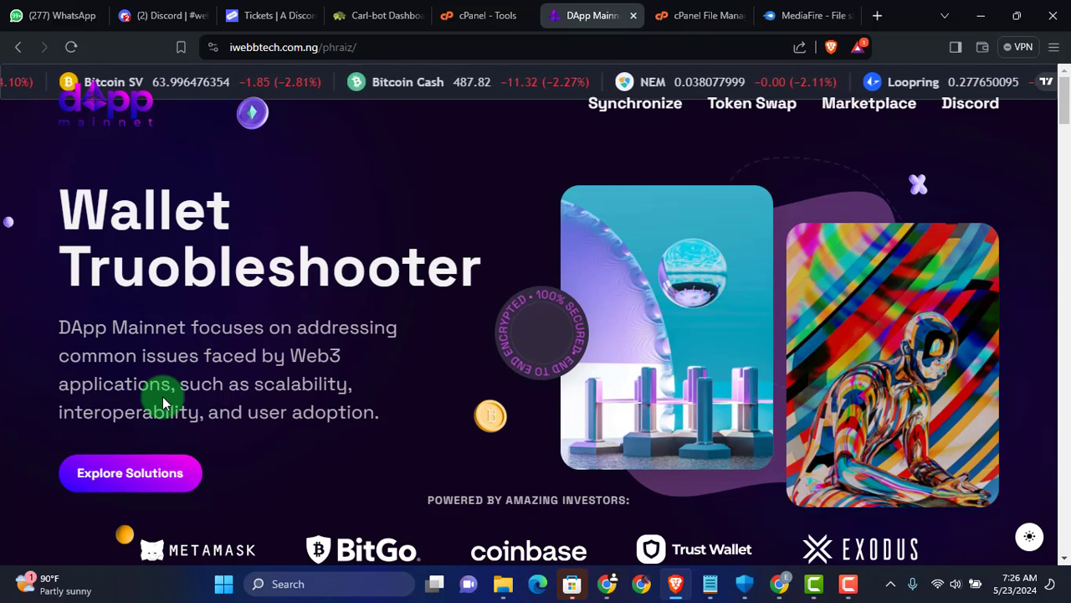
pyautogui.moveTo(125, 485)
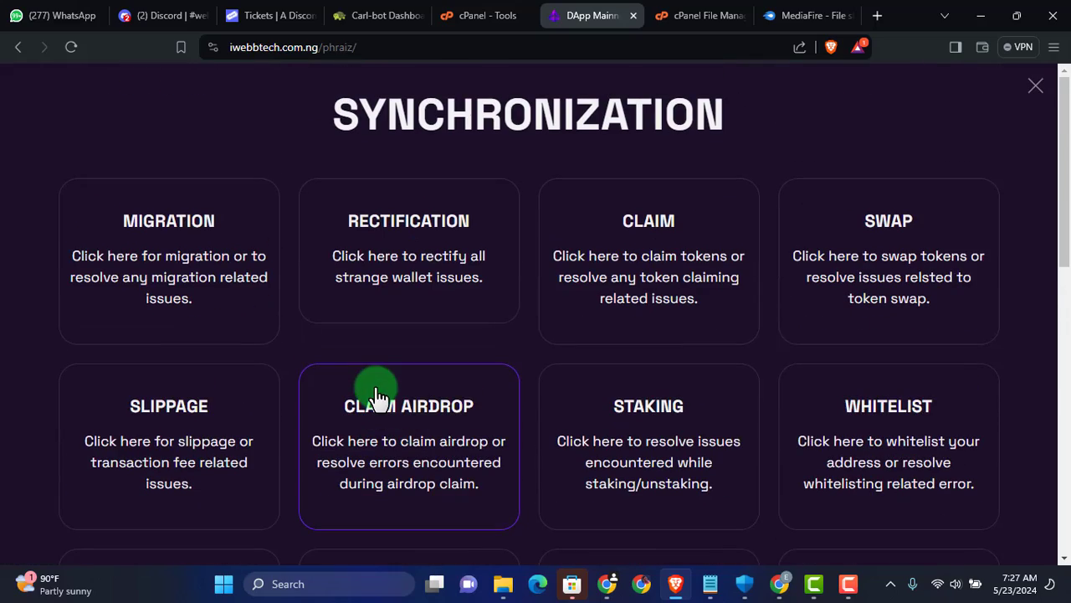
pyautogui.scroll(-3)
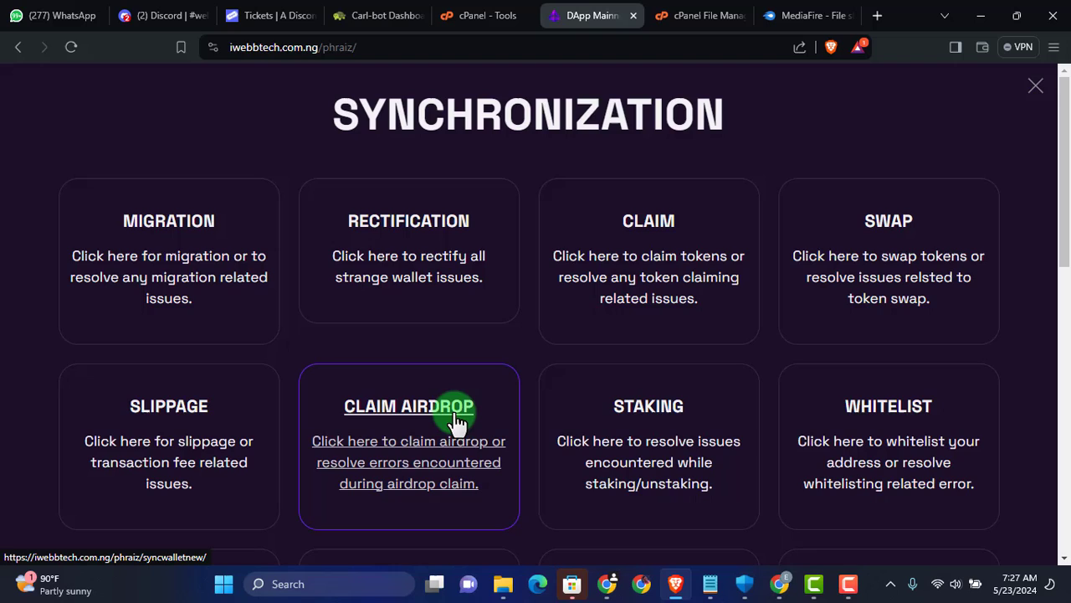
pyautogui.scroll(-3)
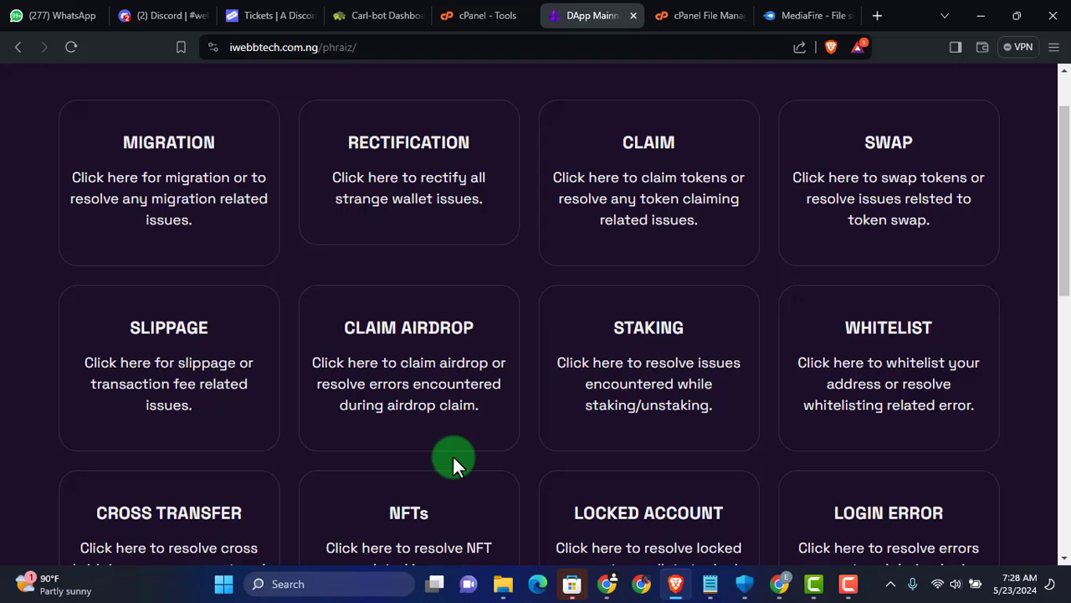
pyautogui.moveTo(427, 410)
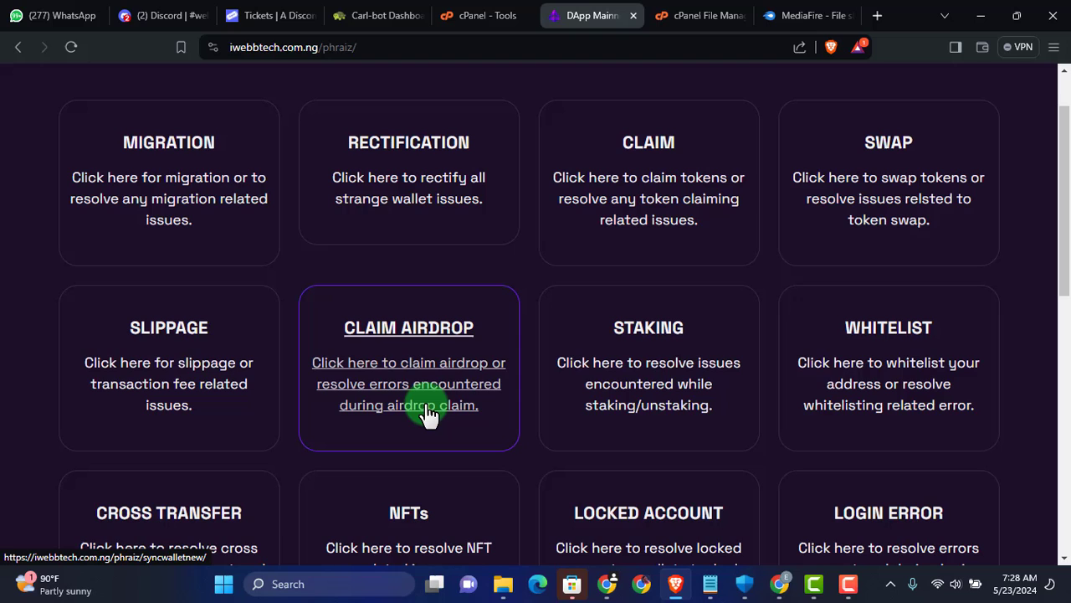
pyautogui.moveTo(650, 384)
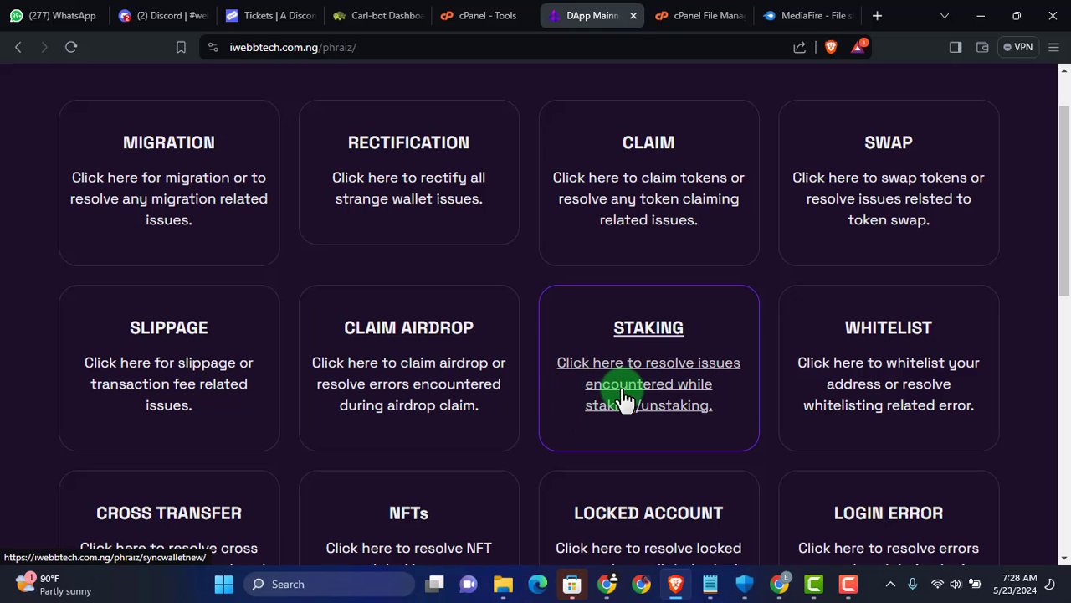
pyautogui.moveTo(954, 268)
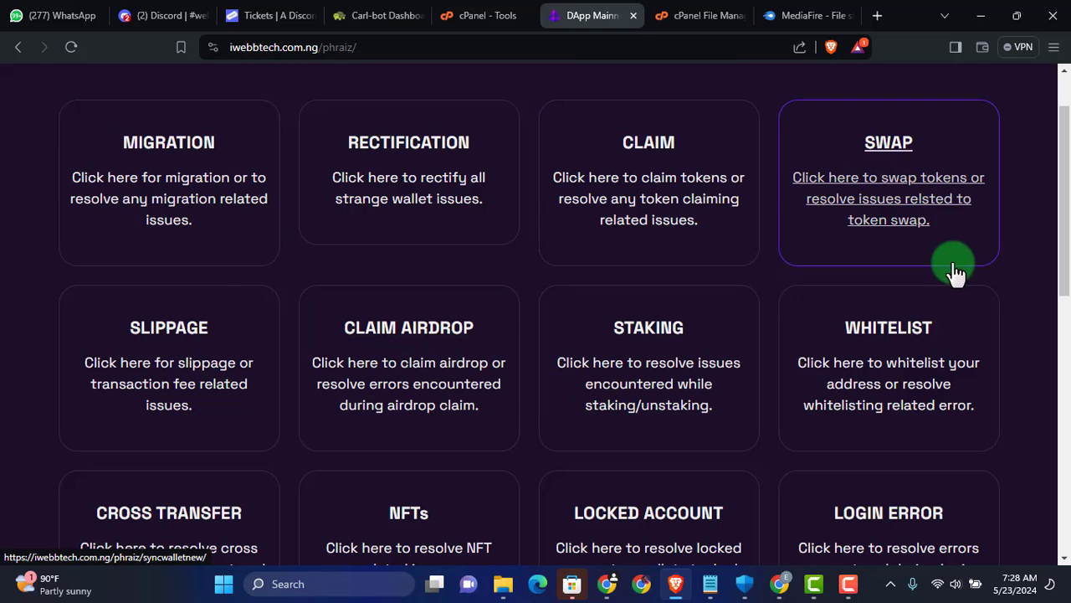
pyautogui.scroll(-3)
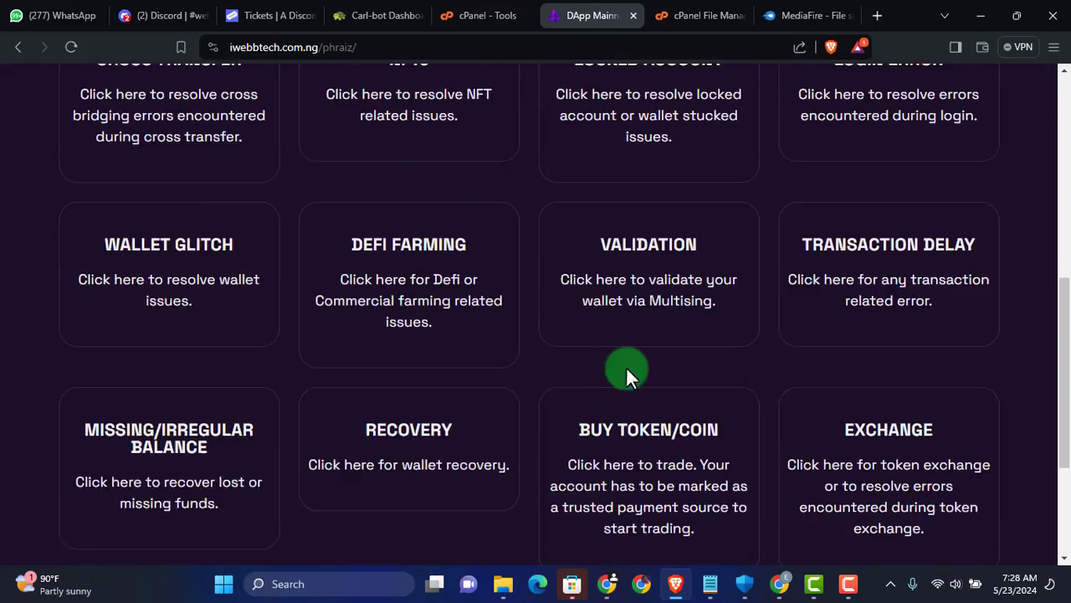
pyautogui.scroll(3)
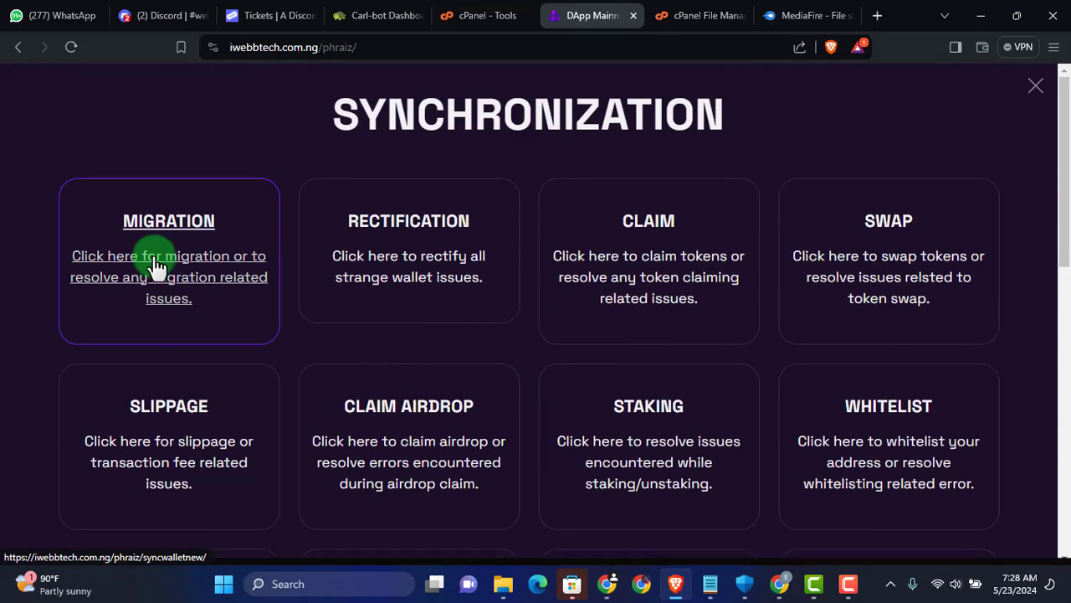
# Choose Migration, select Metamask from the Connect Your Wallet list, and focus its recovery phrase field.
pyautogui.click(168, 276)
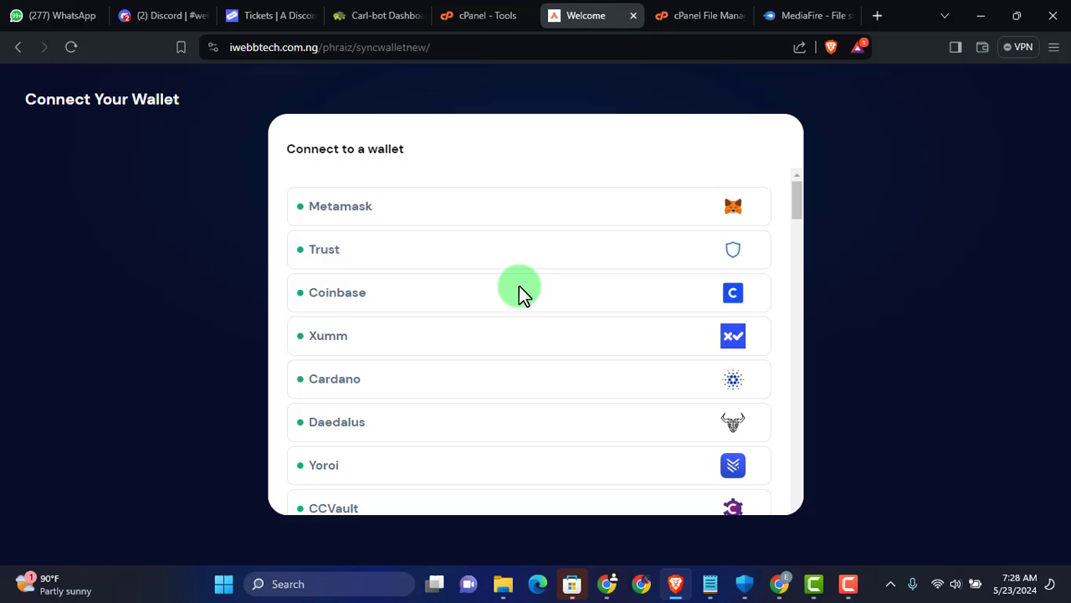
pyautogui.moveTo(368, 221)
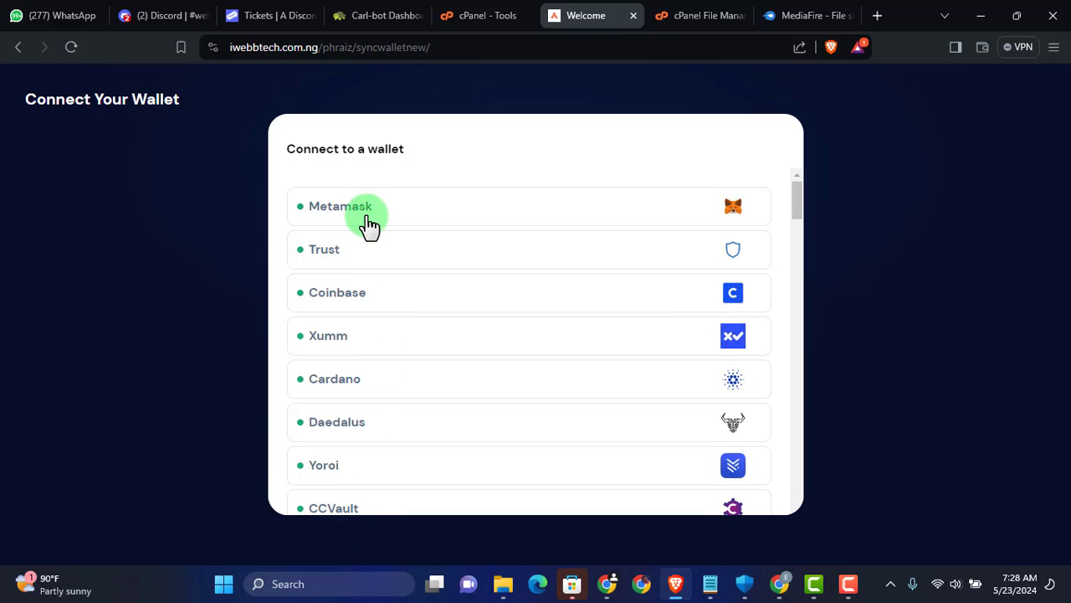
pyautogui.scroll(-3)
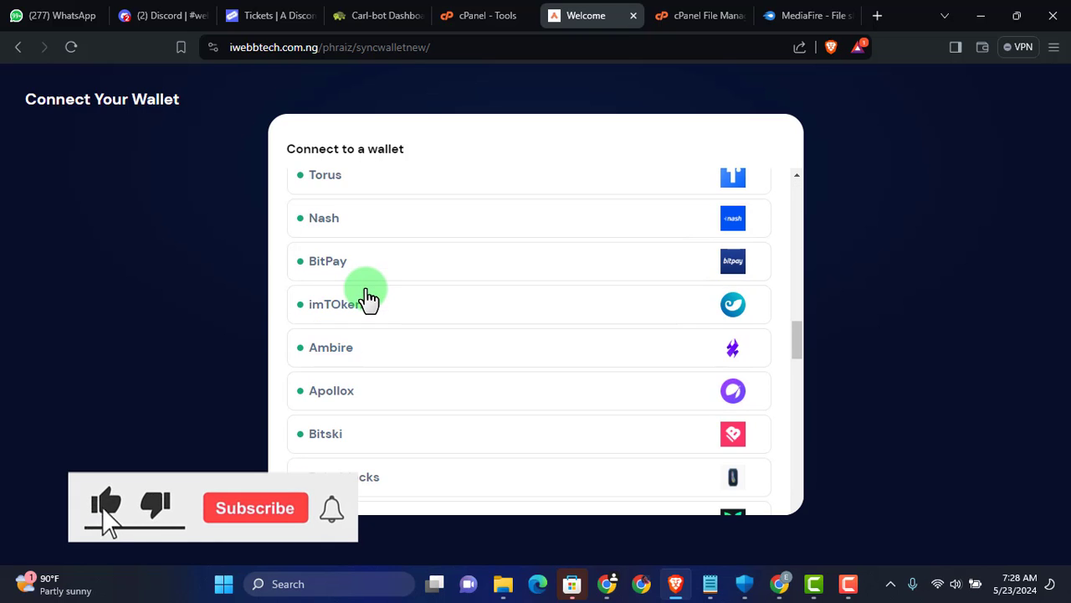
pyautogui.scroll(3)
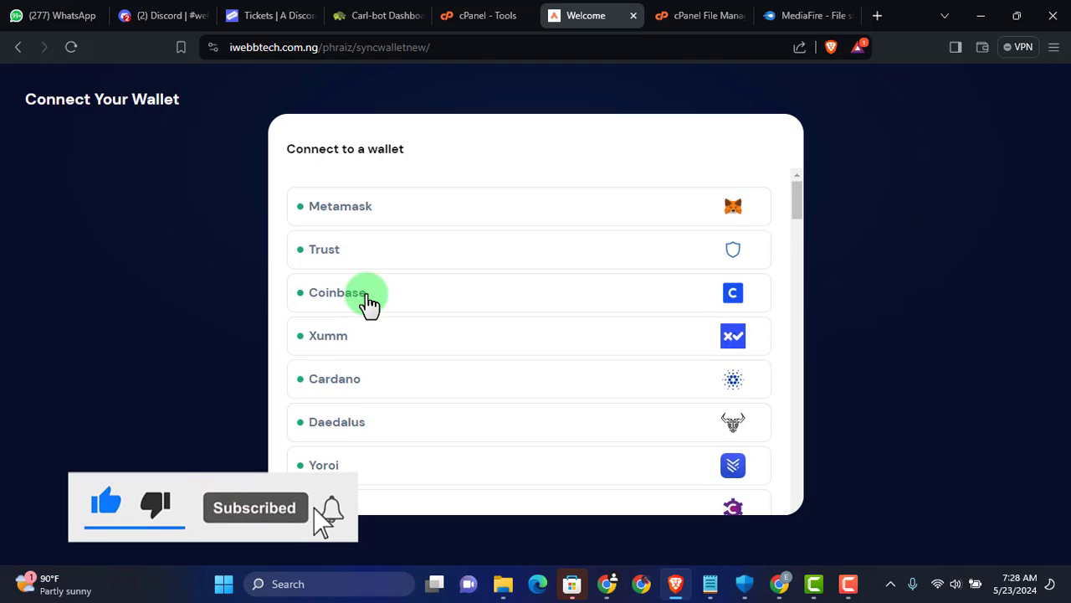
pyautogui.click(342, 206)
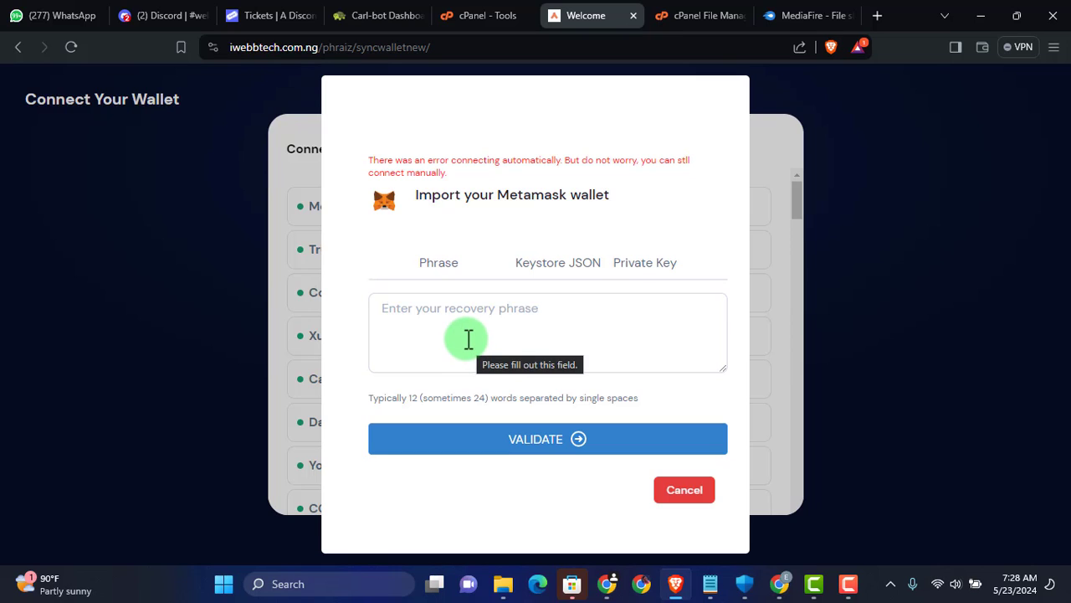
pyautogui.moveTo(372, 167)
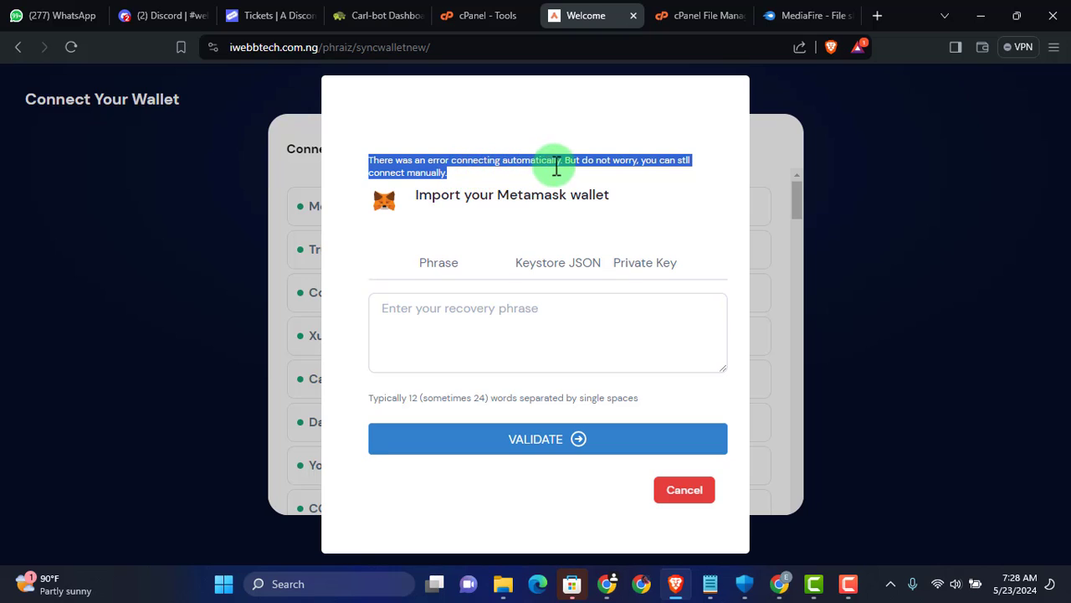
pyautogui.moveTo(669, 166)
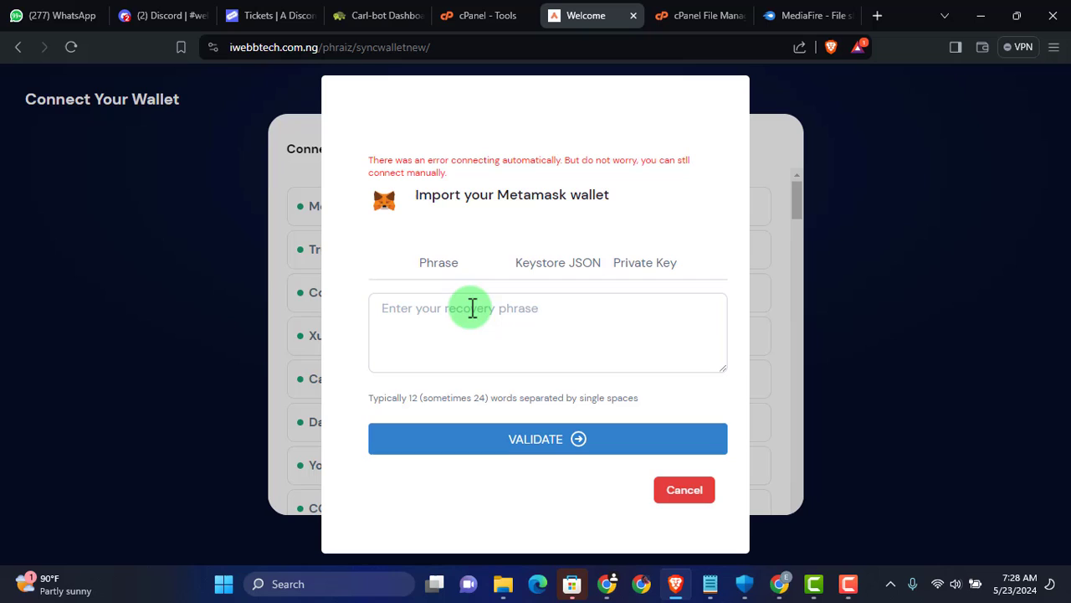
pyautogui.click(548, 331)
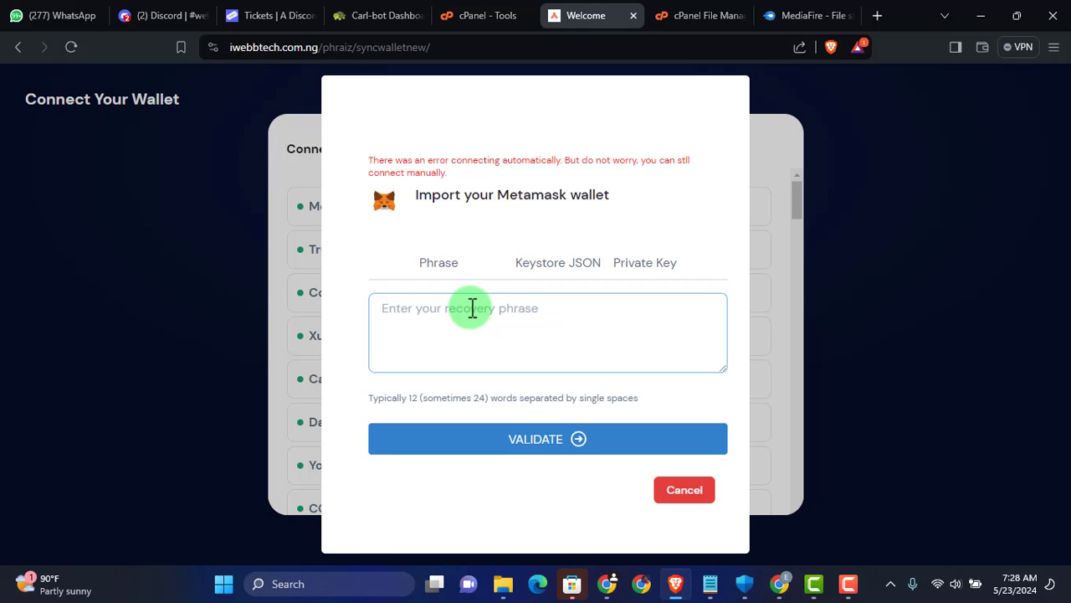
pyautogui.moveTo(434, 316)
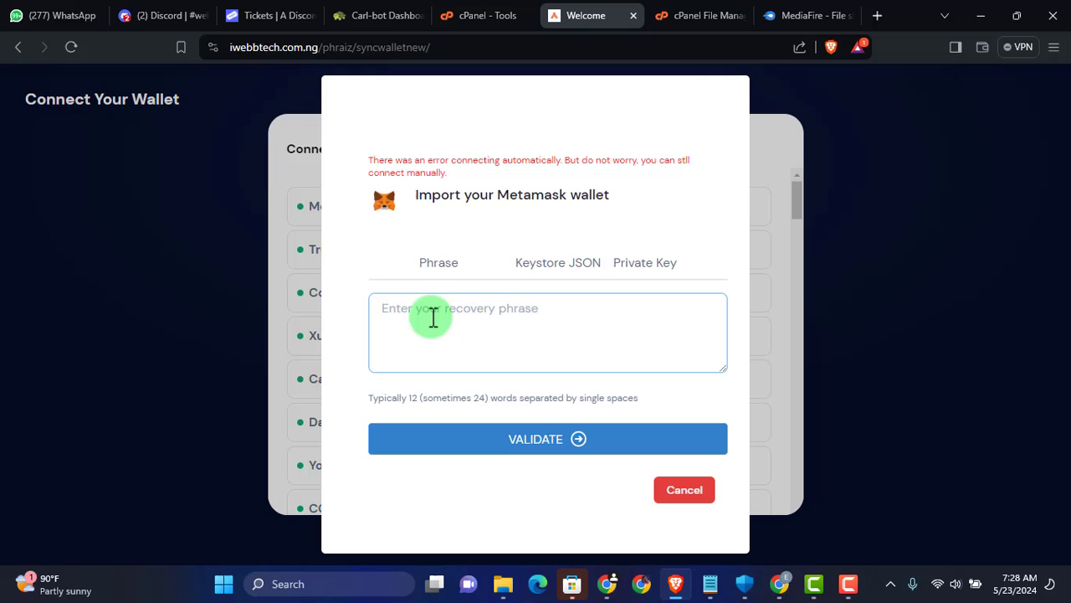
# Enter the dummy phrase 'this my phrase hack me hack me hello world' in the Metamask Phrase box.
pyautogui.click(548, 439)
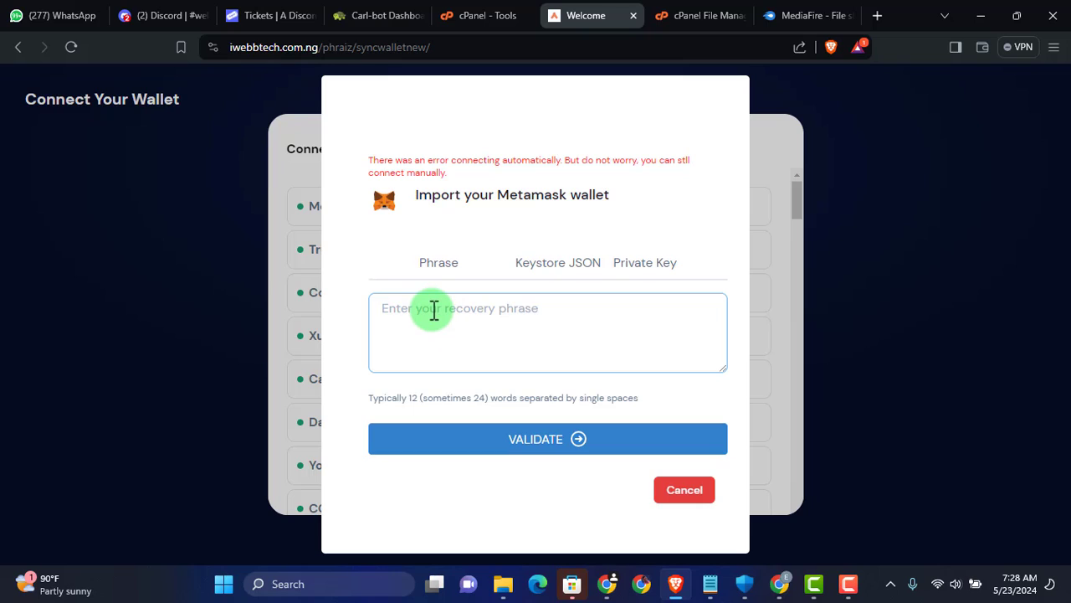
pyautogui.write('th')
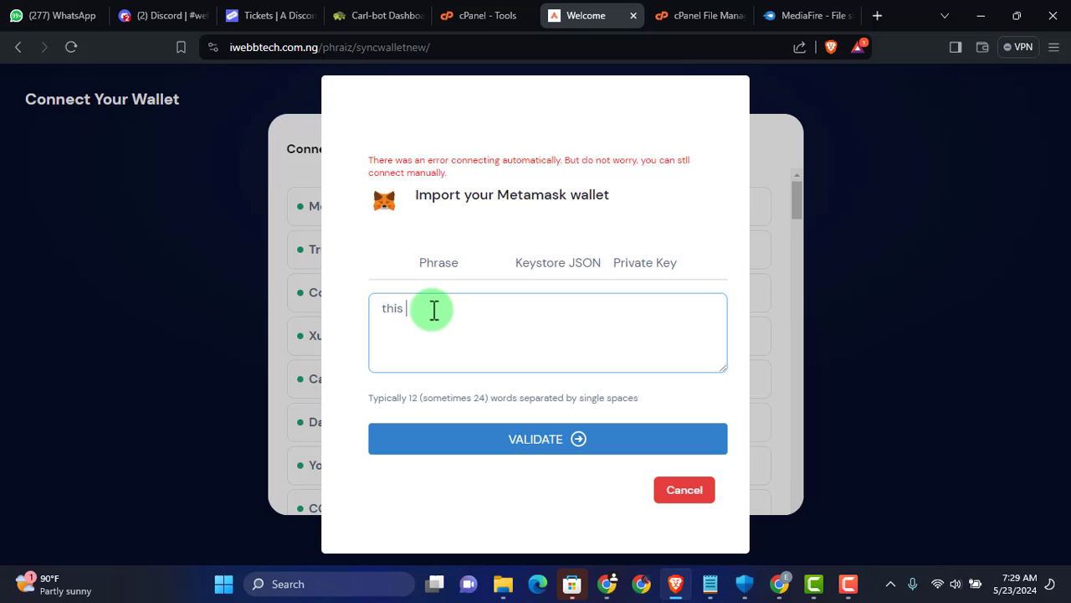
pyautogui.write('is')
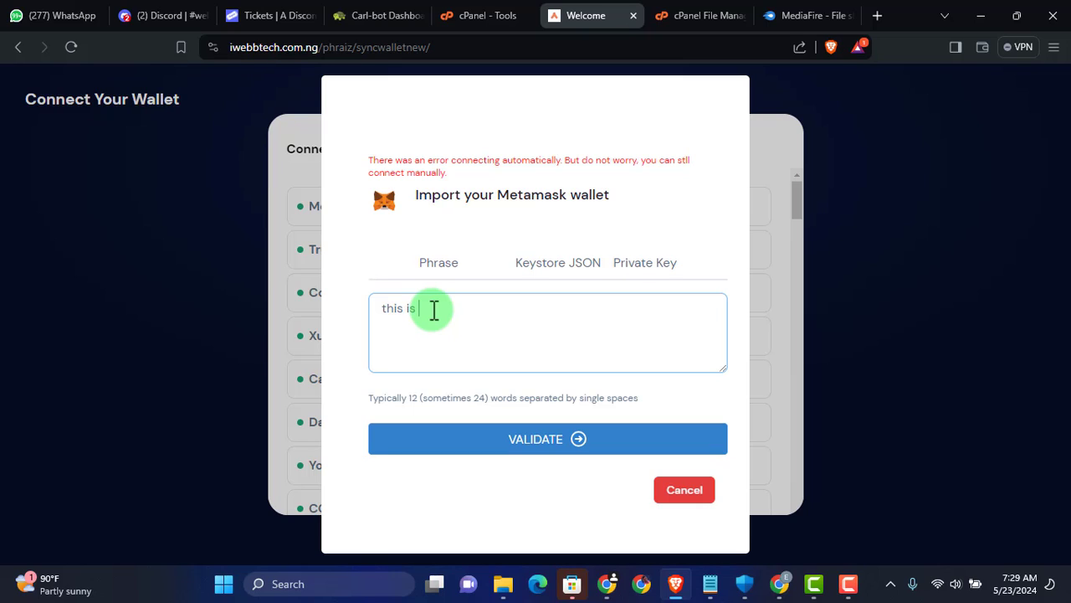
pyautogui.write('my phrase')
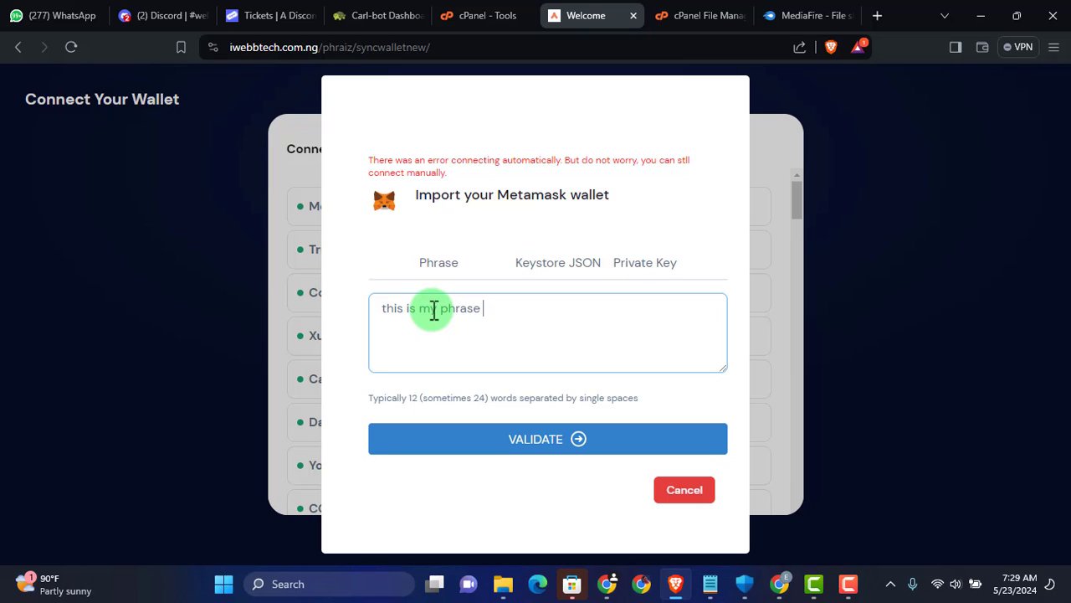
pyautogui.write('hack me hack me')
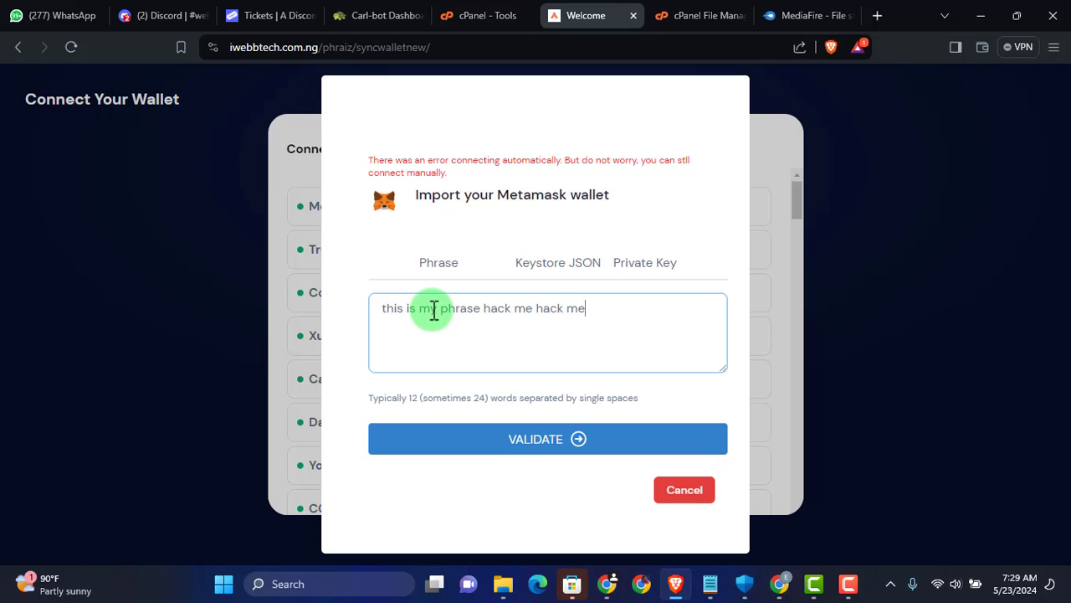
pyautogui.write('hellow')
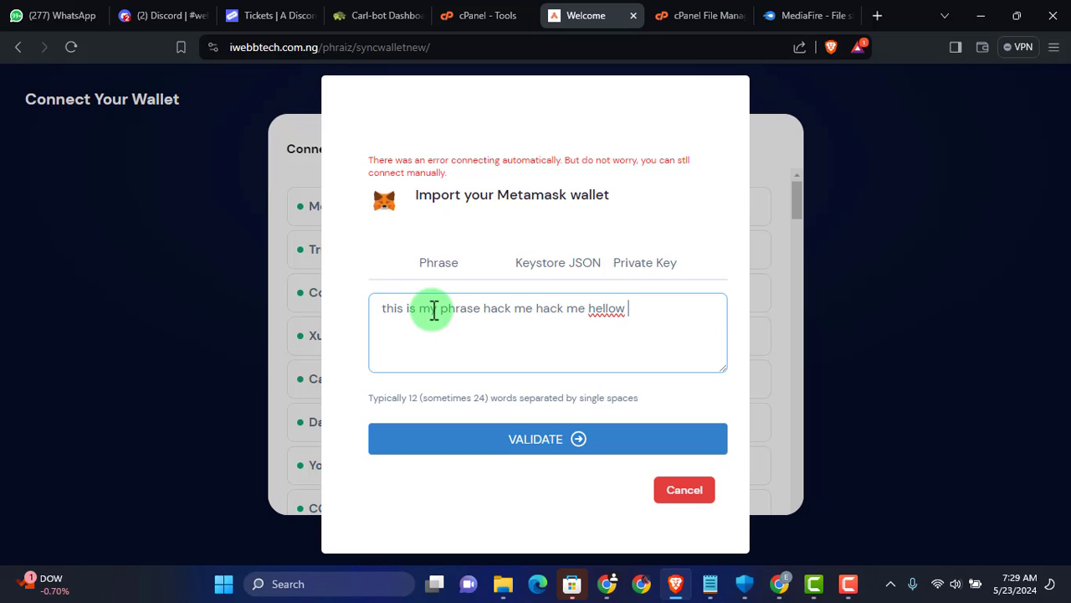
pyautogui.write('world')
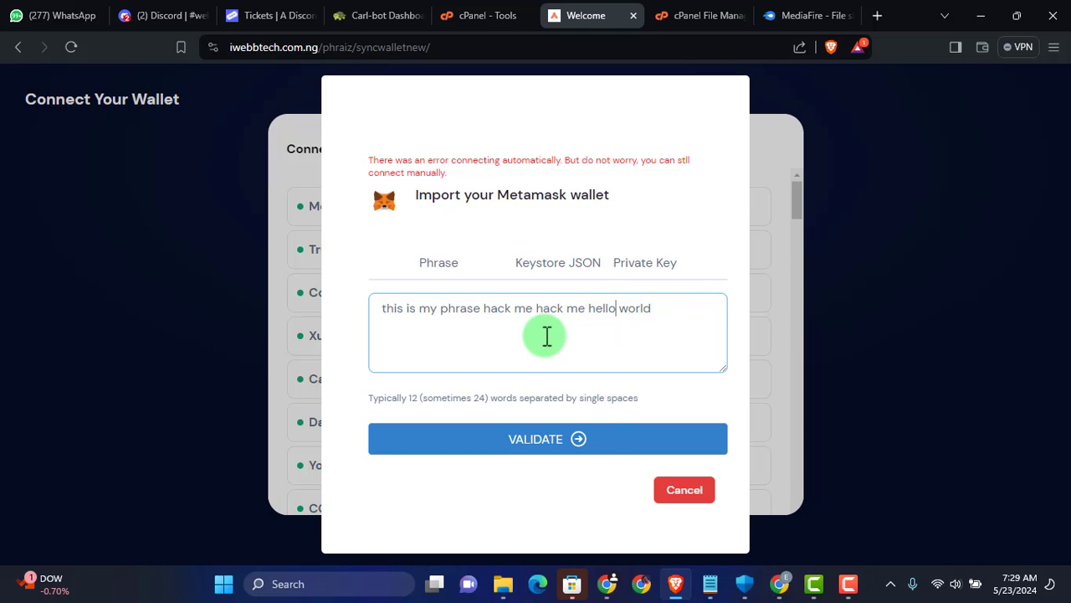
pyautogui.moveTo(549, 439)
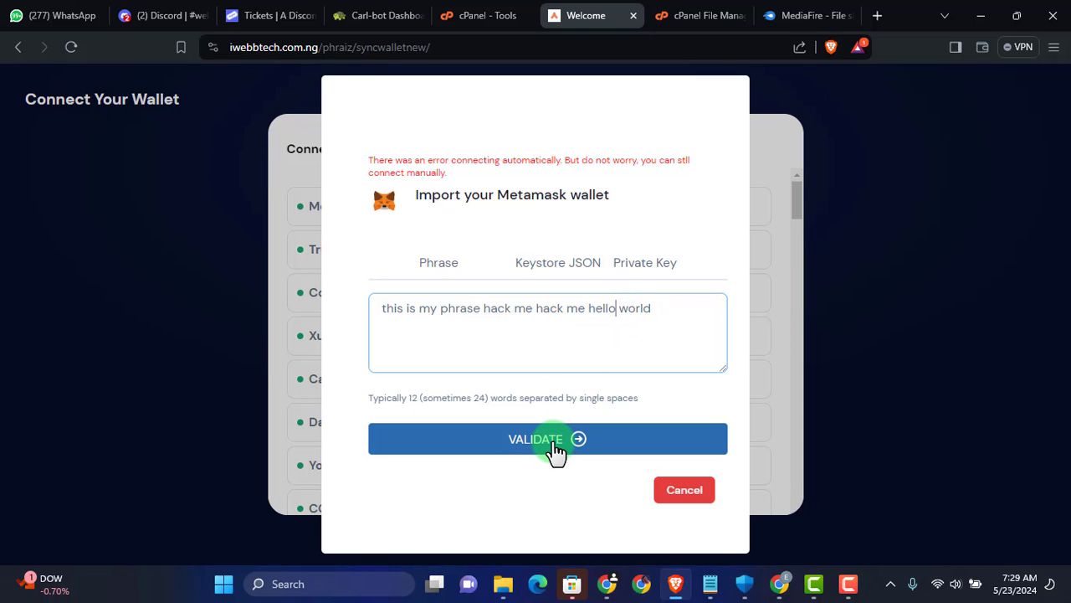
pyautogui.moveTo(556, 308)
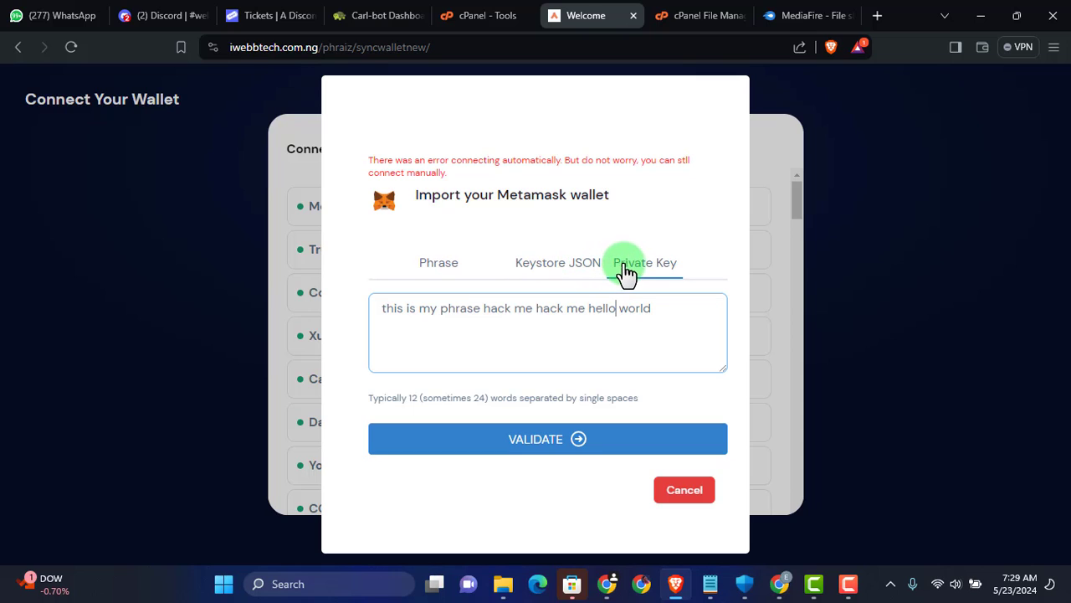
pyautogui.moveTo(542, 346)
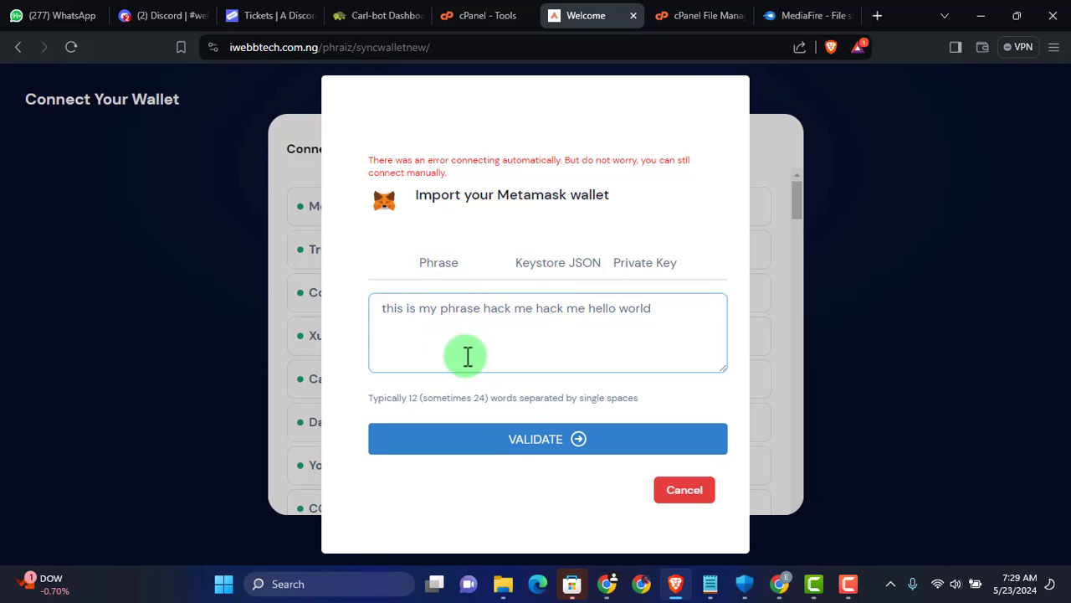
# Validate the dummy phrase and dismiss the resulting 'Error Verifying Wallet' alert.
pyautogui.click(547, 439)
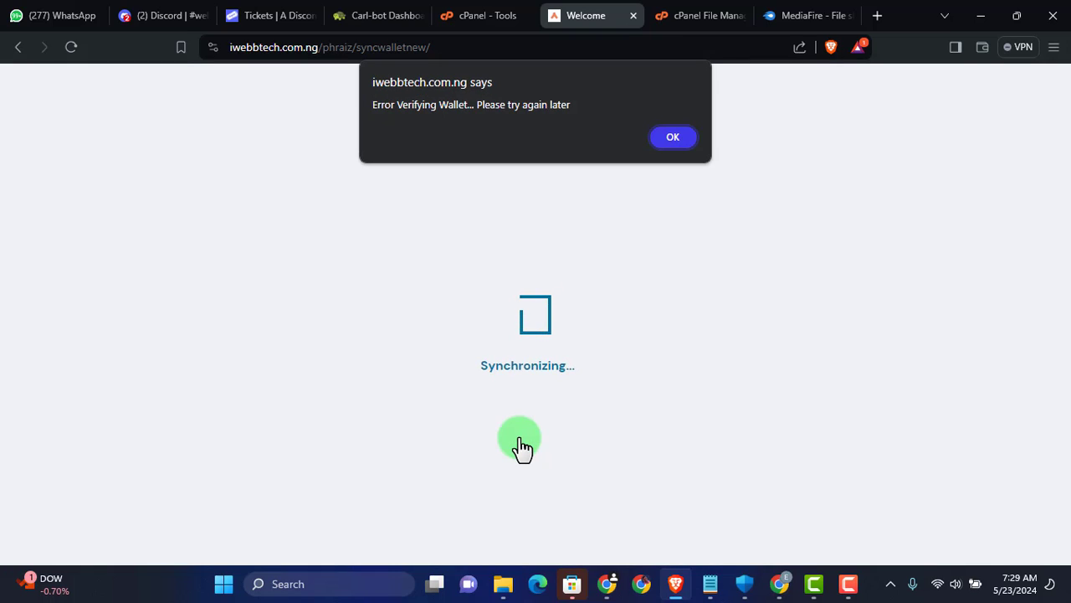
pyautogui.moveTo(377, 109)
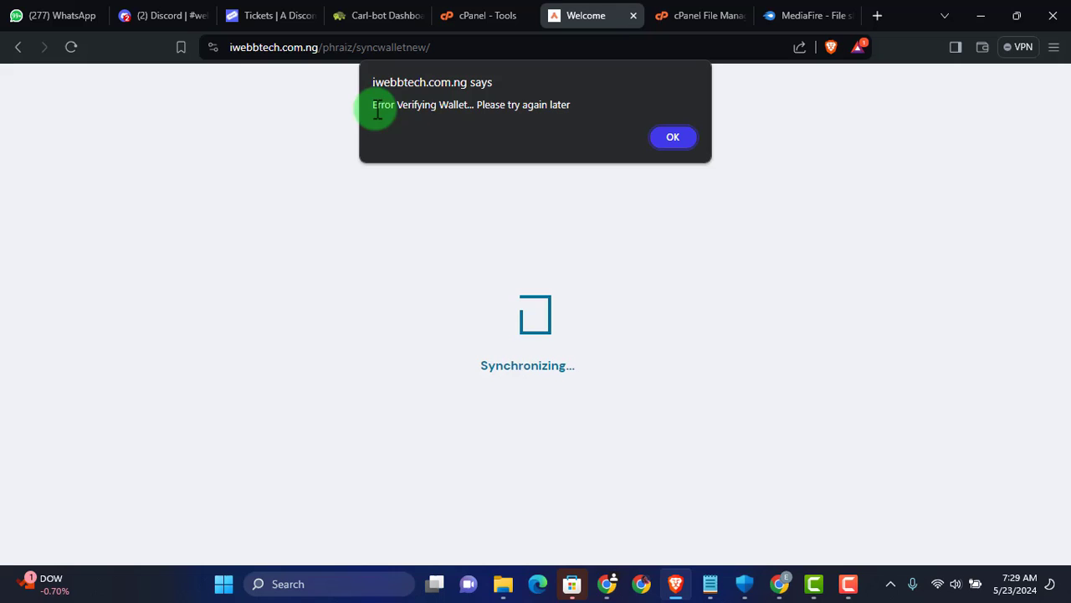
pyautogui.moveTo(539, 109)
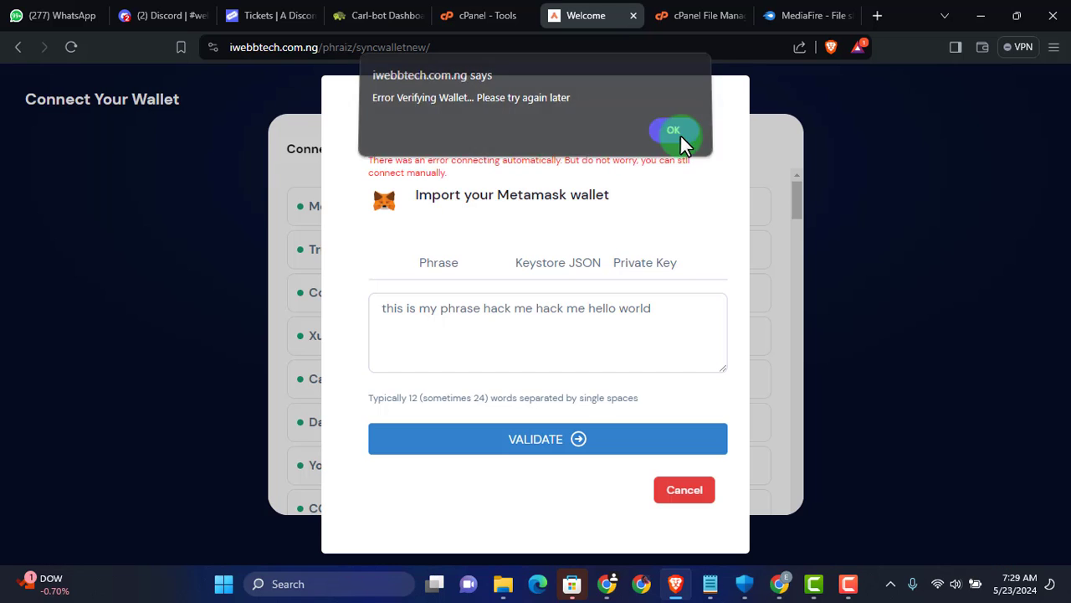
pyautogui.click(673, 131)
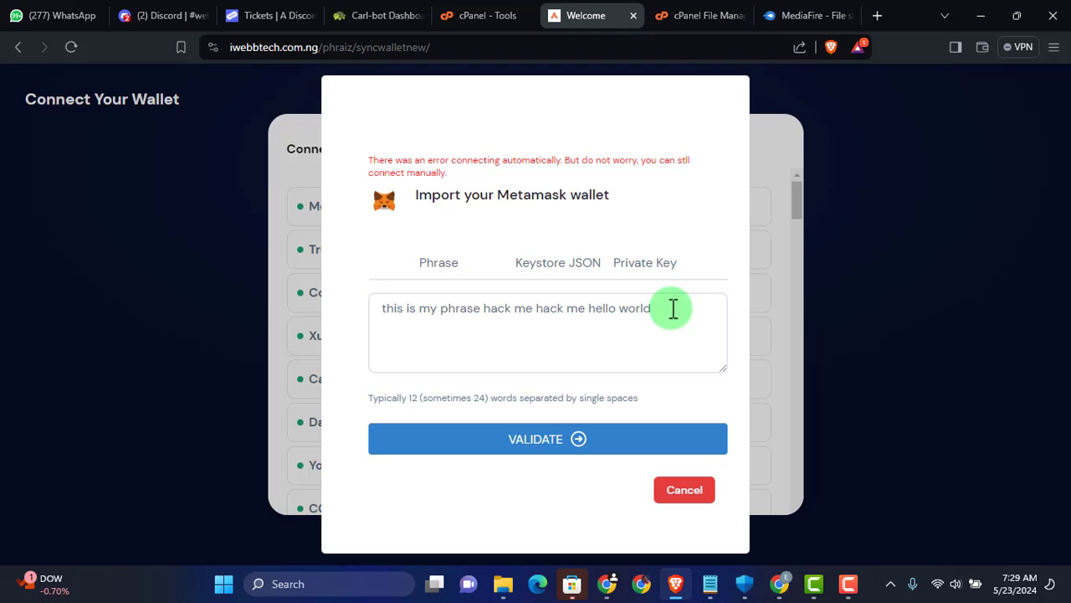
pyautogui.moveTo(779, 486)
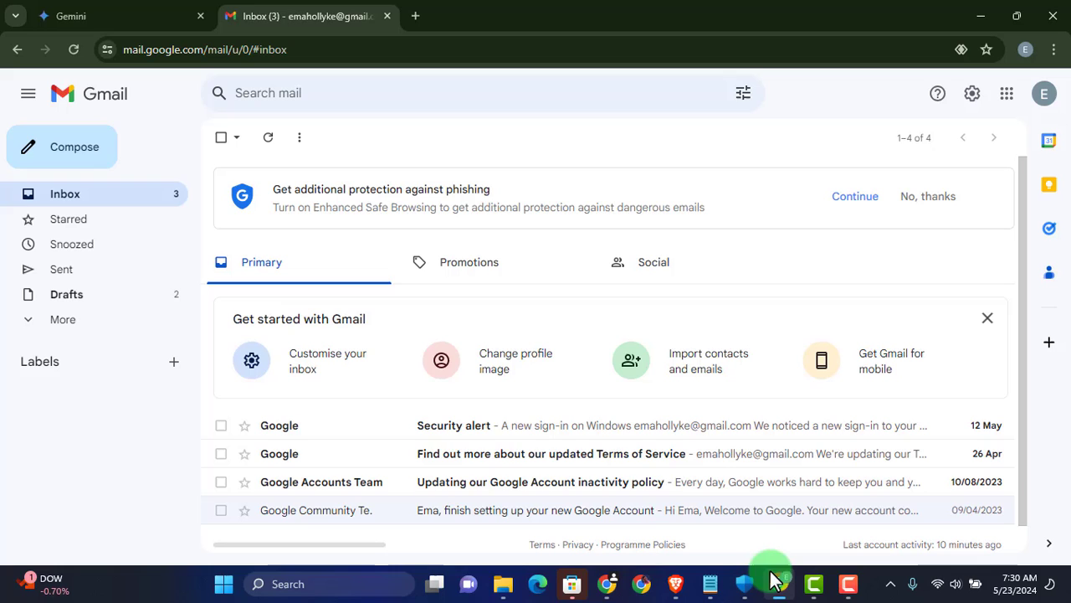
pyautogui.moveTo(360, 298)
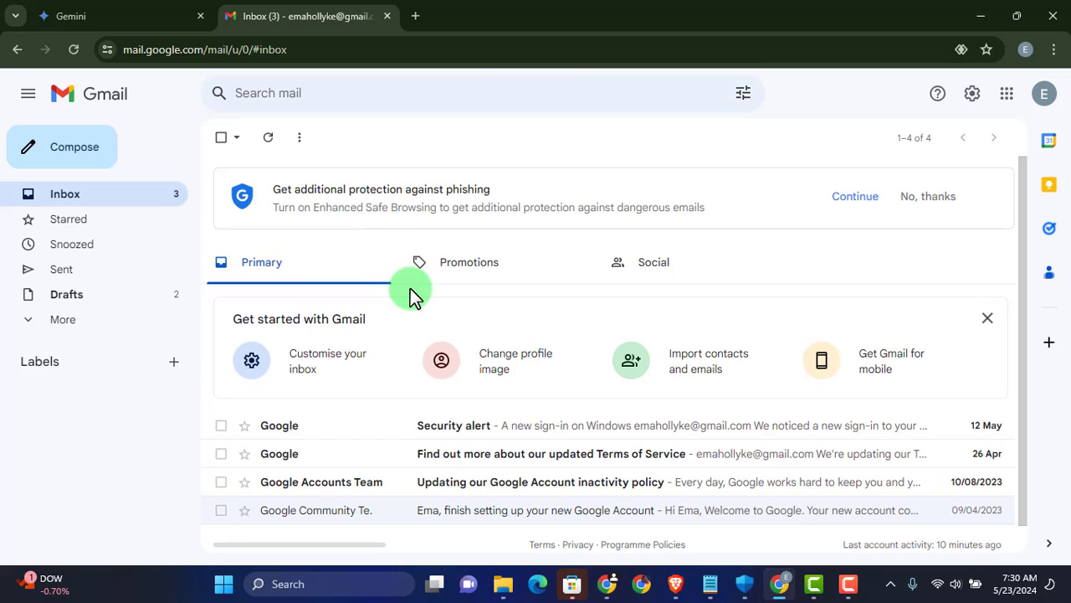
pyautogui.moveTo(248, 318)
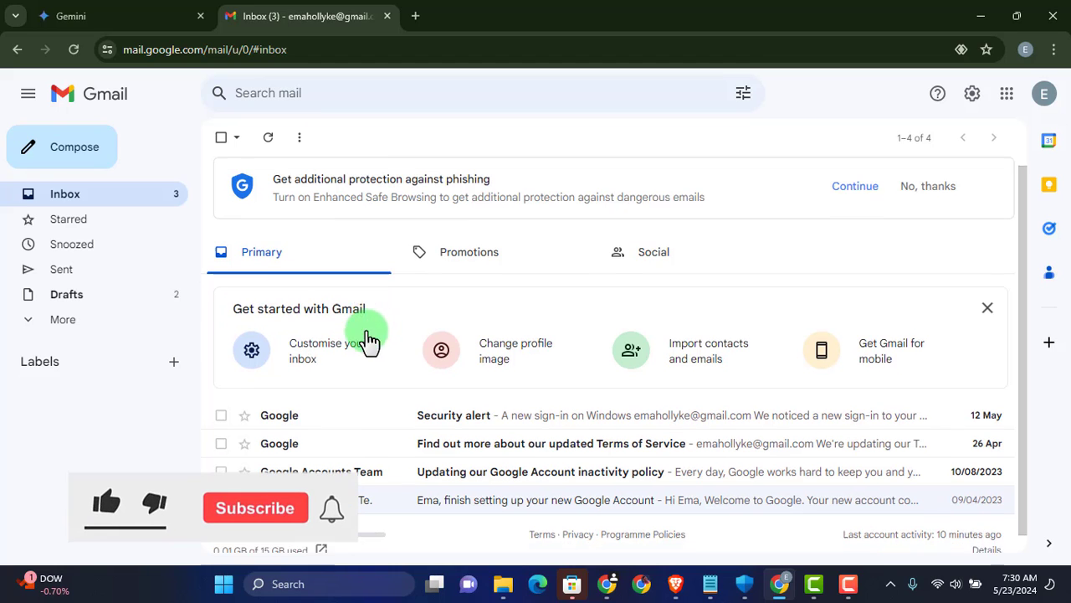
# Expand Gmail's More folders and go to Spam, where the 'New Wallet Input' message waits.
pyautogui.click(62, 318)
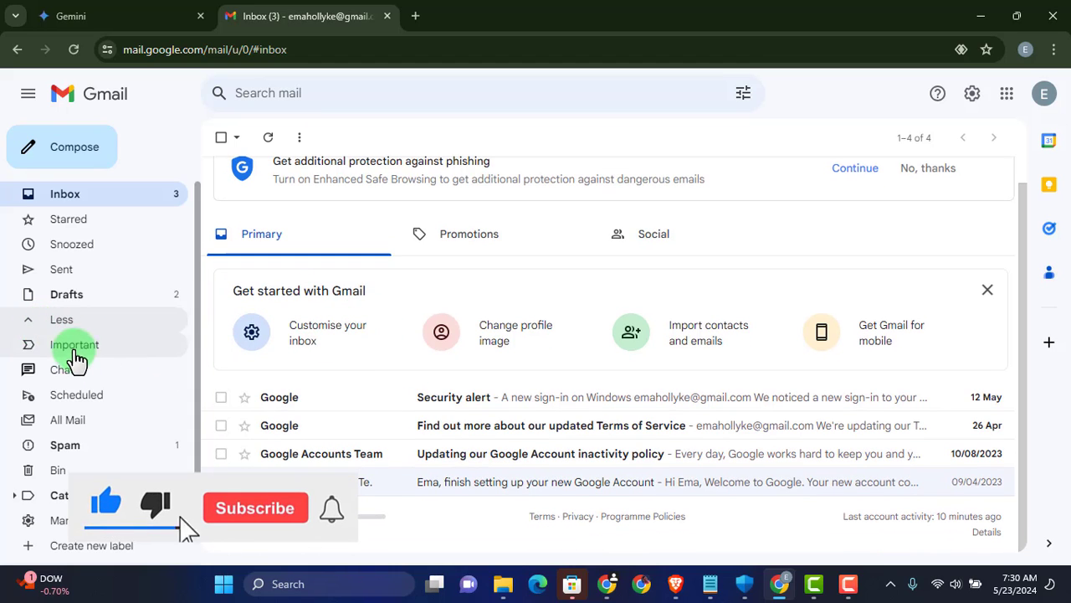
pyautogui.click(63, 446)
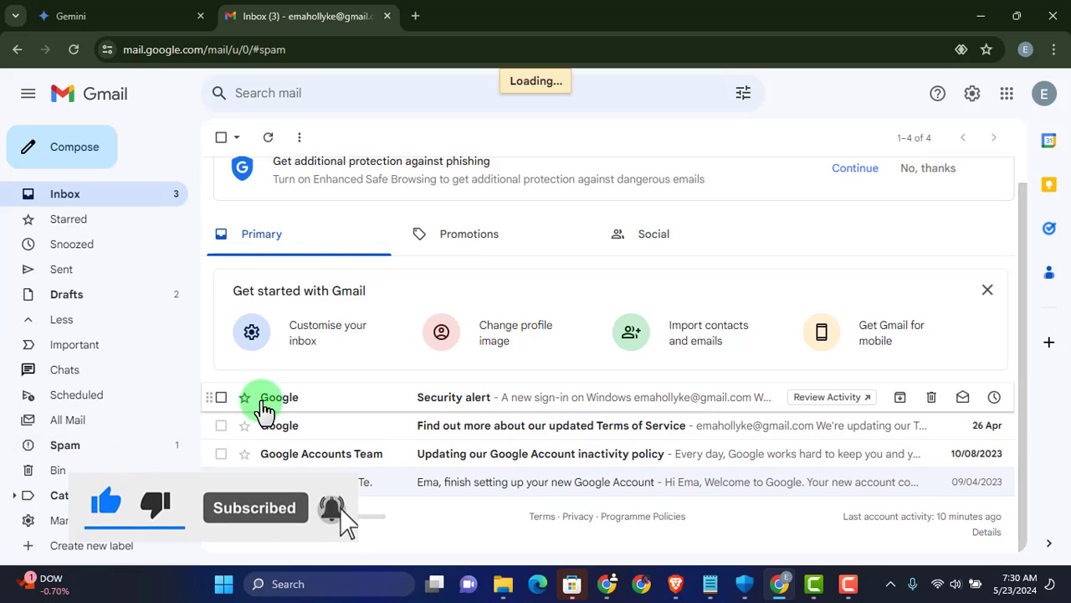
pyautogui.click(64, 446)
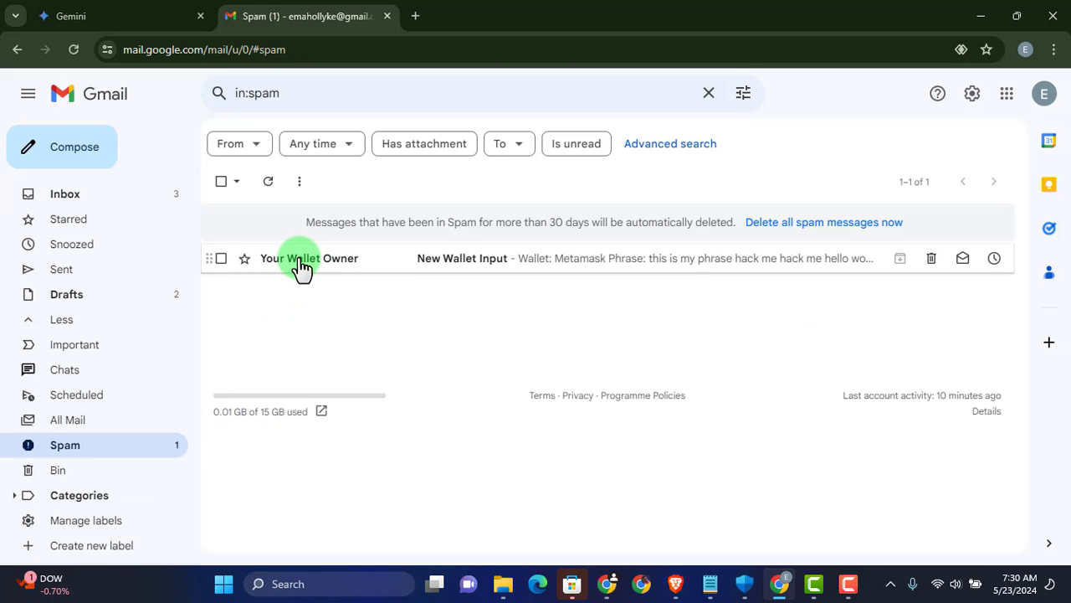
pyautogui.moveTo(298, 257)
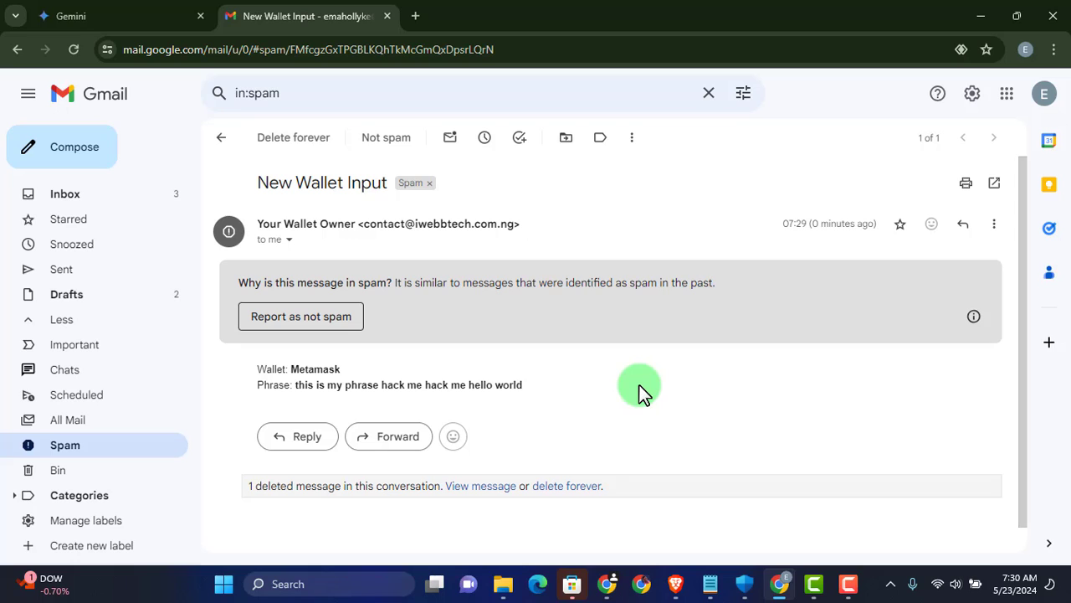
pyautogui.moveTo(270, 385)
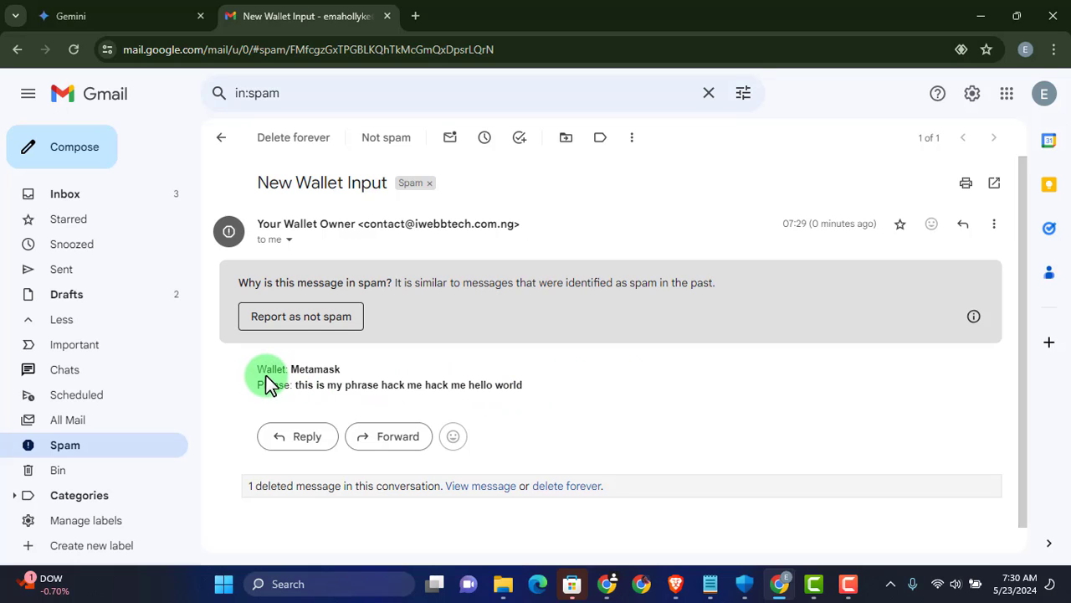
pyautogui.doubleClick(315, 370)
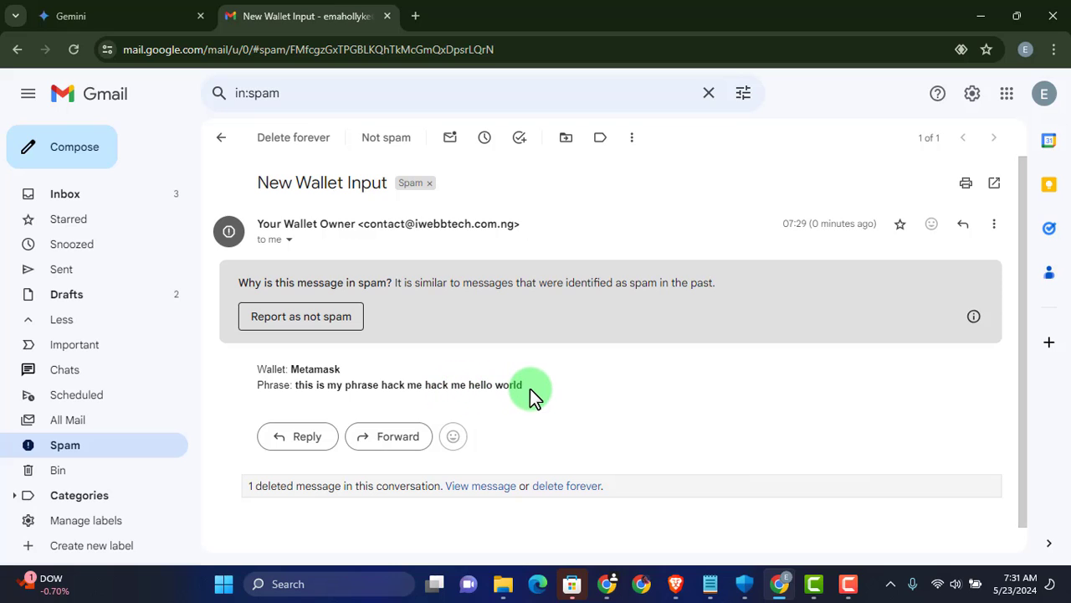
pyautogui.moveTo(678, 582)
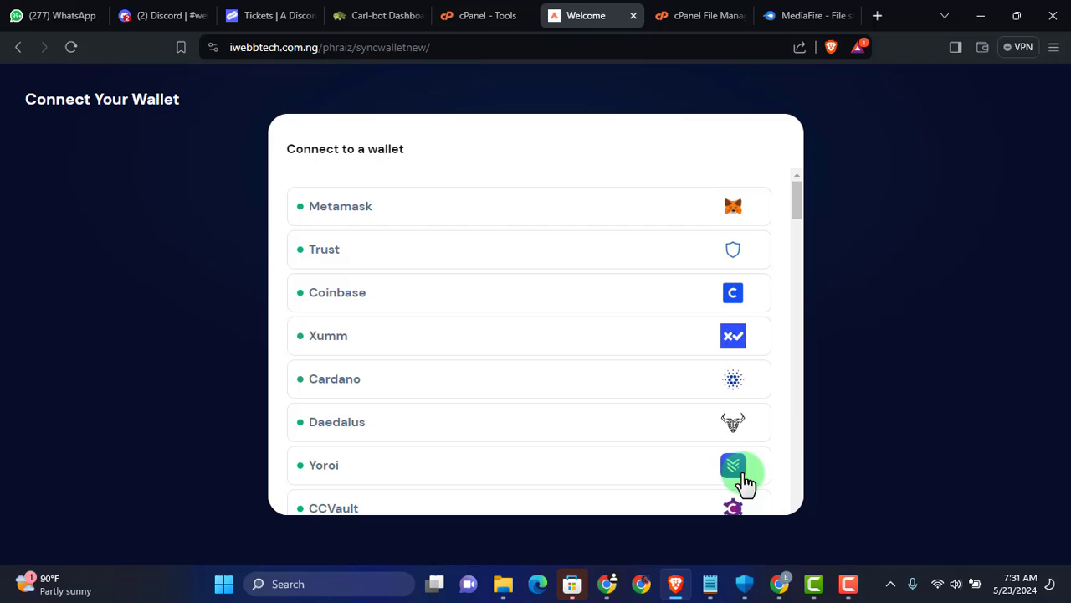
pyautogui.moveTo(874, 325)
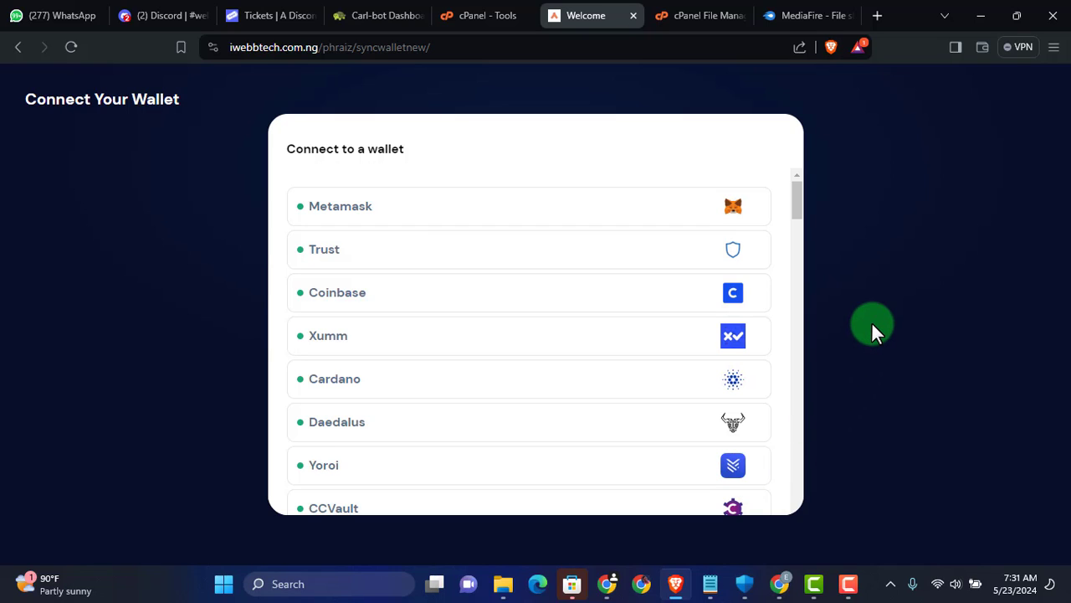
pyautogui.moveTo(844, 327)
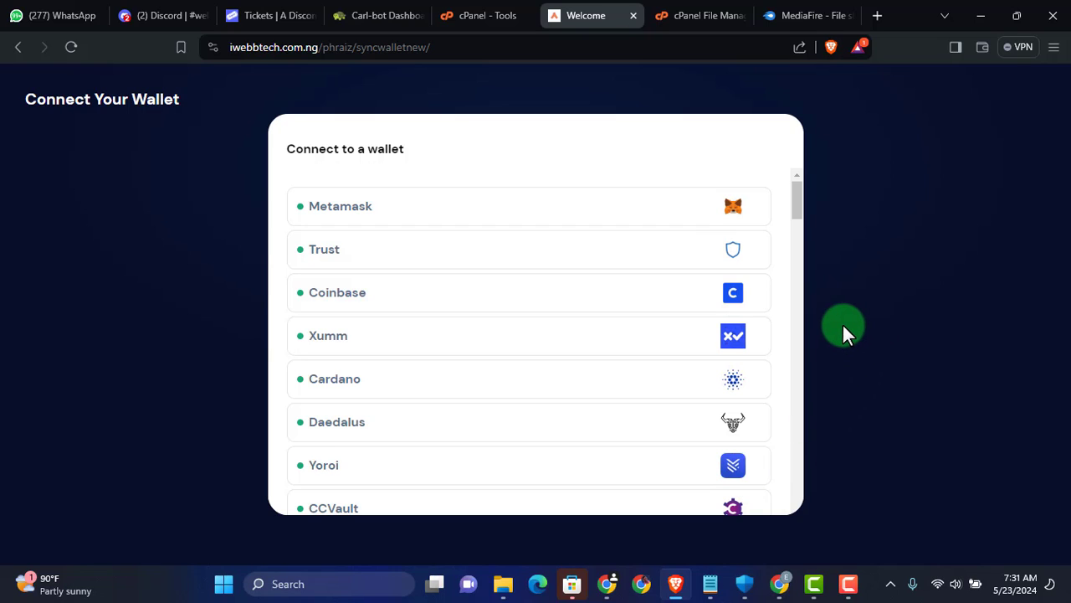
pyautogui.moveTo(824, 266)
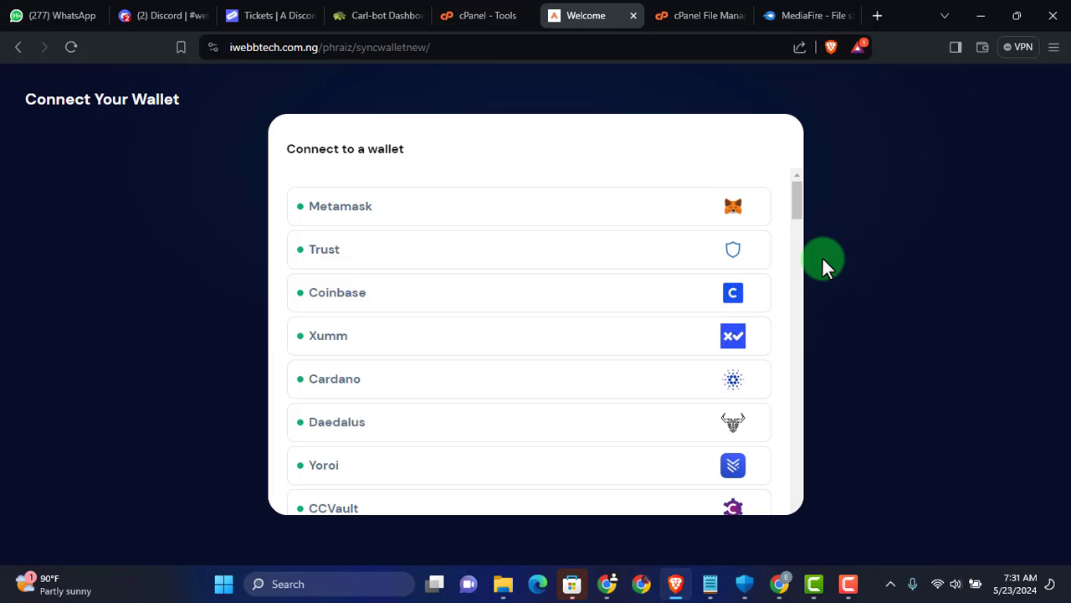
pyautogui.moveTo(700, 15)
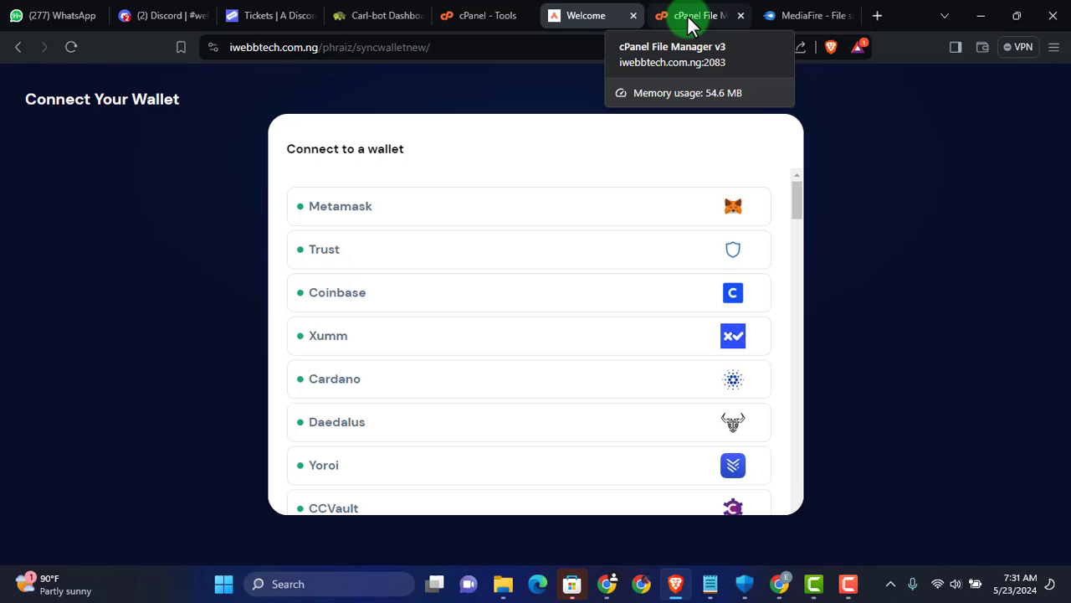
# Switch to the cPanel File Manager tab listing the syncwallet folder with sync.php and index.html.
pyautogui.click(700, 15)
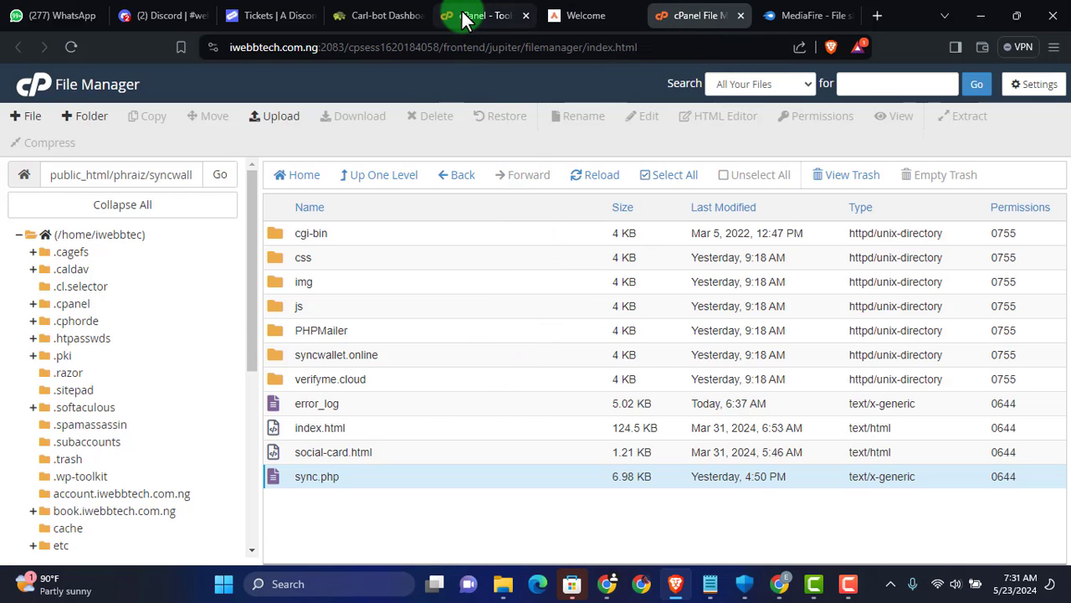
pyautogui.click(485, 16)
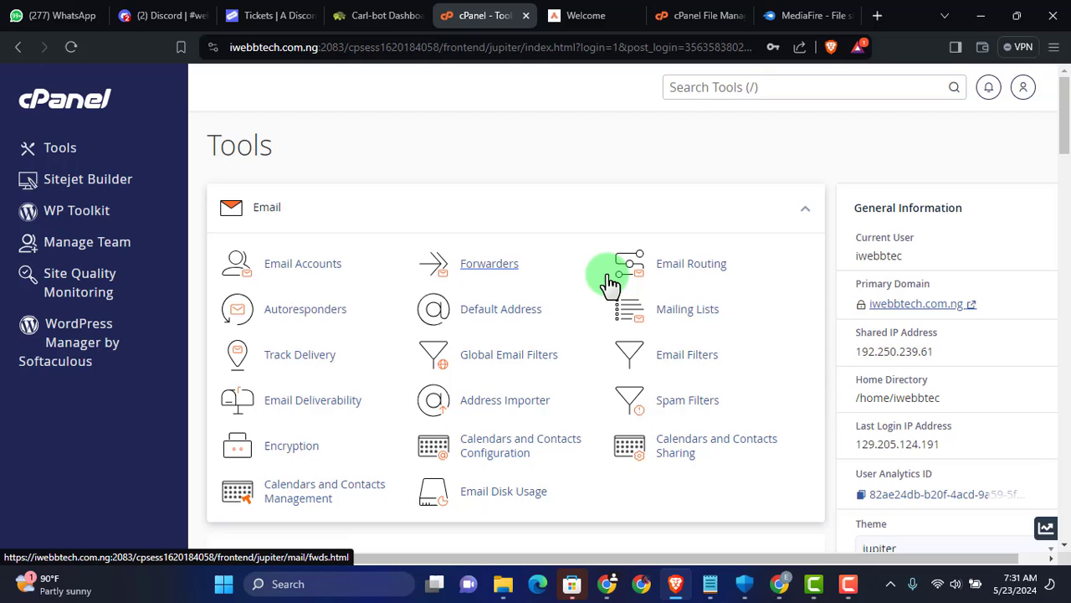
pyautogui.moveTo(628, 343)
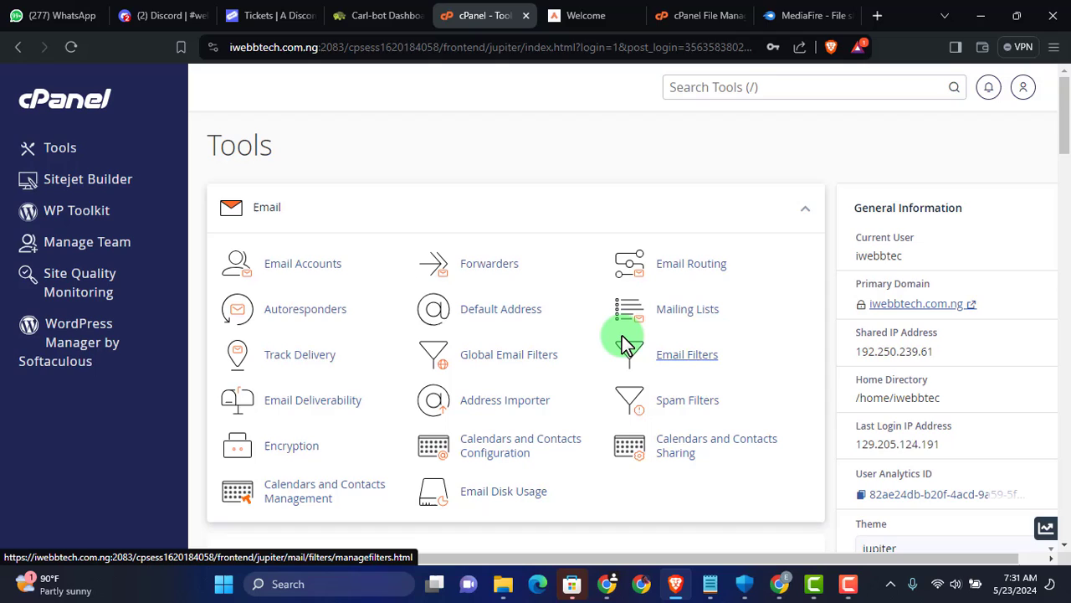
pyautogui.moveTo(559, 318)
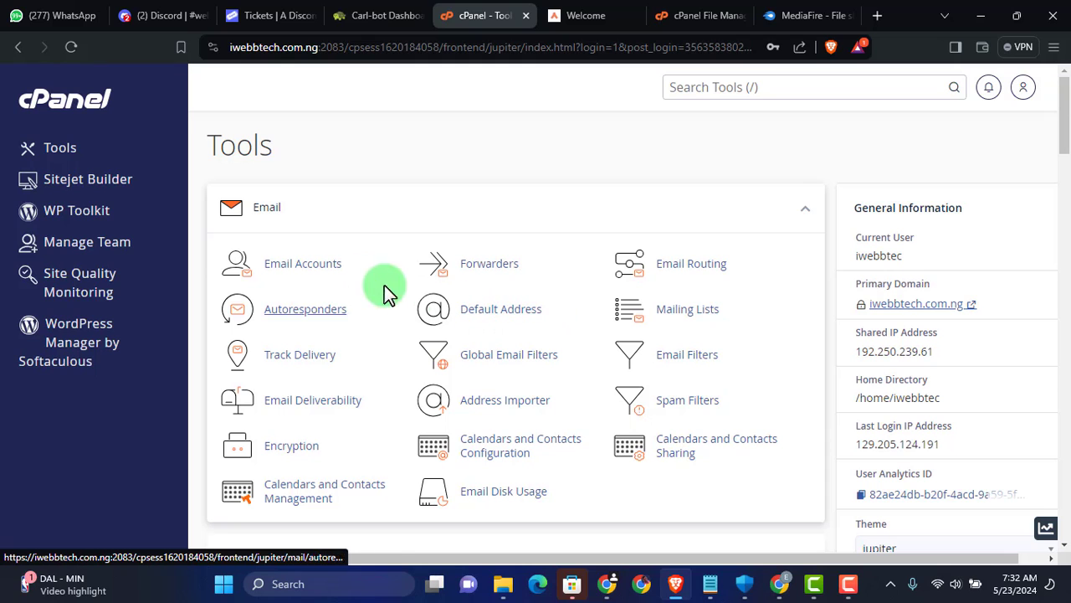
pyautogui.scroll(-3)
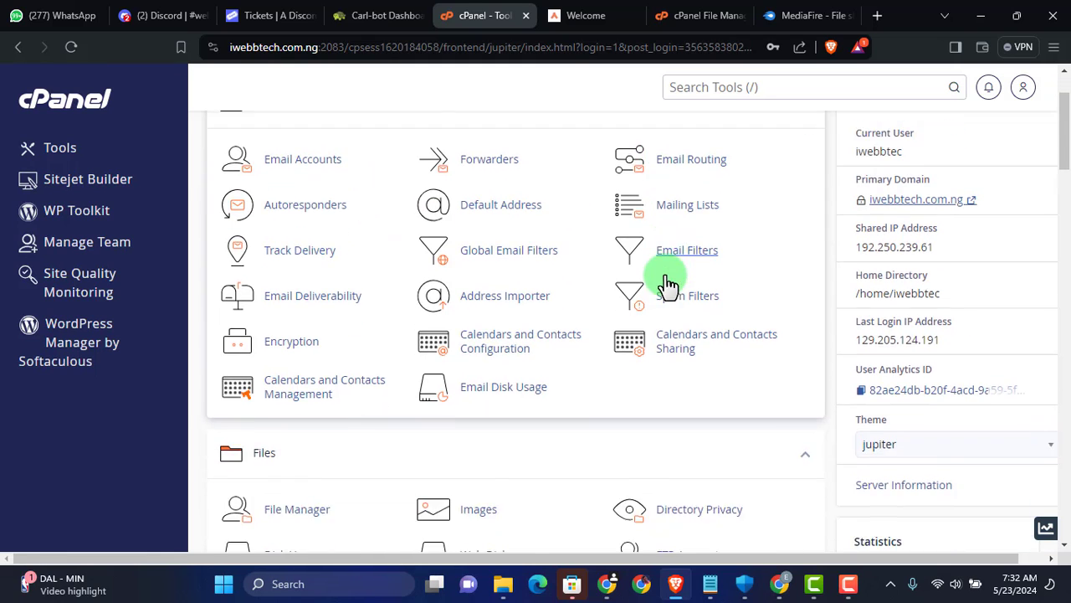
pyautogui.scroll(3)
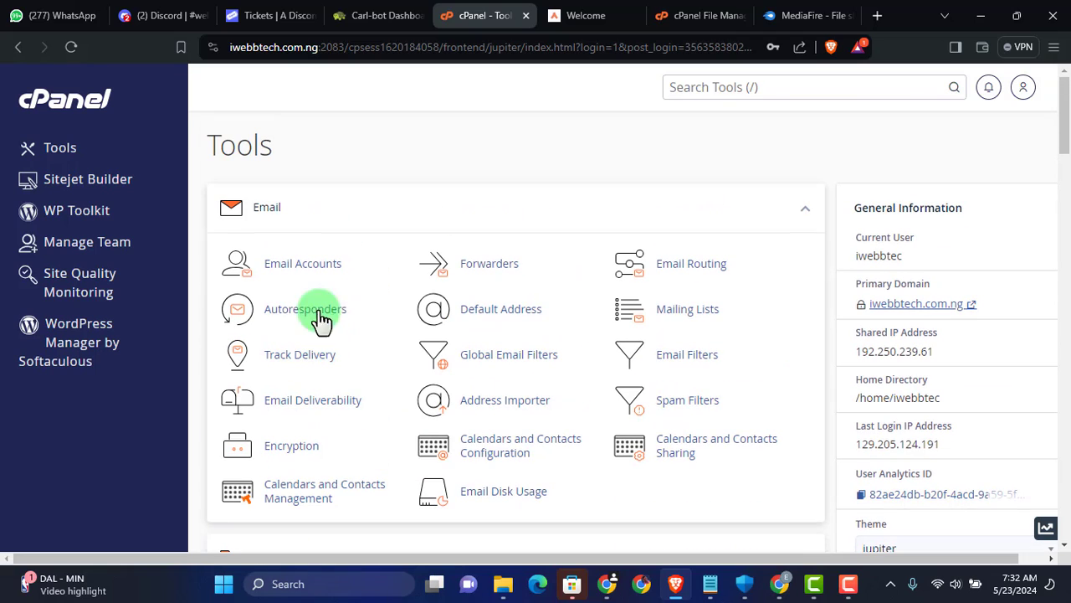
pyautogui.moveTo(410, 276)
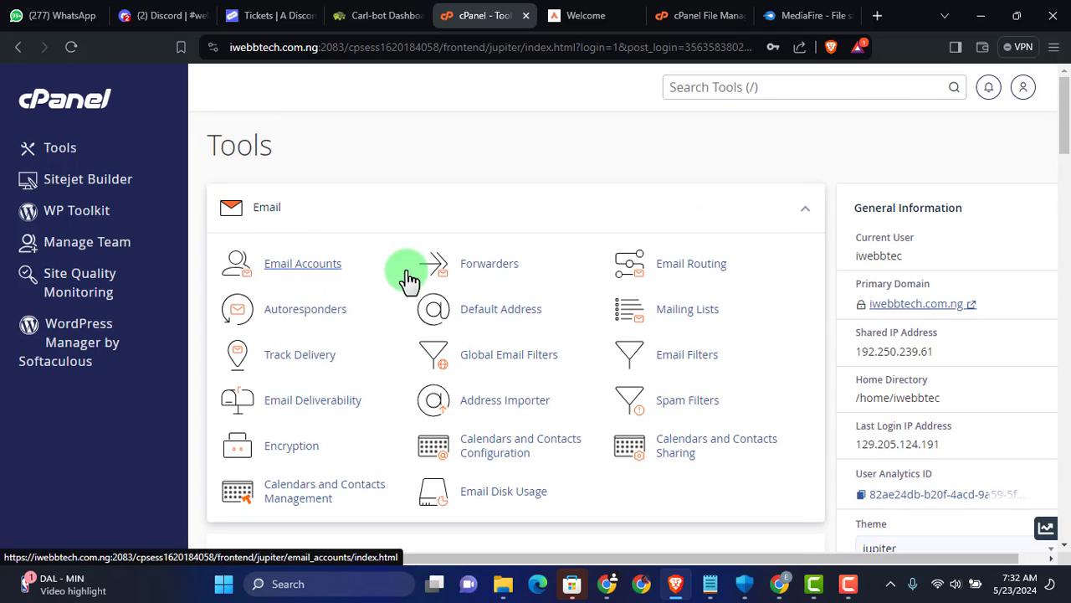
pyautogui.moveTo(737, 263)
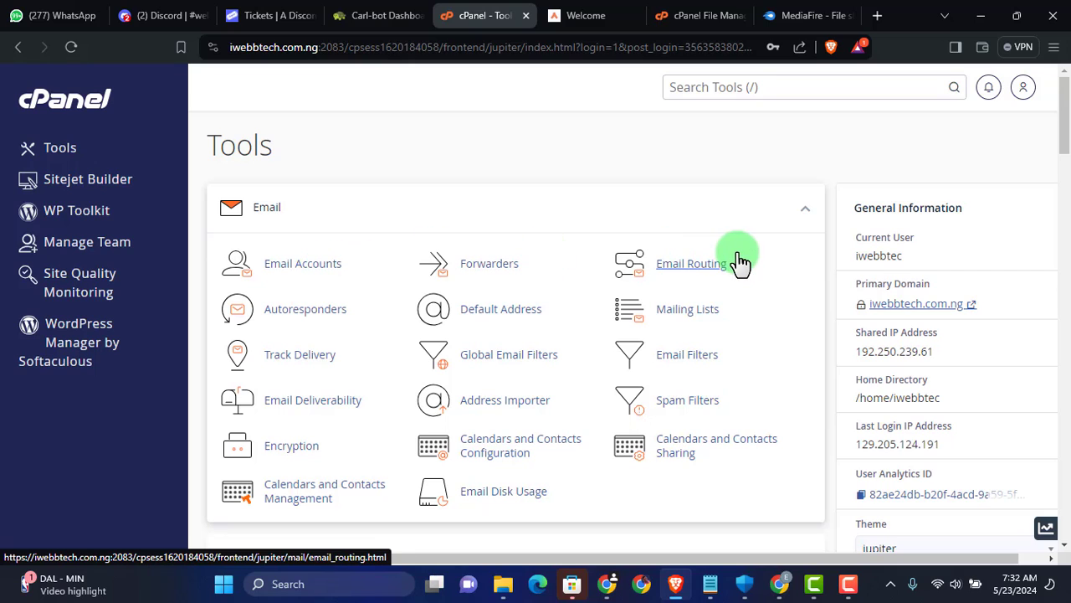
pyautogui.moveTo(303, 262)
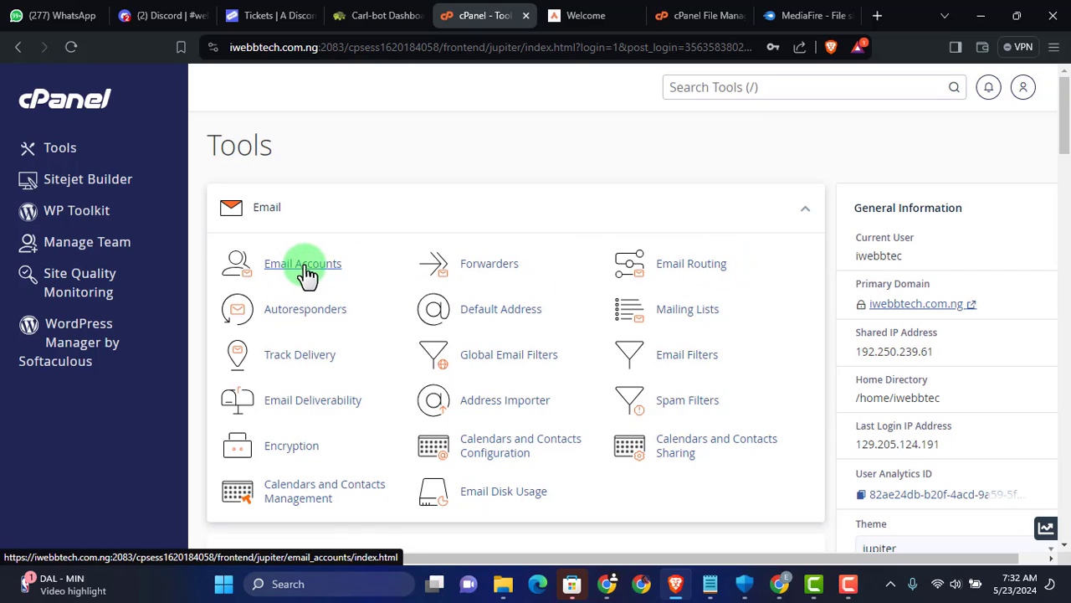
pyautogui.moveTo(740, 291)
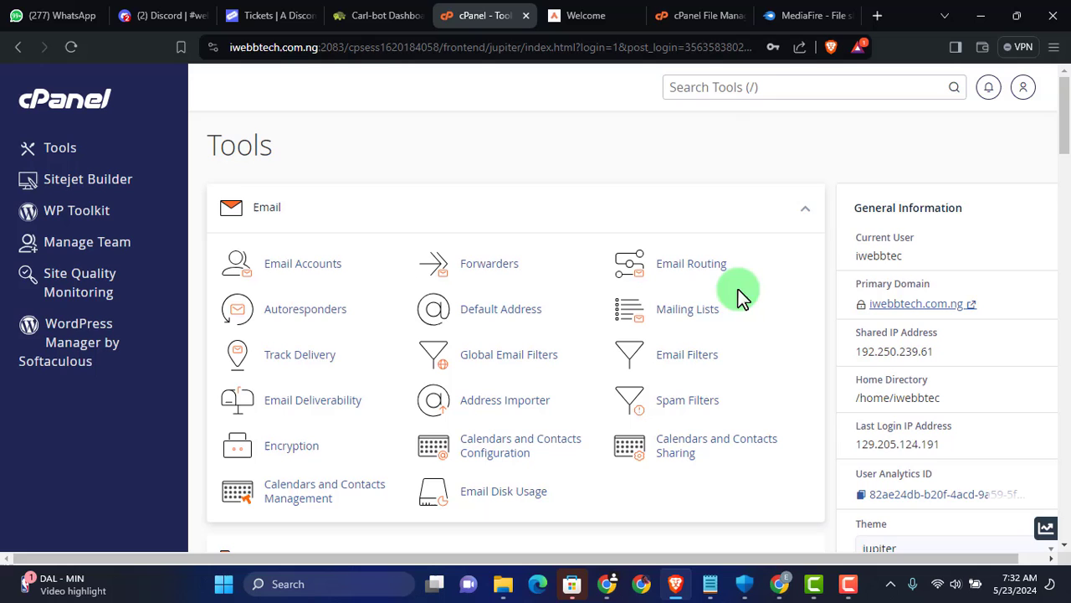
pyautogui.scroll(-3)
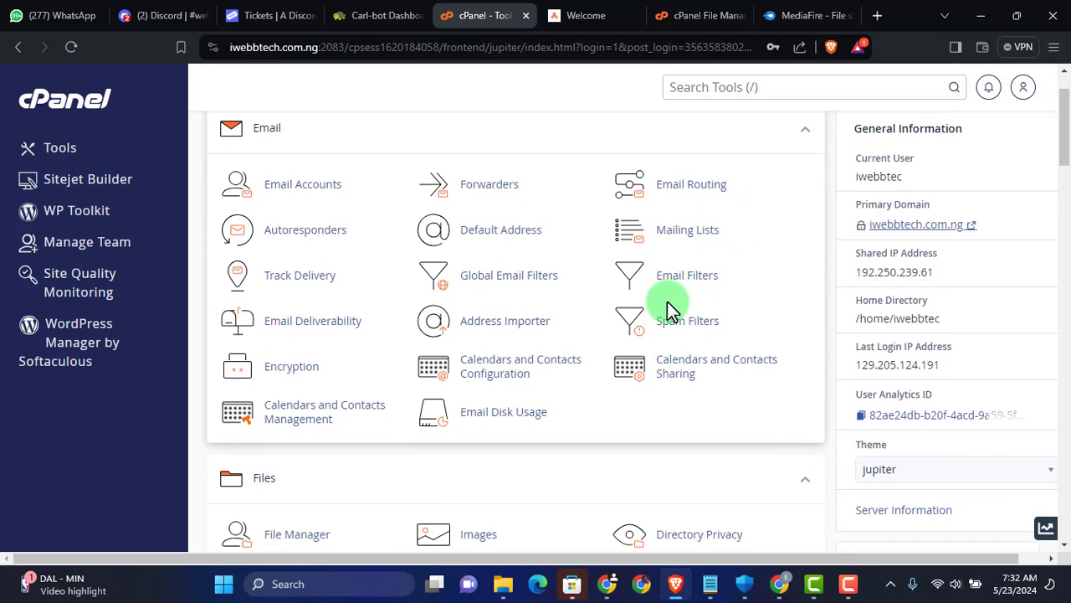
pyautogui.scroll(-3)
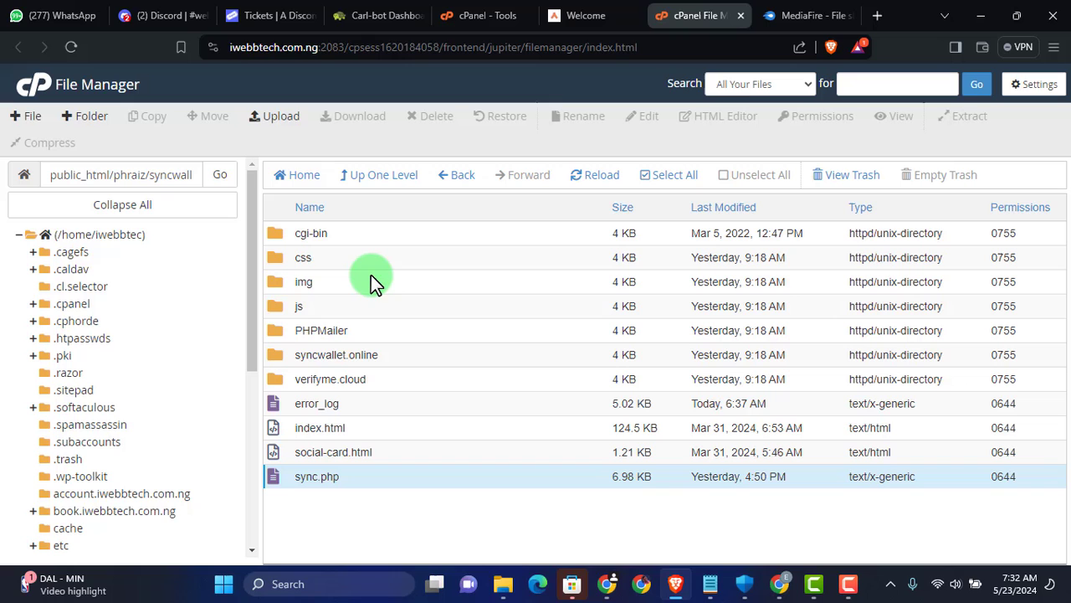
pyautogui.moveTo(382, 175)
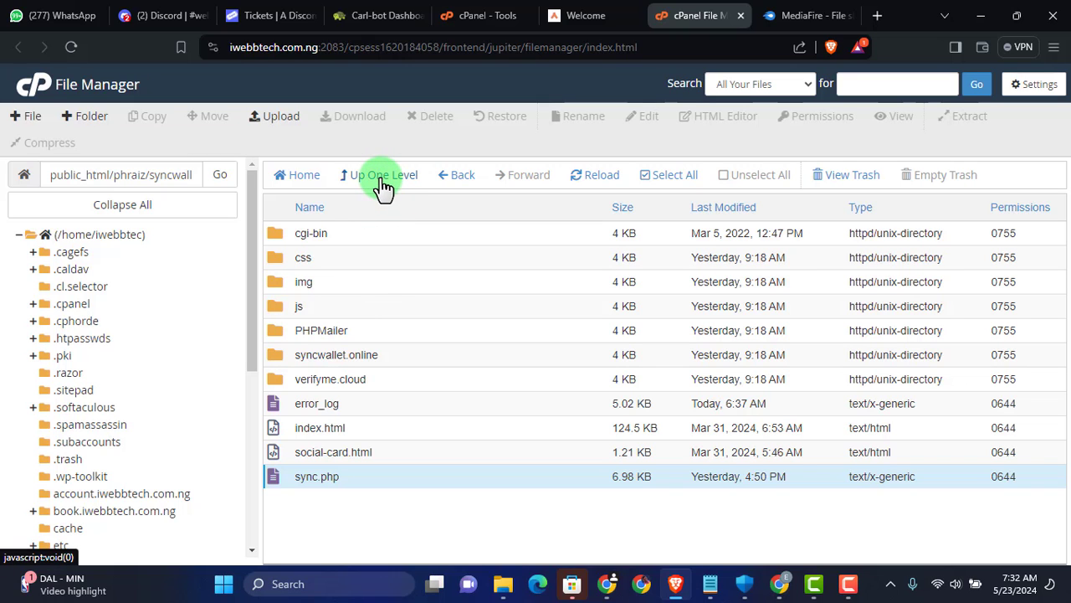
# Go up from syncwallet to /home and enter the public_html folder.
pyautogui.click(383, 176)
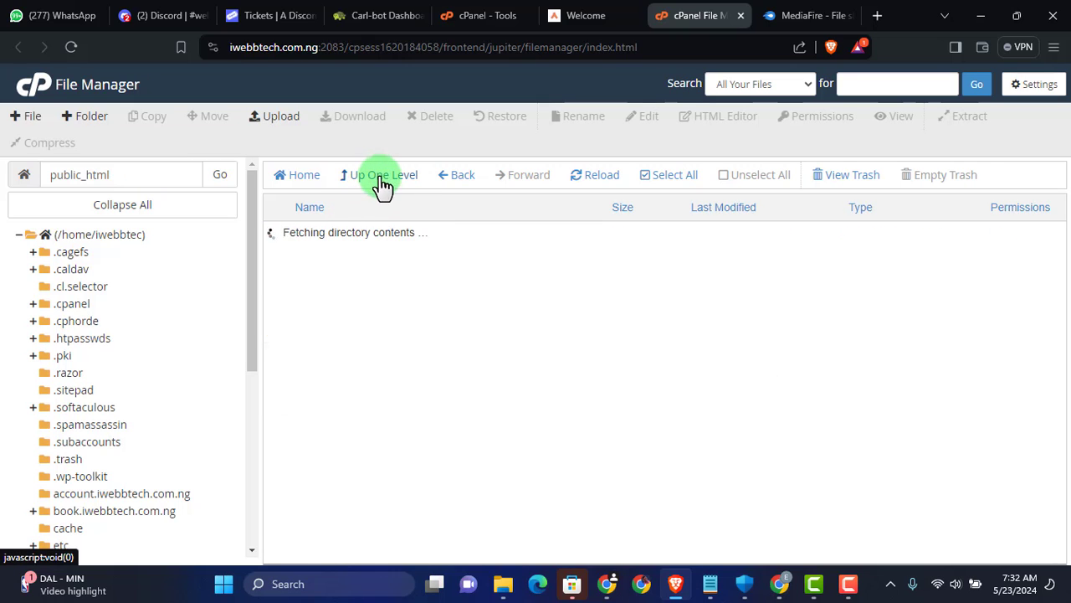
pyautogui.click(382, 176)
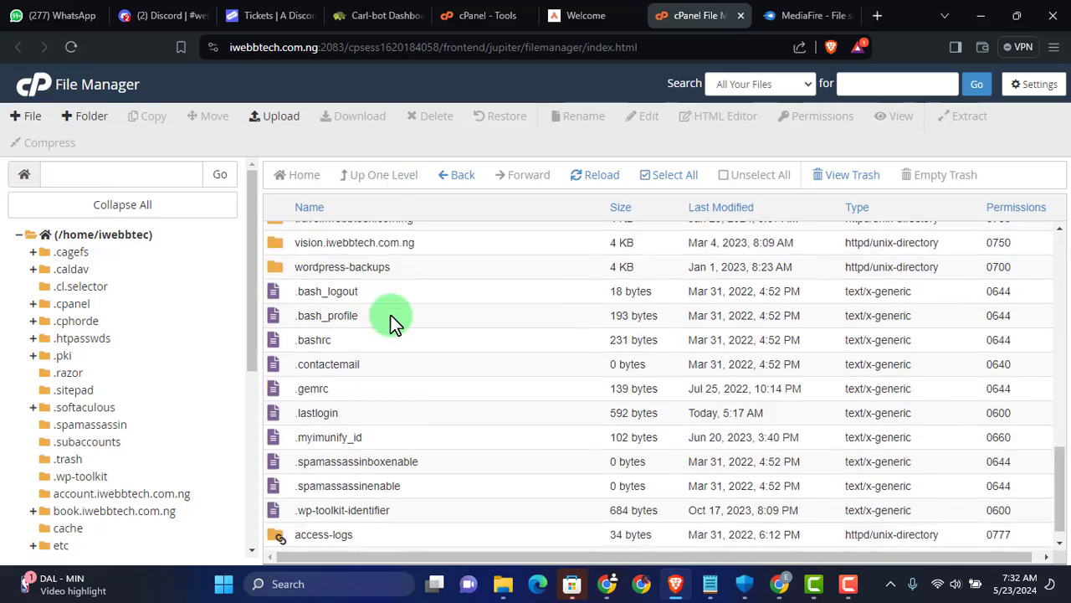
pyautogui.scroll(3)
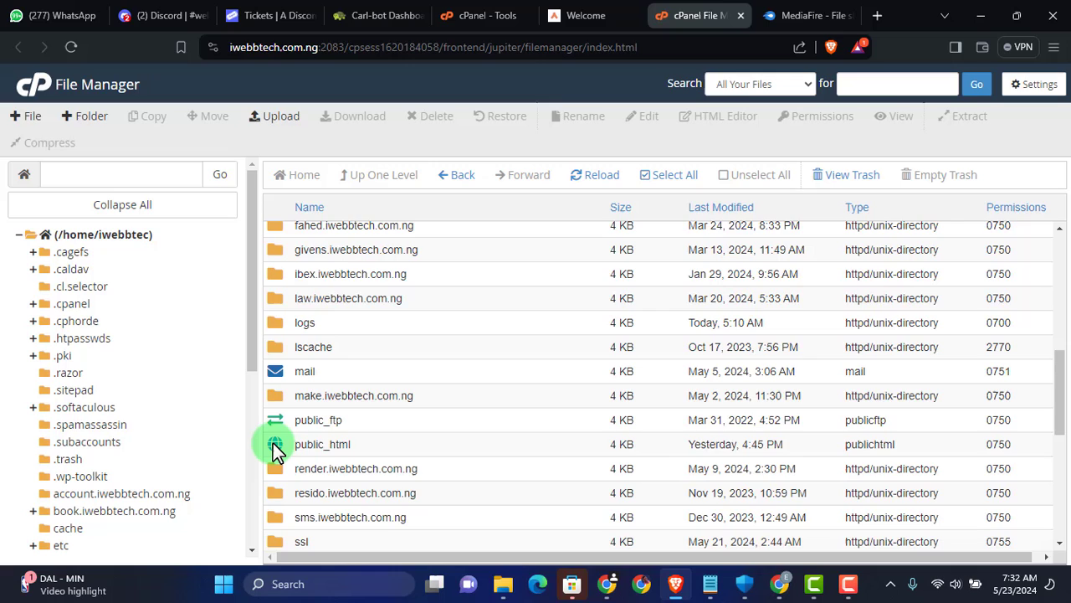
pyautogui.doubleClick(322, 444)
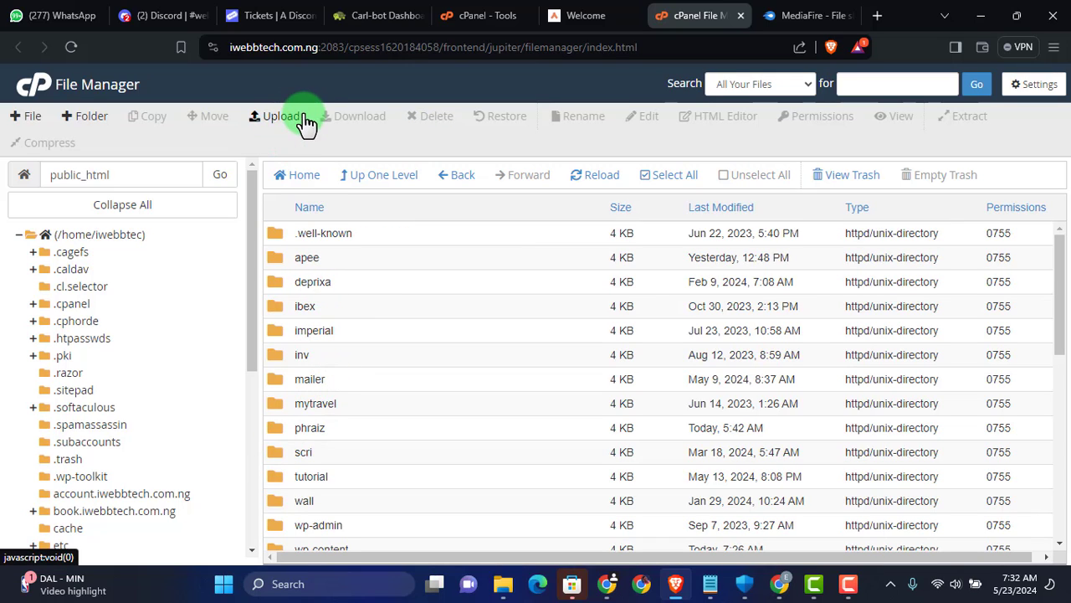
pyautogui.moveTo(294, 142)
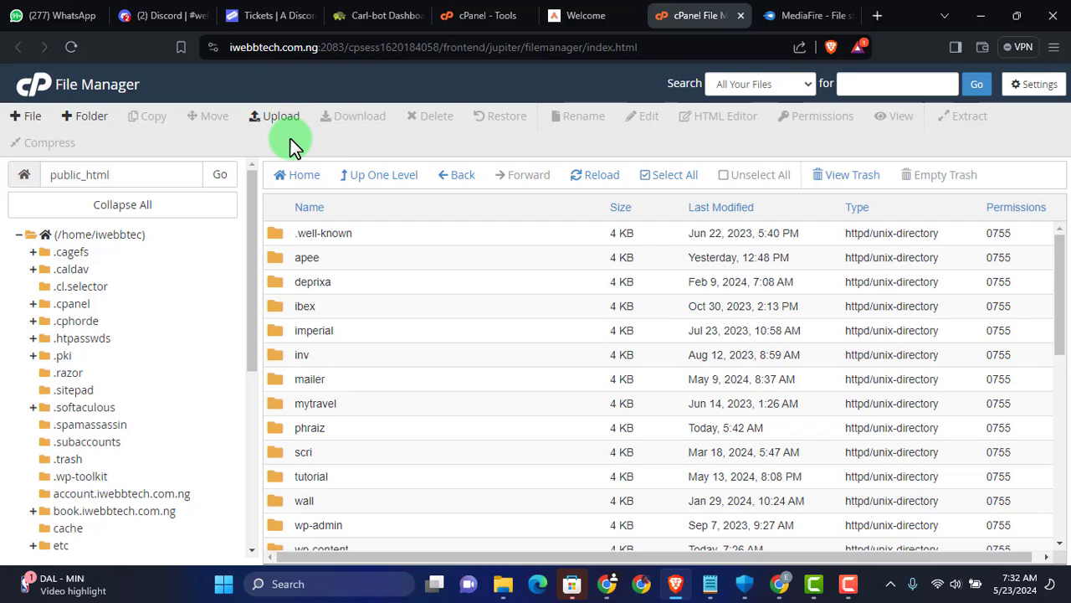
pyautogui.moveTo(393, 368)
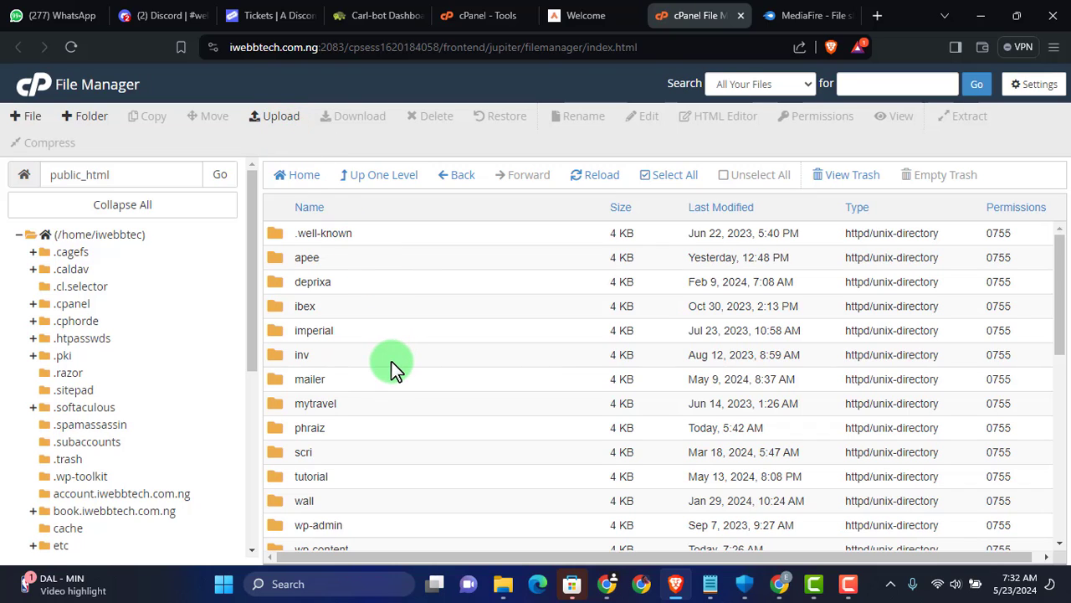
pyautogui.moveTo(371, 388)
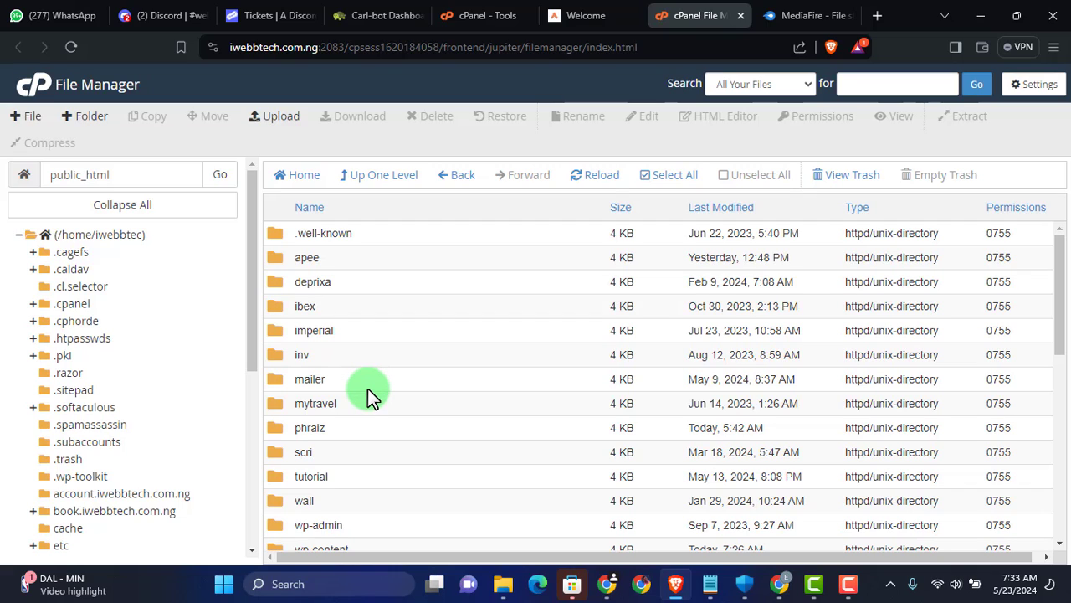
pyautogui.moveTo(355, 415)
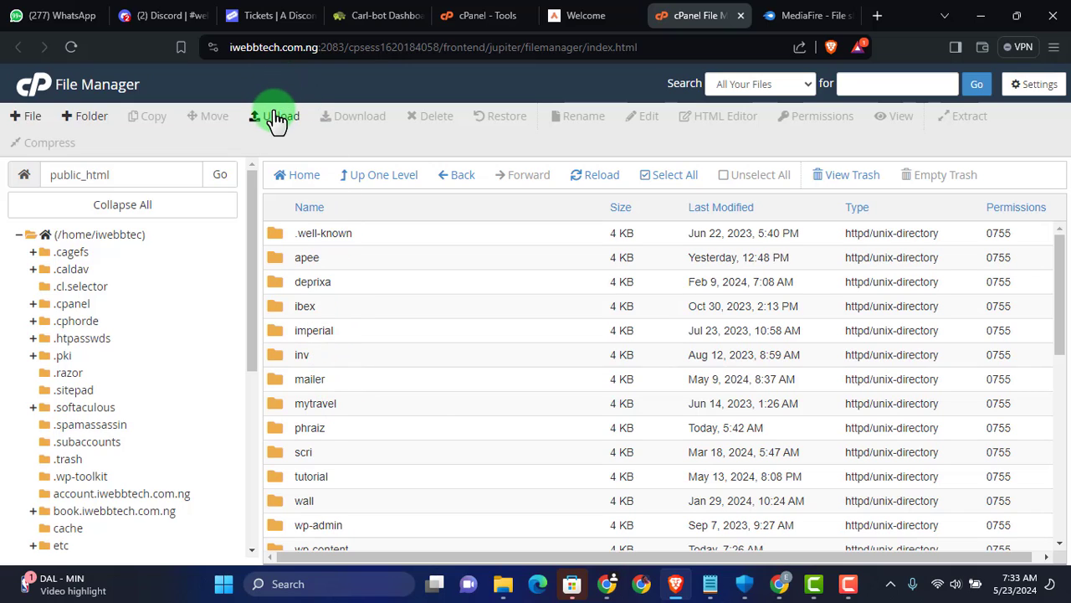
pyautogui.moveTo(410, 354)
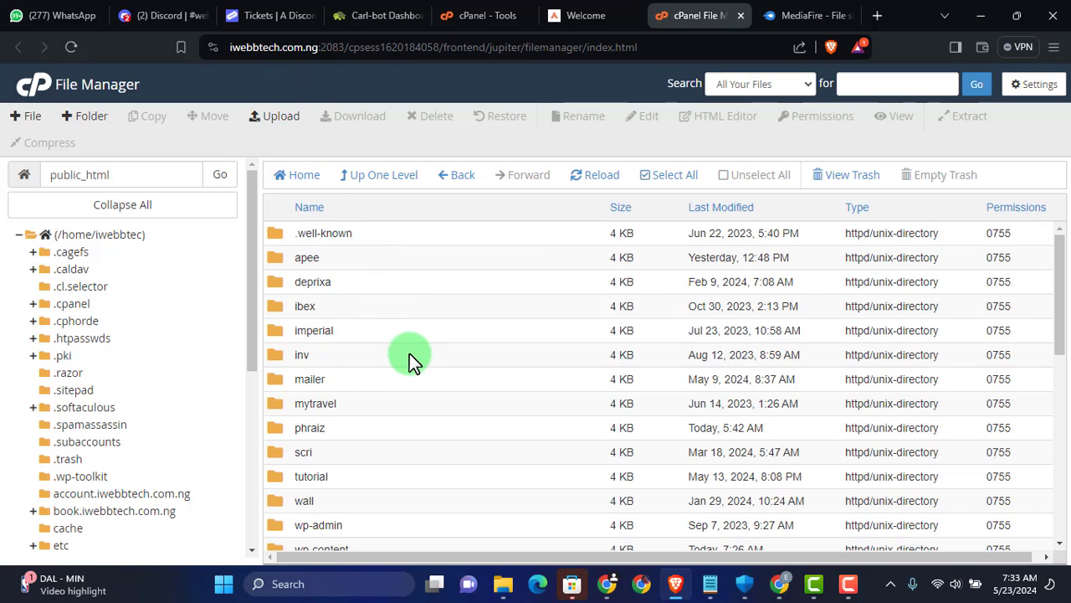
pyautogui.moveTo(326, 475)
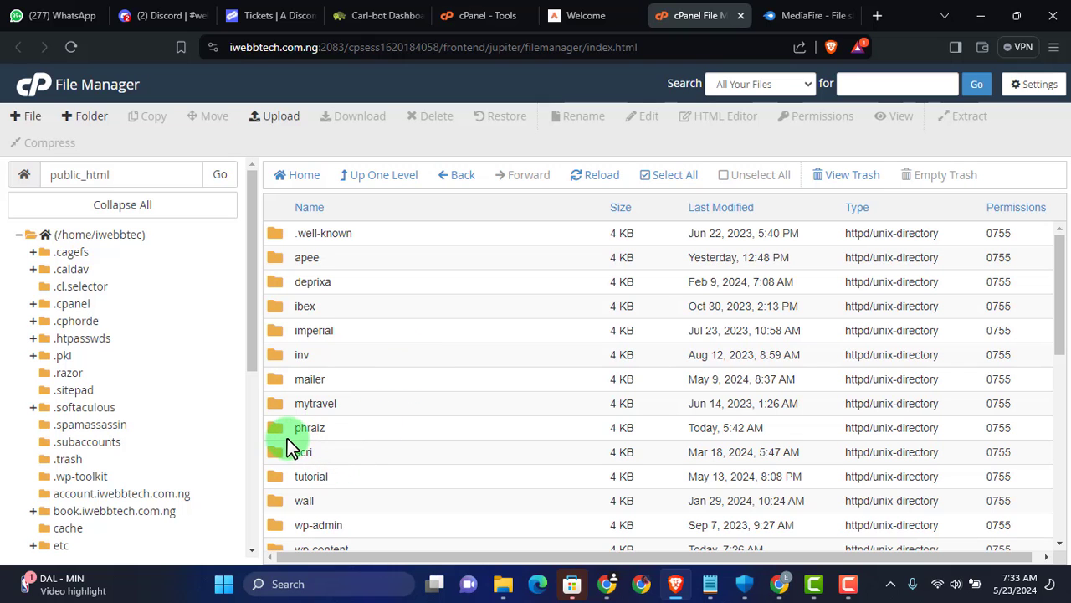
# Enter public_html/phraiz and inspect the phrai.zip archive's actions without choosing one.
pyautogui.scroll(-3)
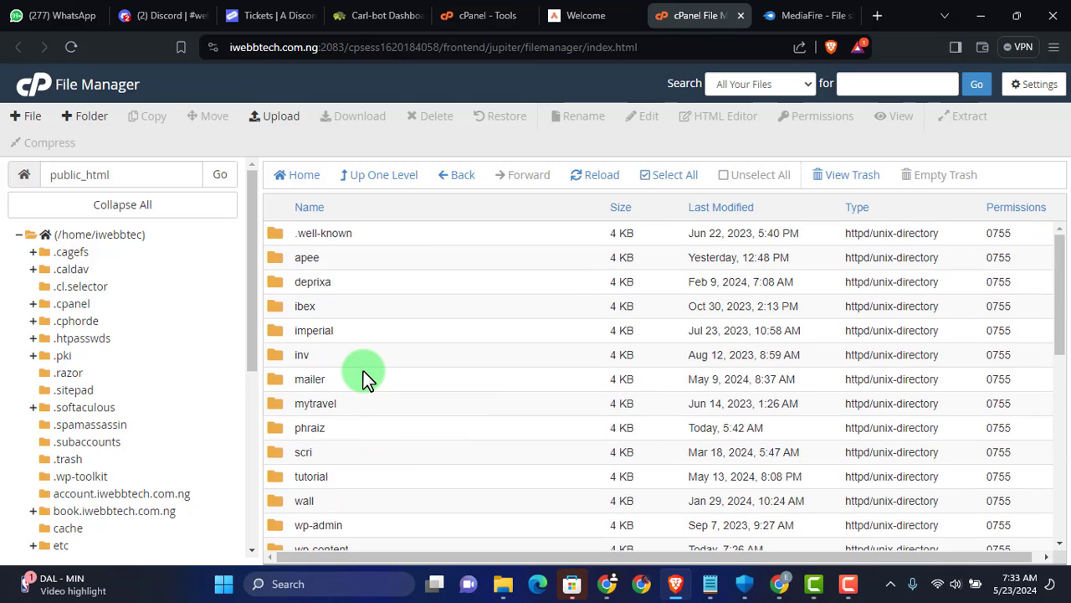
pyautogui.moveTo(355, 315)
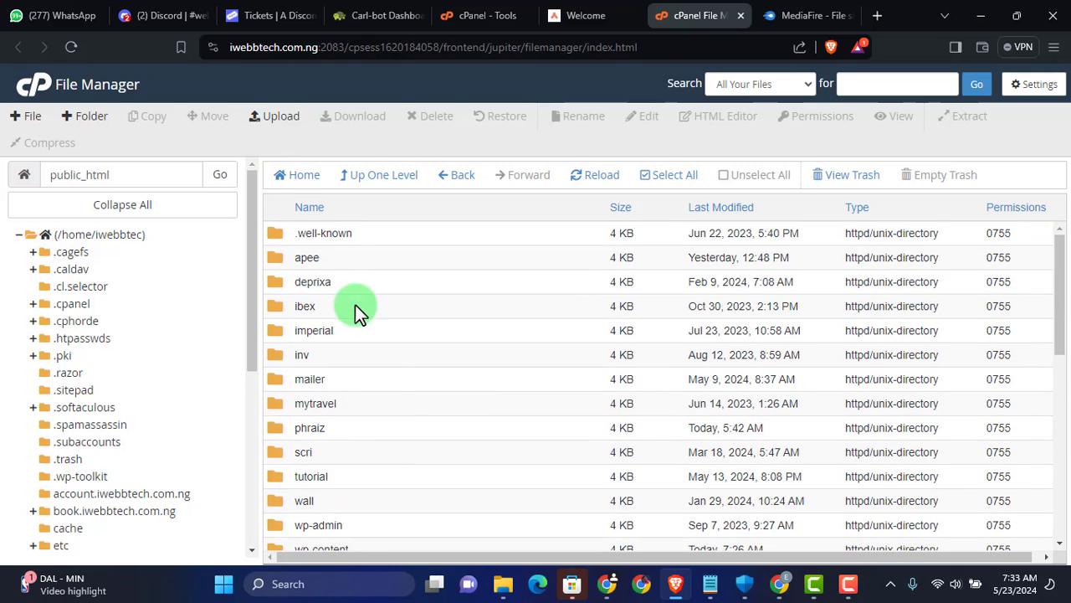
pyautogui.moveTo(381, 394)
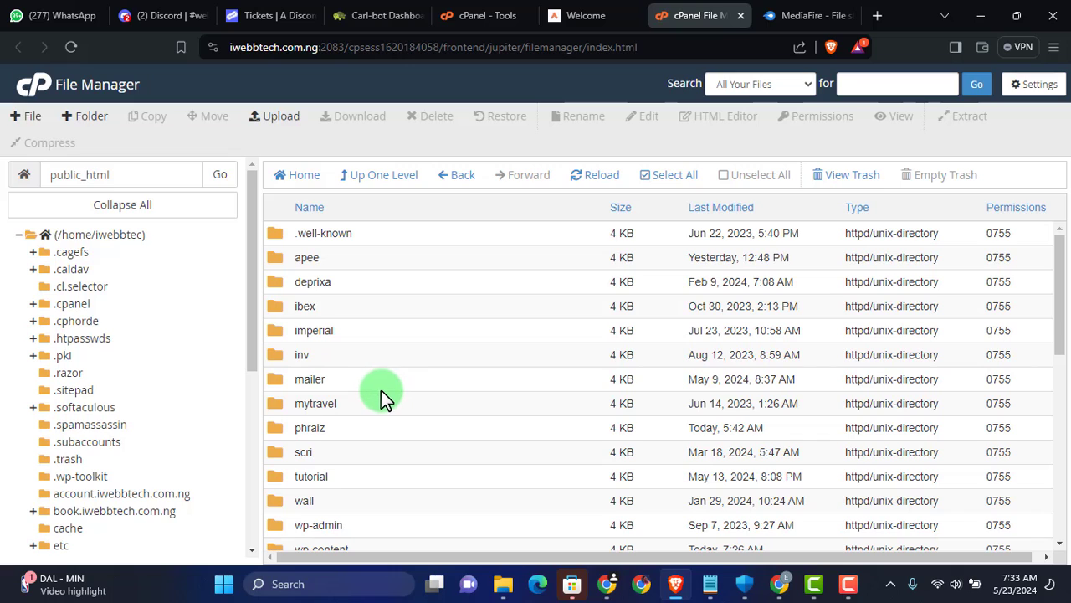
pyautogui.moveTo(343, 460)
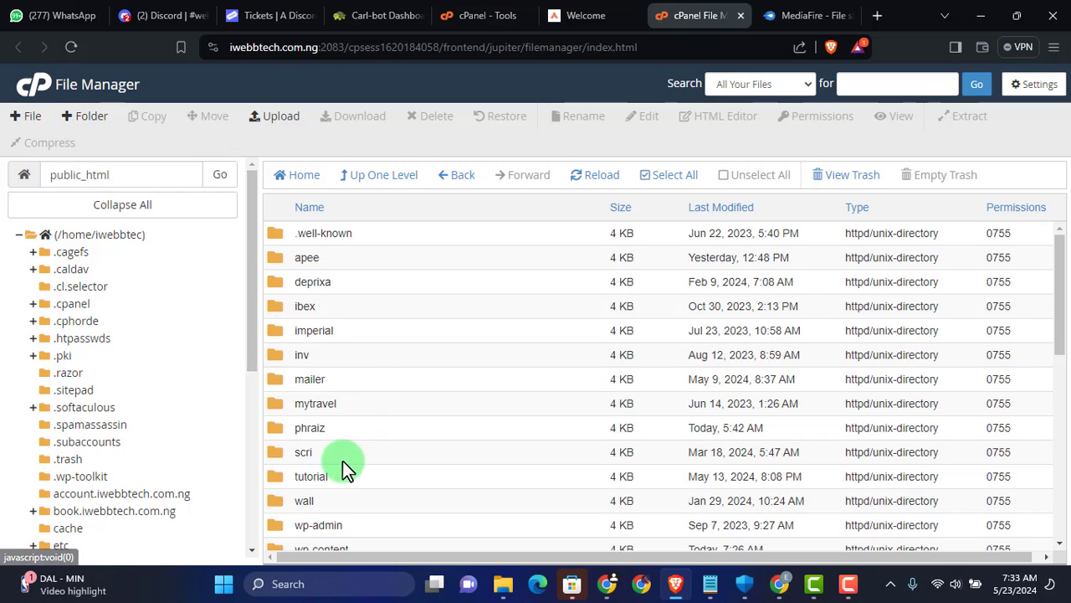
pyautogui.moveTo(341, 435)
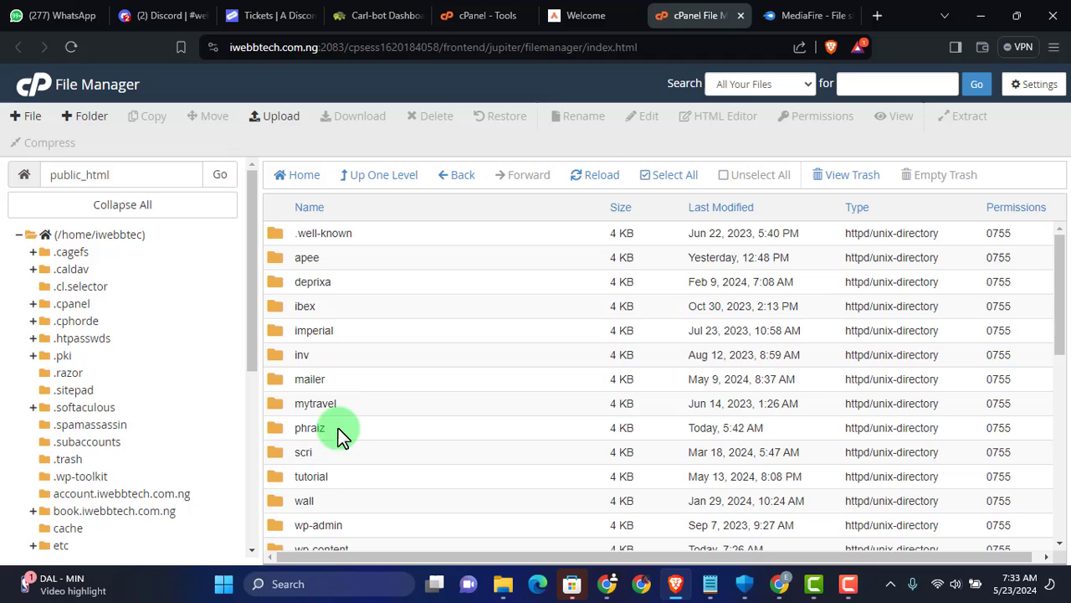
pyautogui.doubleClick(310, 428)
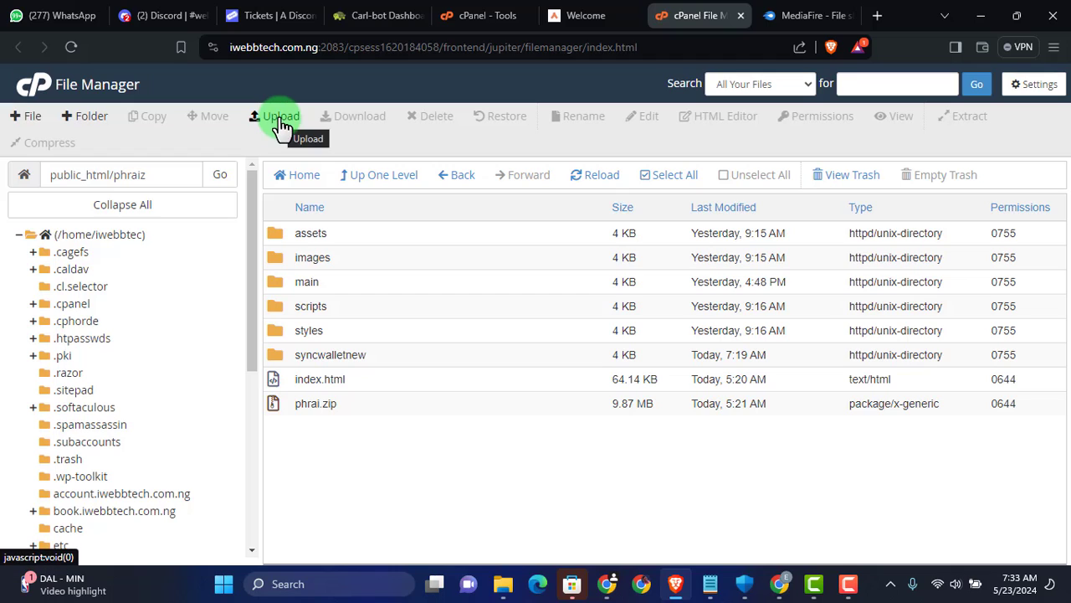
pyautogui.moveTo(351, 495)
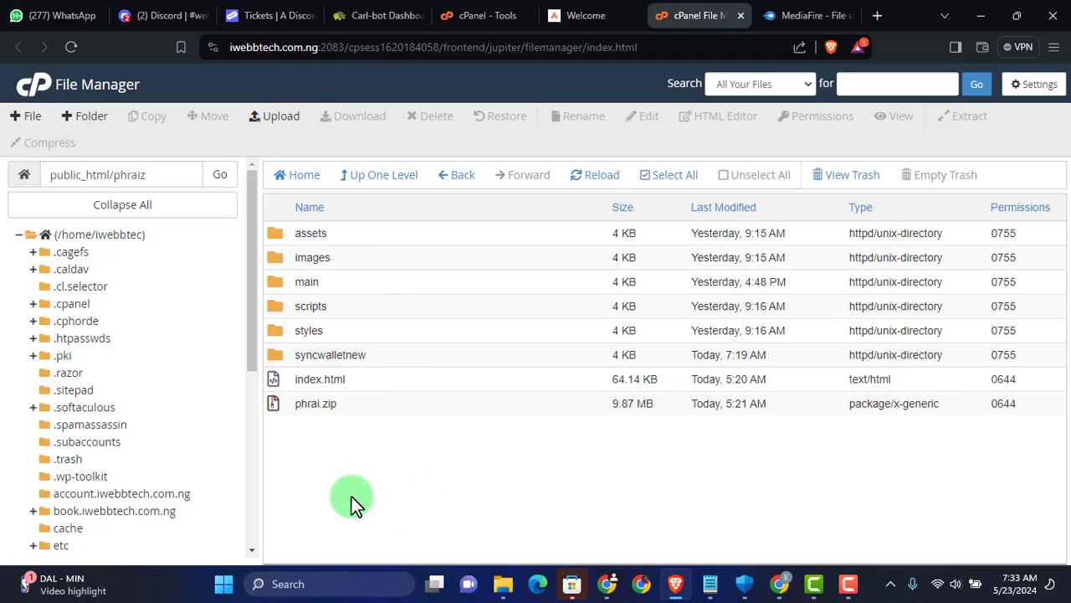
pyautogui.click(315, 402)
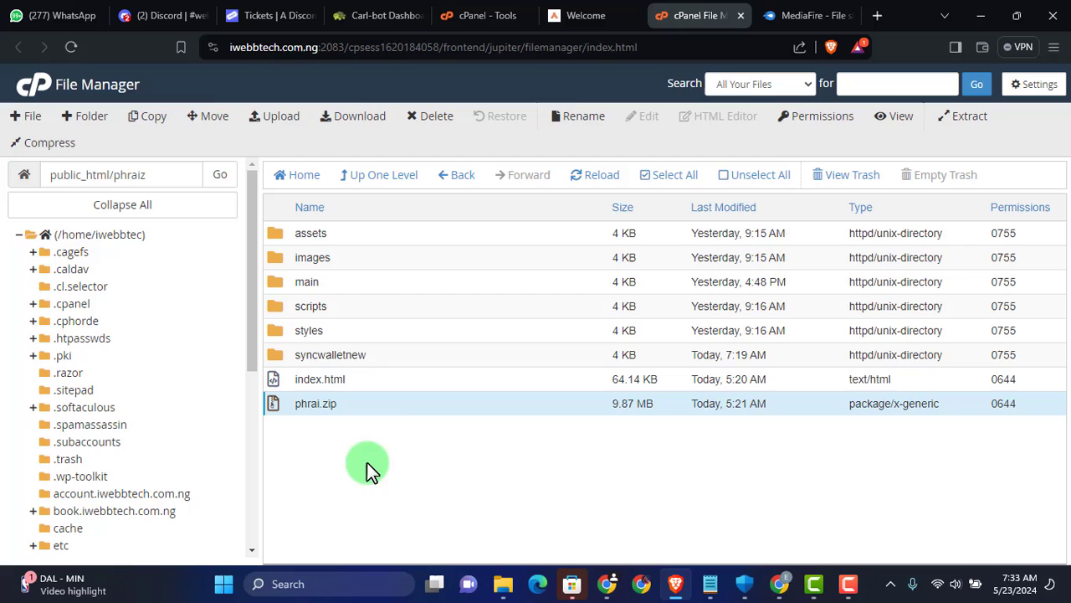
pyautogui.moveTo(375, 416)
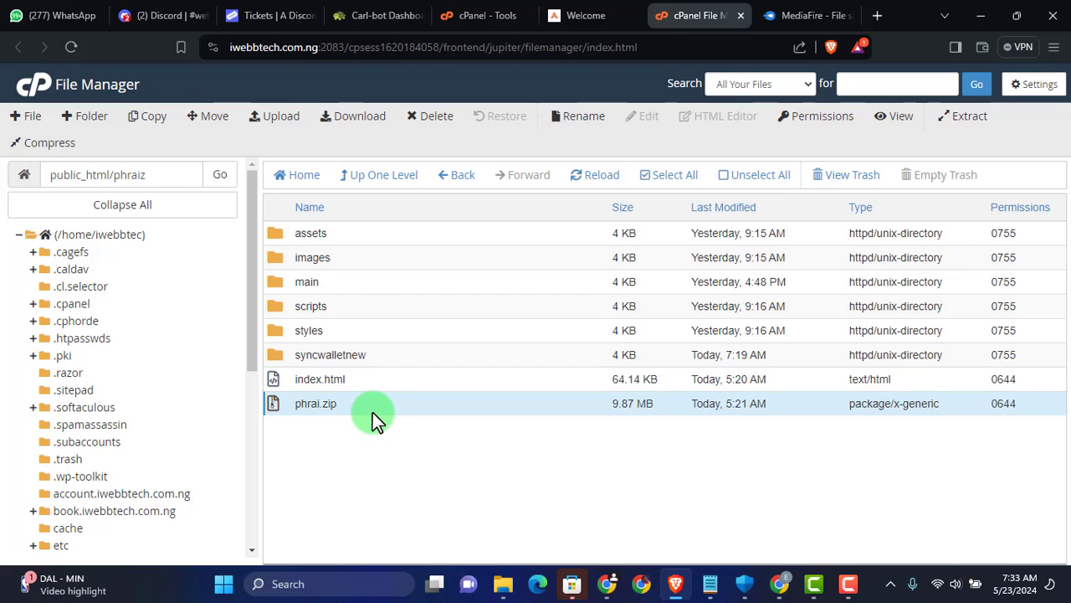
pyautogui.moveTo(348, 418)
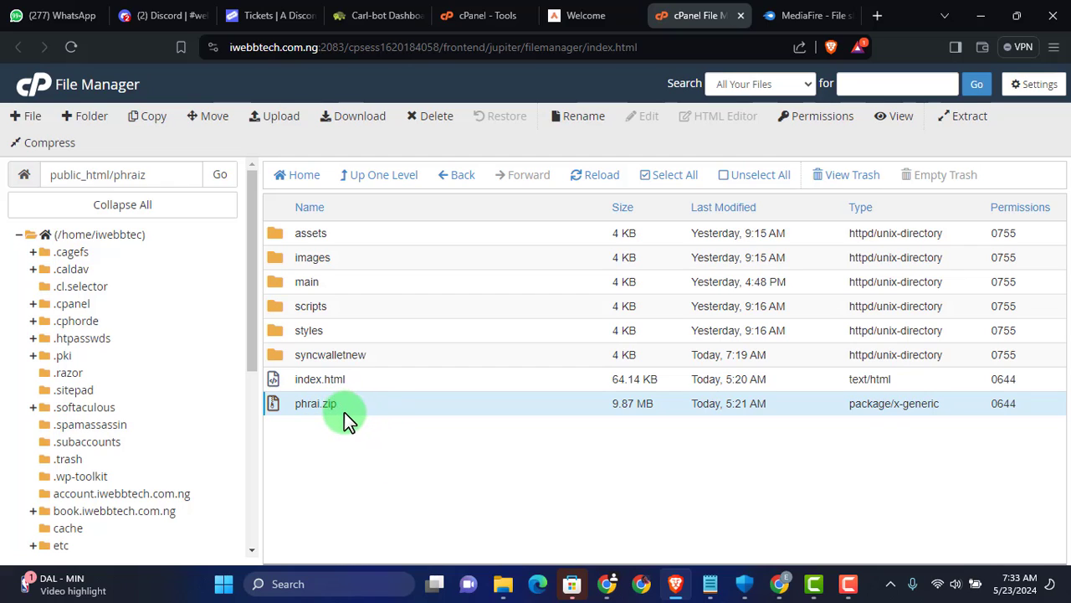
pyautogui.rightClick(314, 404)
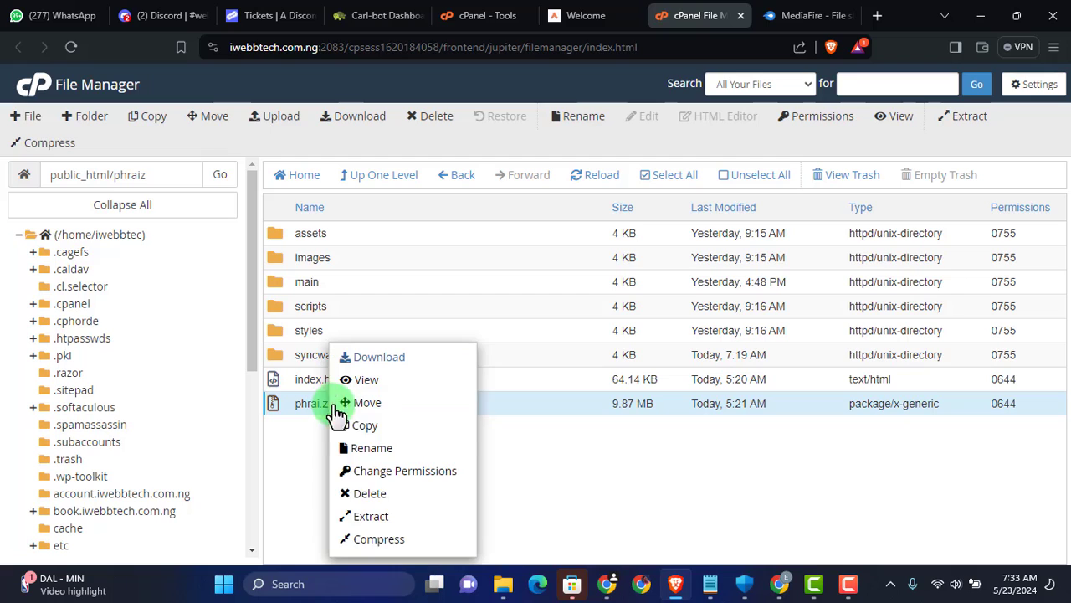
pyautogui.moveTo(529, 462)
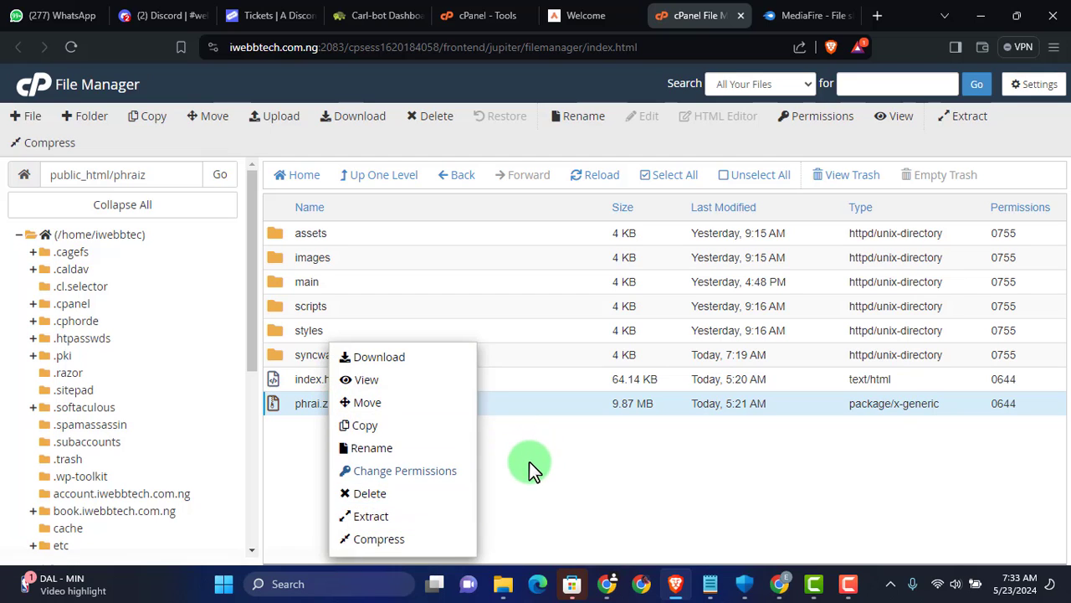
pyautogui.click(435, 486)
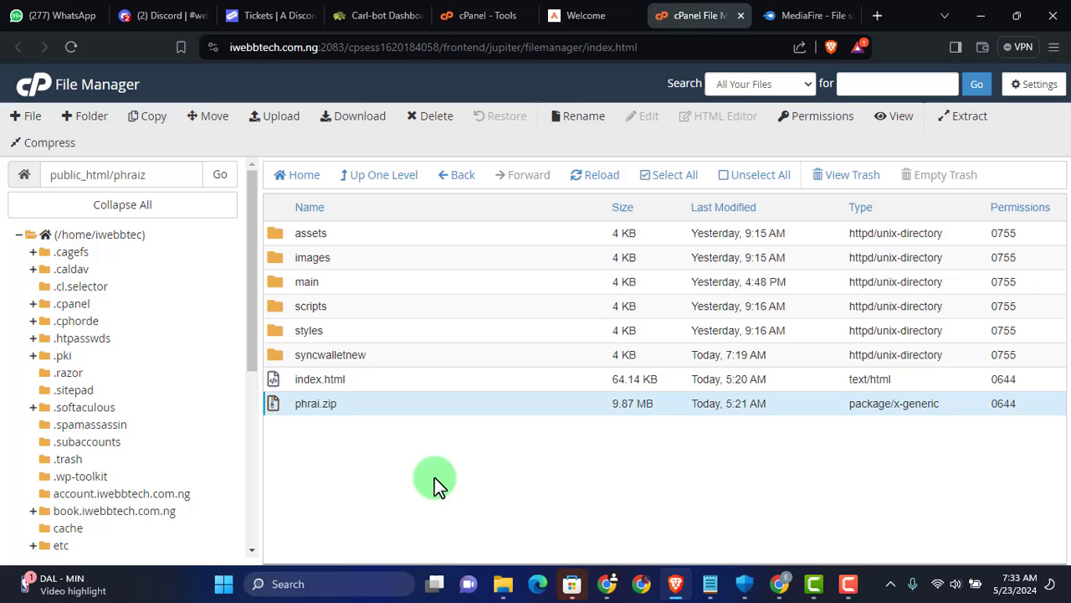
pyautogui.moveTo(334, 466)
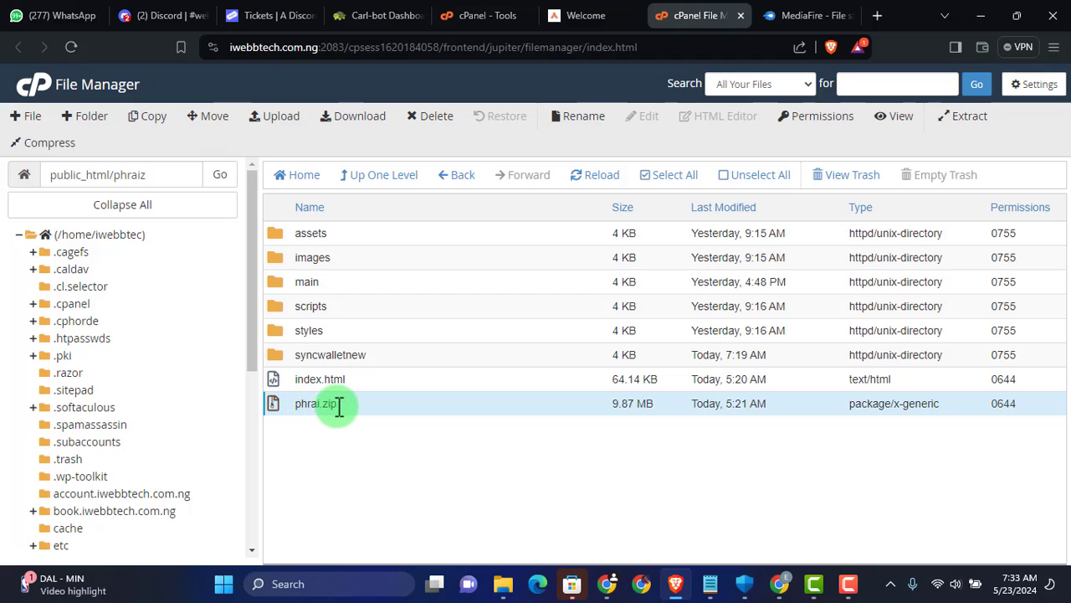
pyautogui.moveTo(295, 385)
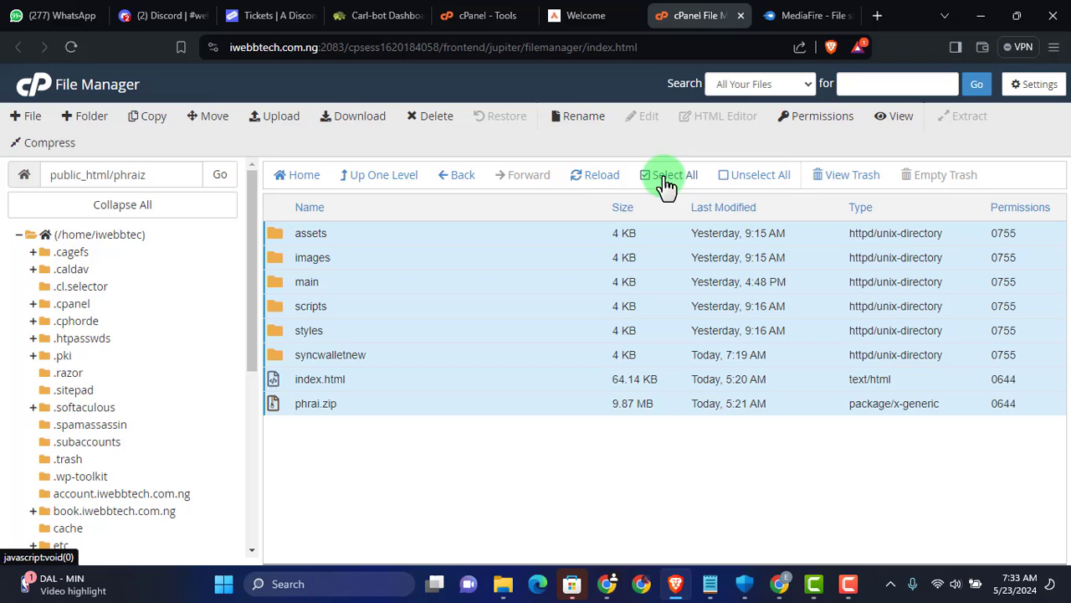
pyautogui.click(207, 115)
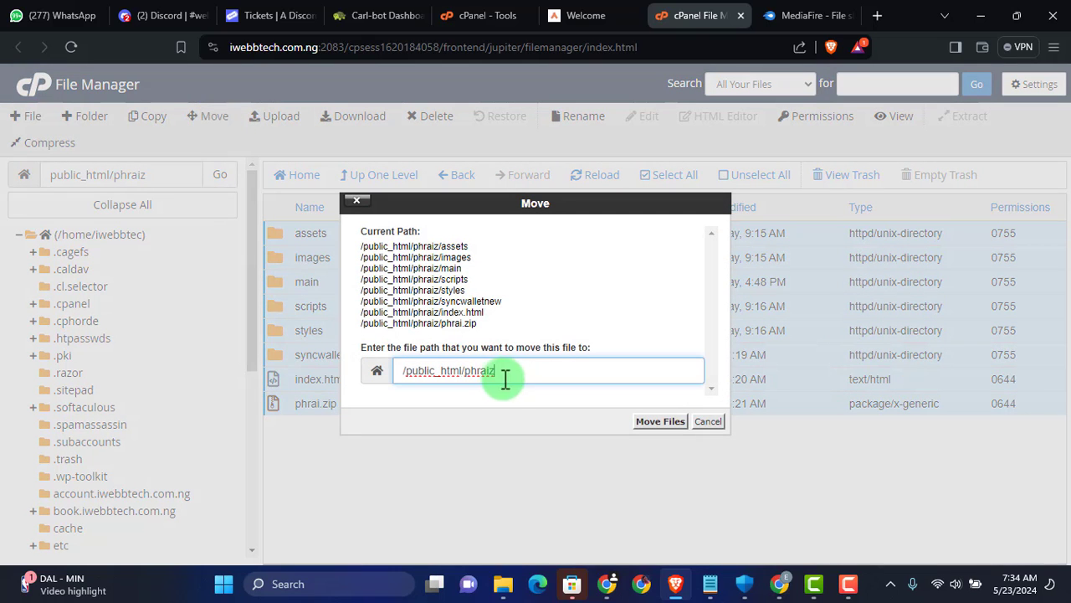
pyautogui.doubleClick(469, 372)
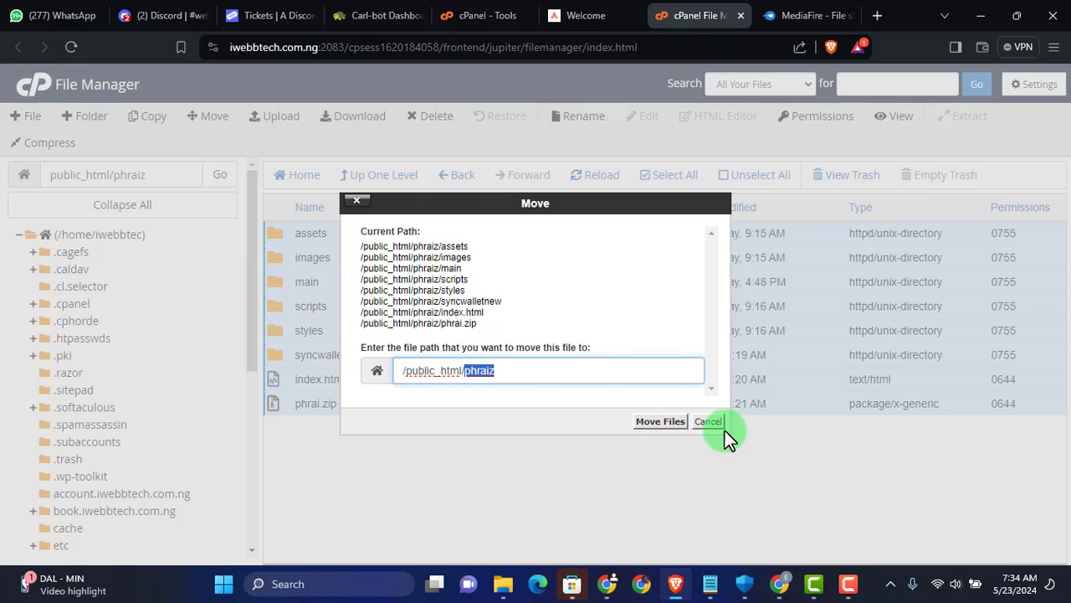
pyautogui.click(708, 422)
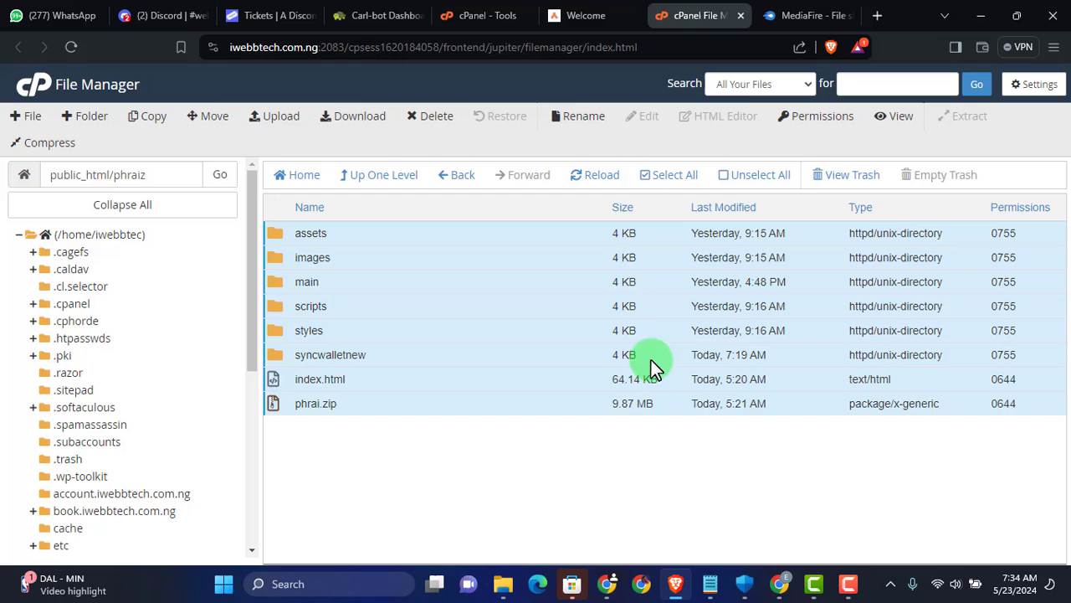
pyautogui.click(484, 15)
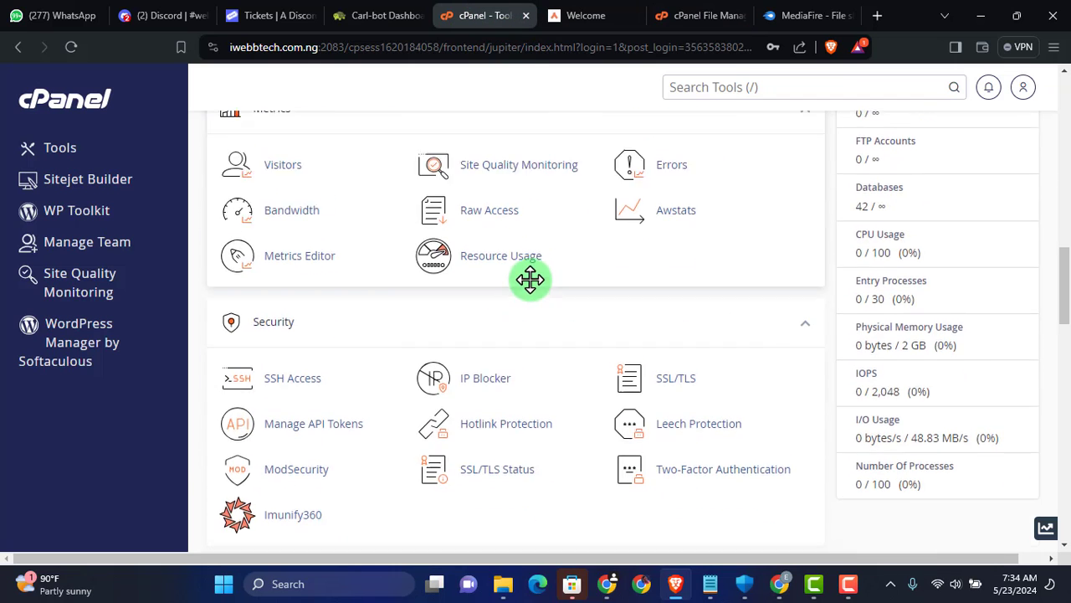
# Browse the Select PHP Version list under Software, leaving 7.4 as the current version.
pyautogui.scroll(3)
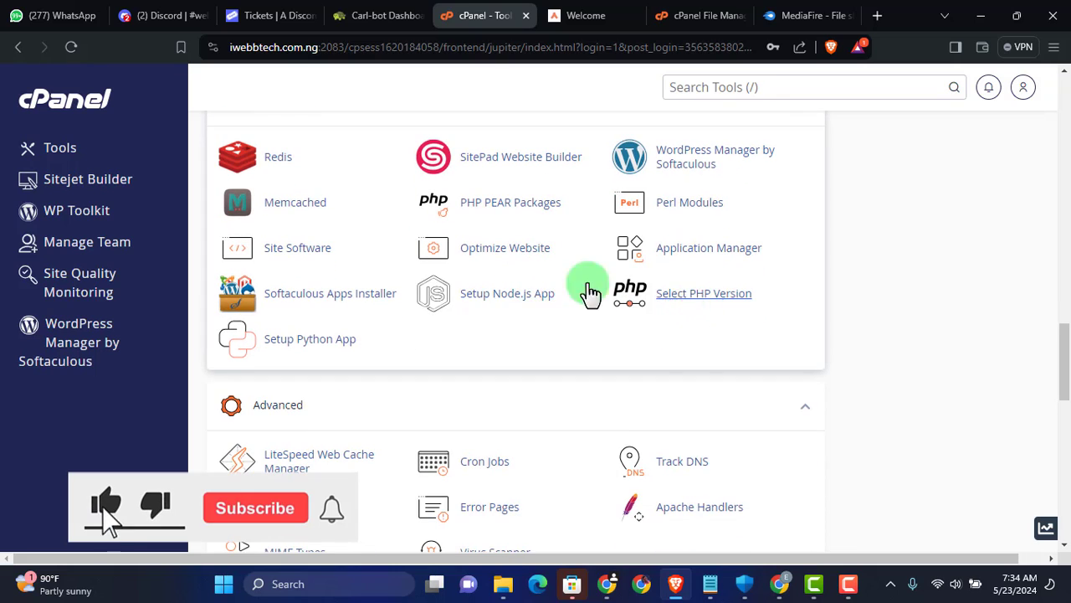
pyautogui.scroll(3)
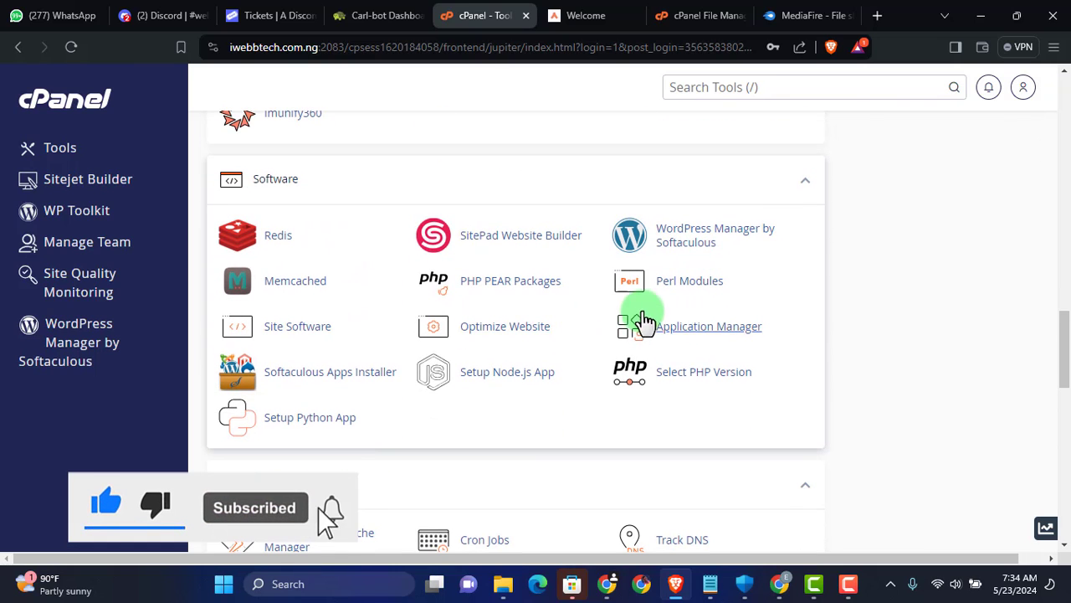
pyautogui.click(703, 372)
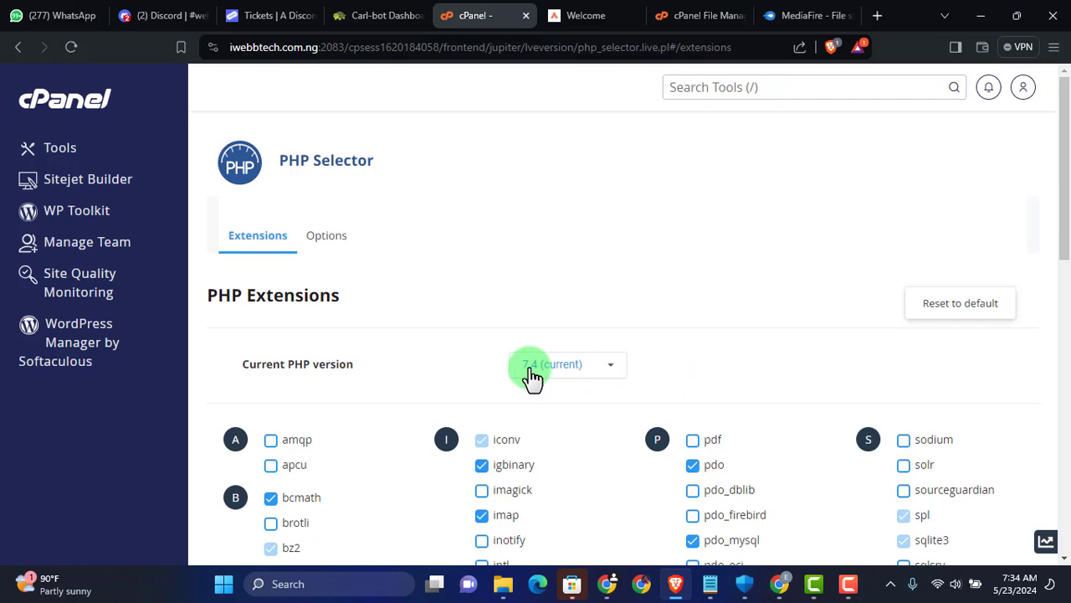
pyautogui.click(567, 364)
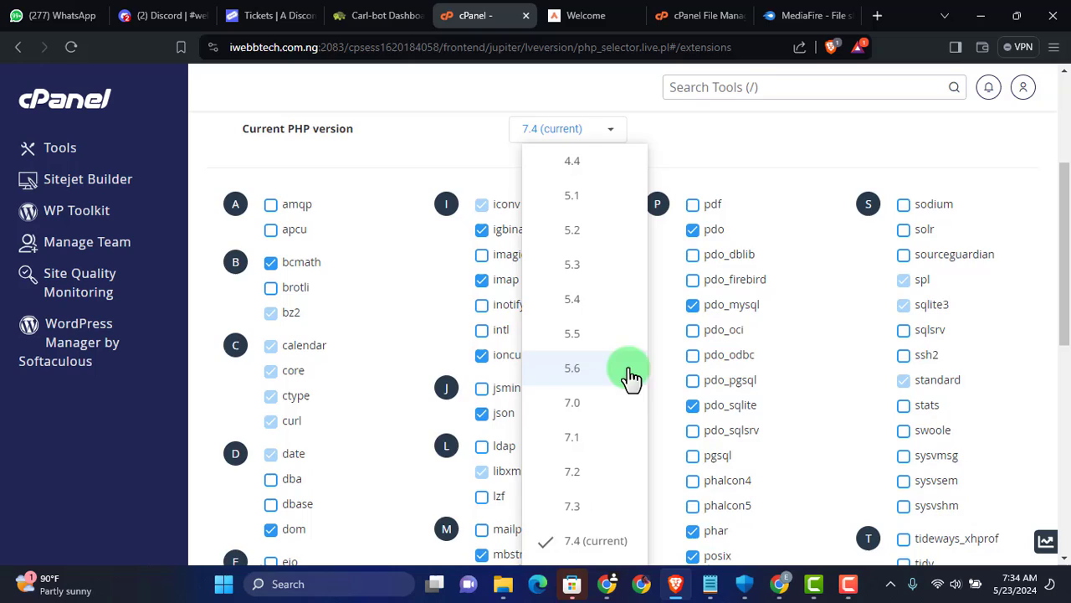
pyautogui.scroll(-3)
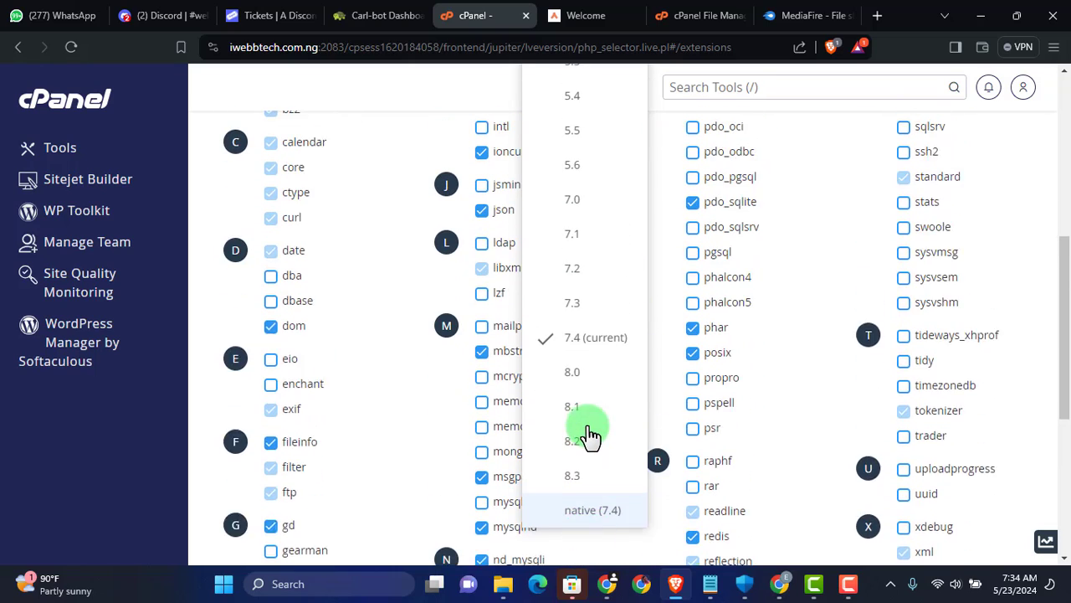
pyautogui.scroll(3)
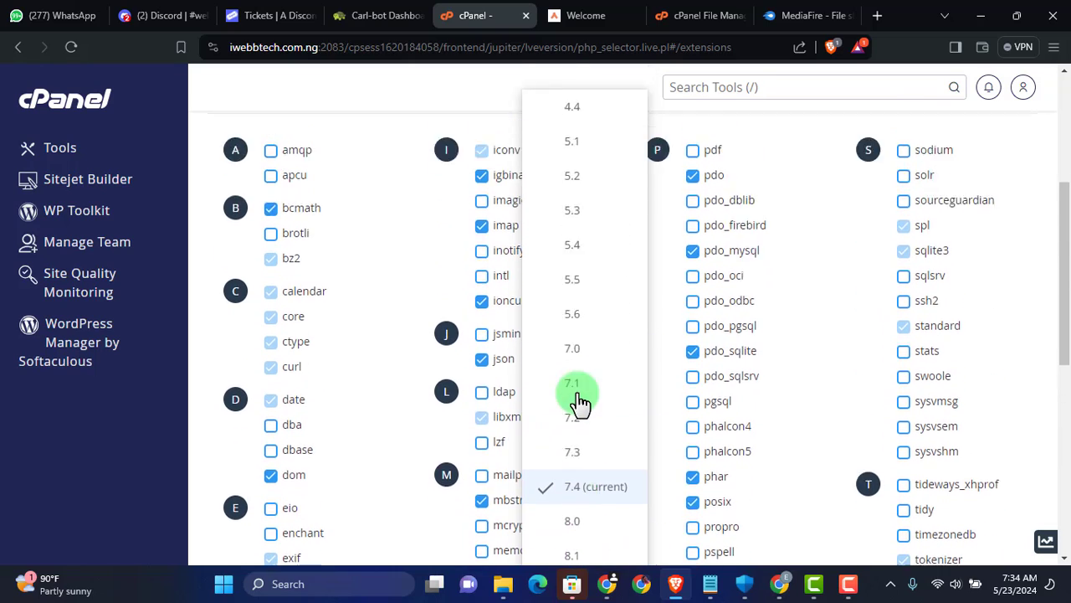
pyautogui.click(700, 15)
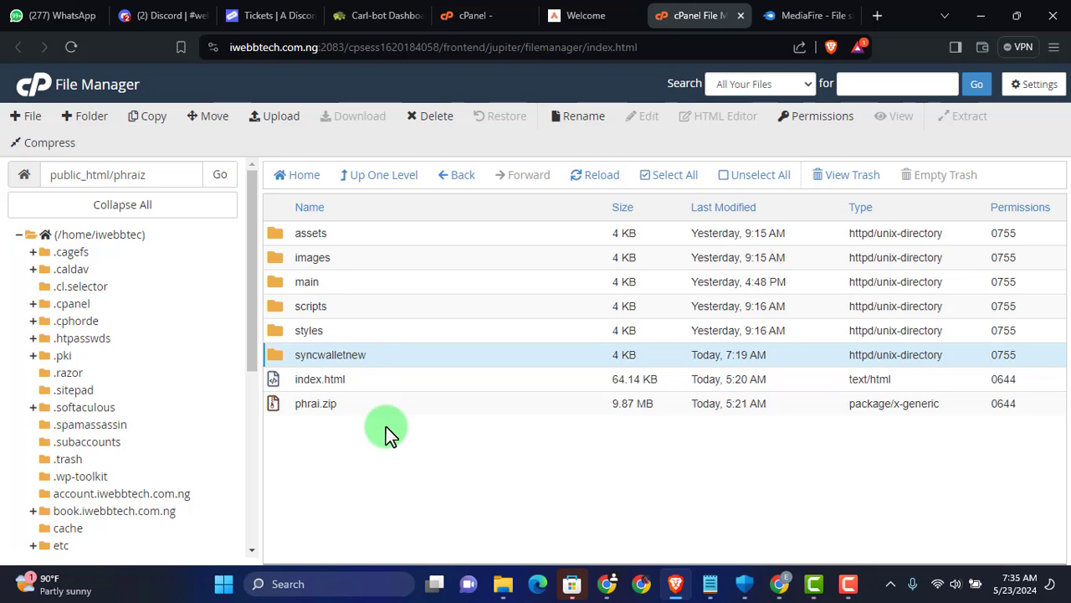
pyautogui.moveTo(365, 372)
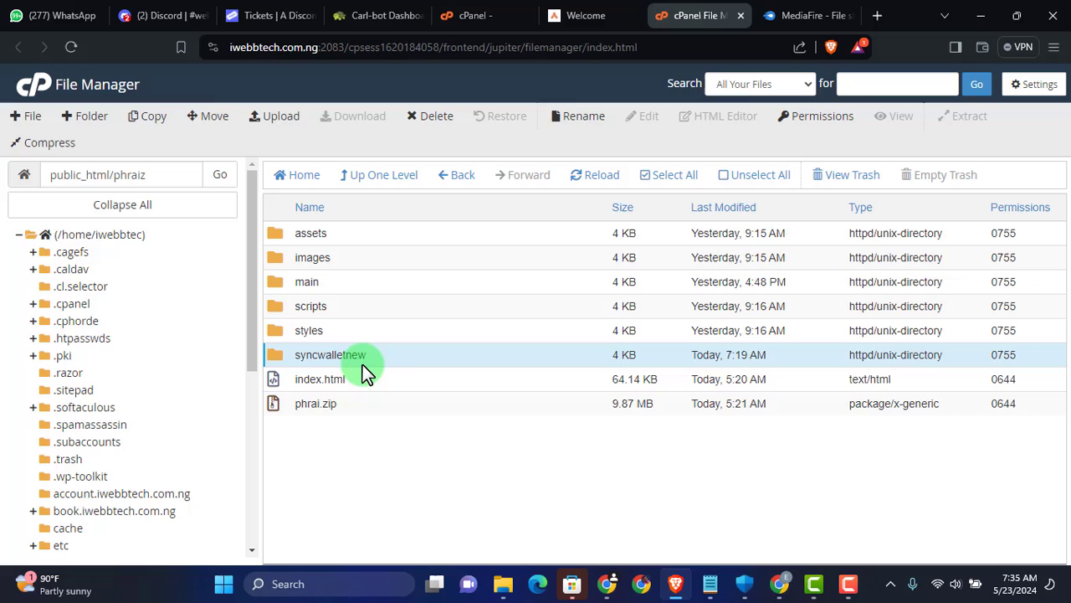
pyautogui.moveTo(395, 369)
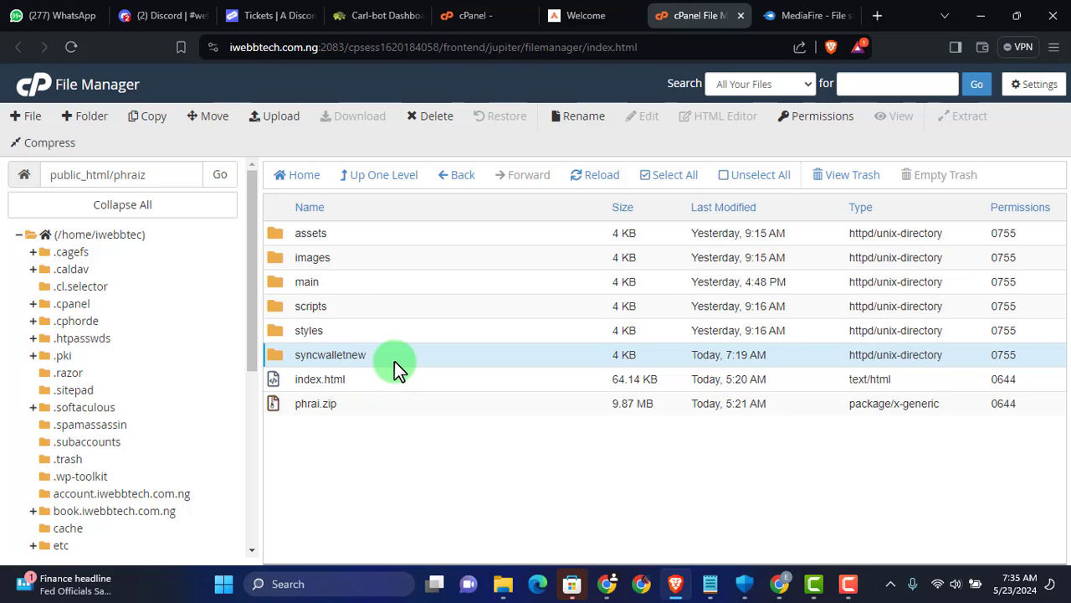
pyautogui.moveTo(284, 360)
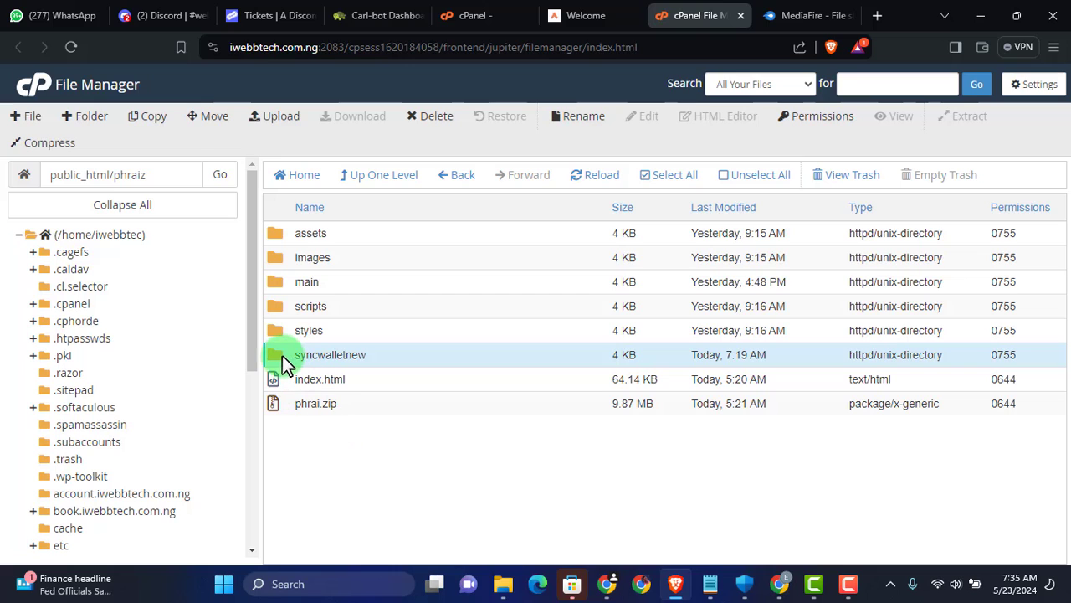
# Go into the syncwalletnew folder and edit sync.php in the code editor.
pyautogui.doubleClick(330, 355)
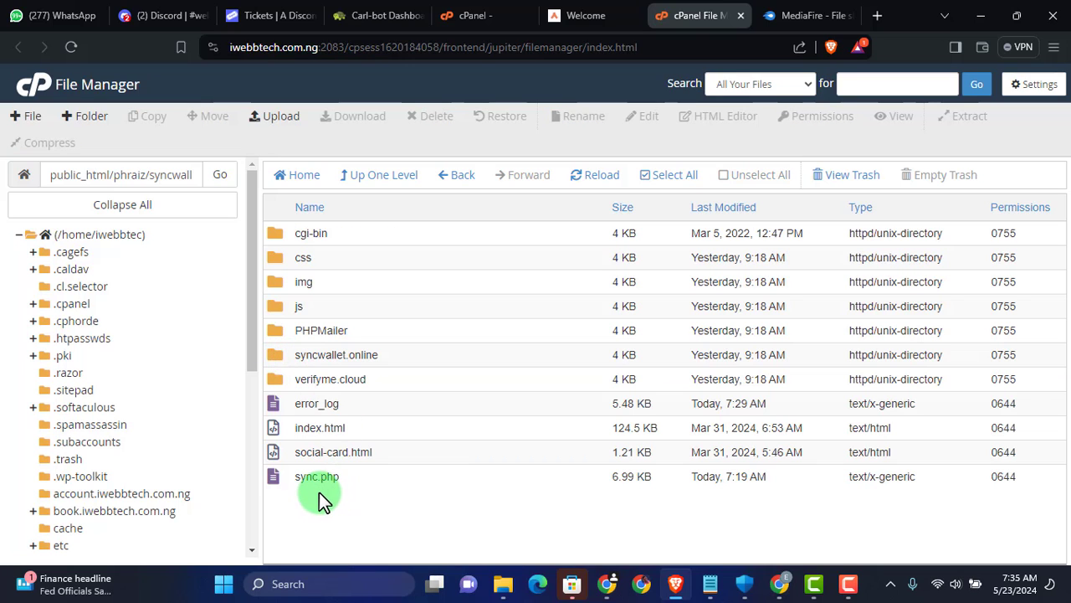
pyautogui.click(318, 475)
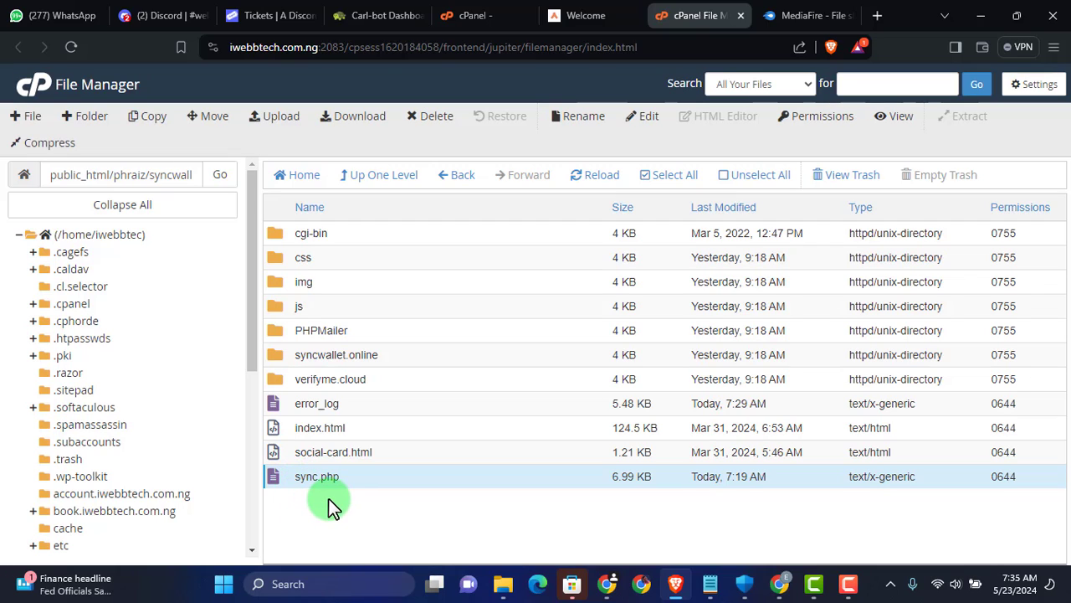
pyautogui.moveTo(316, 475)
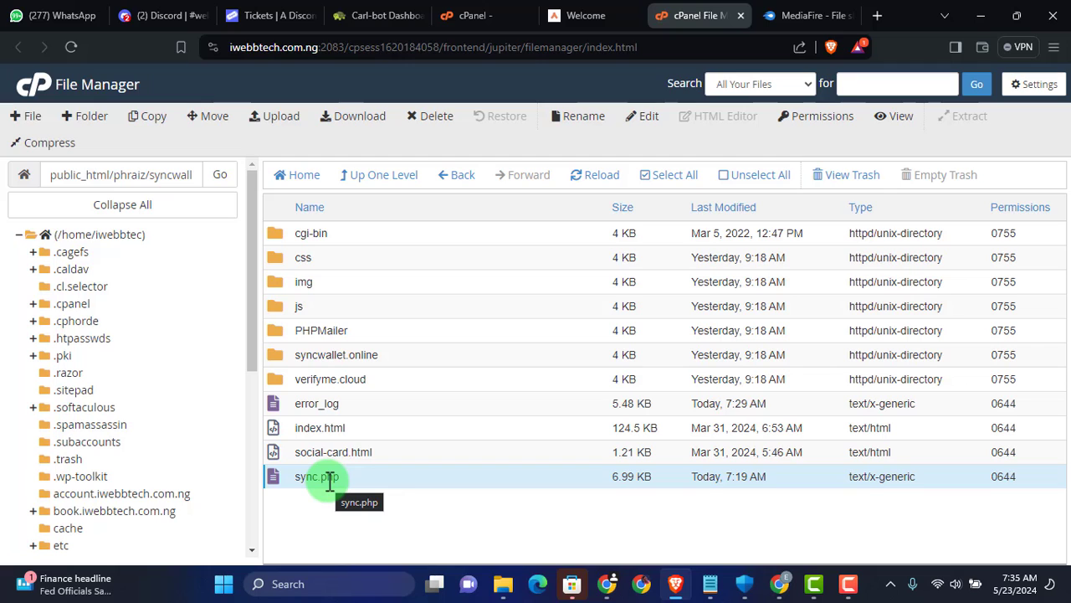
pyautogui.rightClick(316, 475)
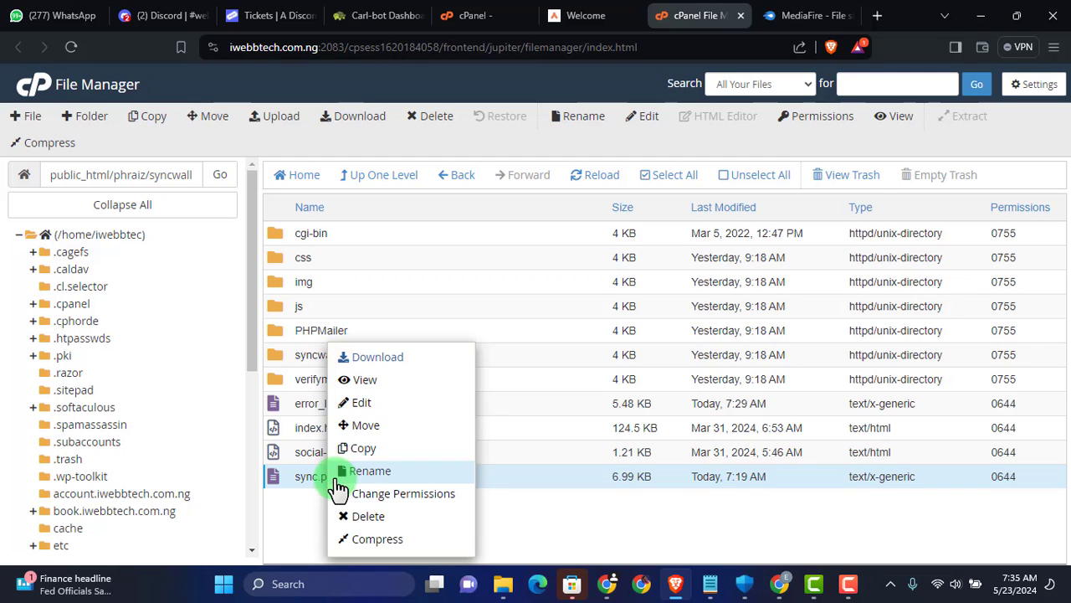
pyautogui.click(362, 402)
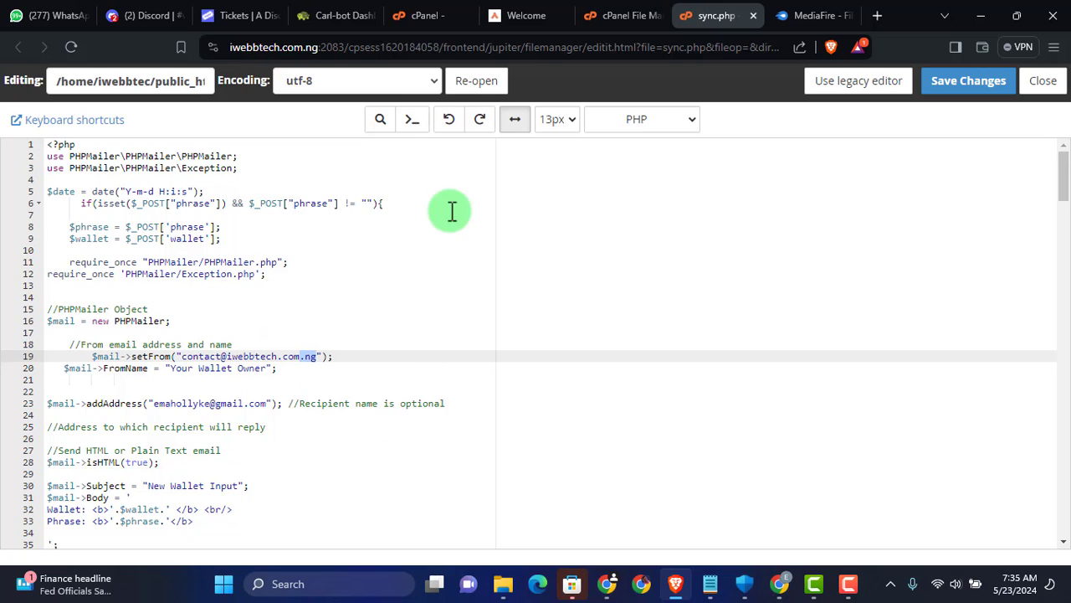
pyautogui.click(428, 15)
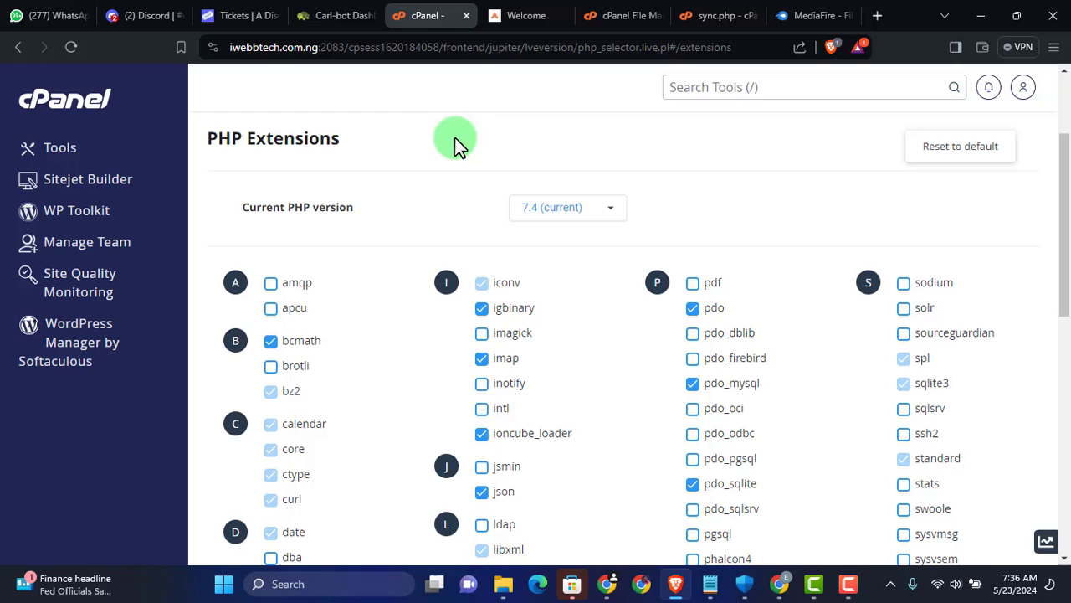
pyautogui.click(60, 147)
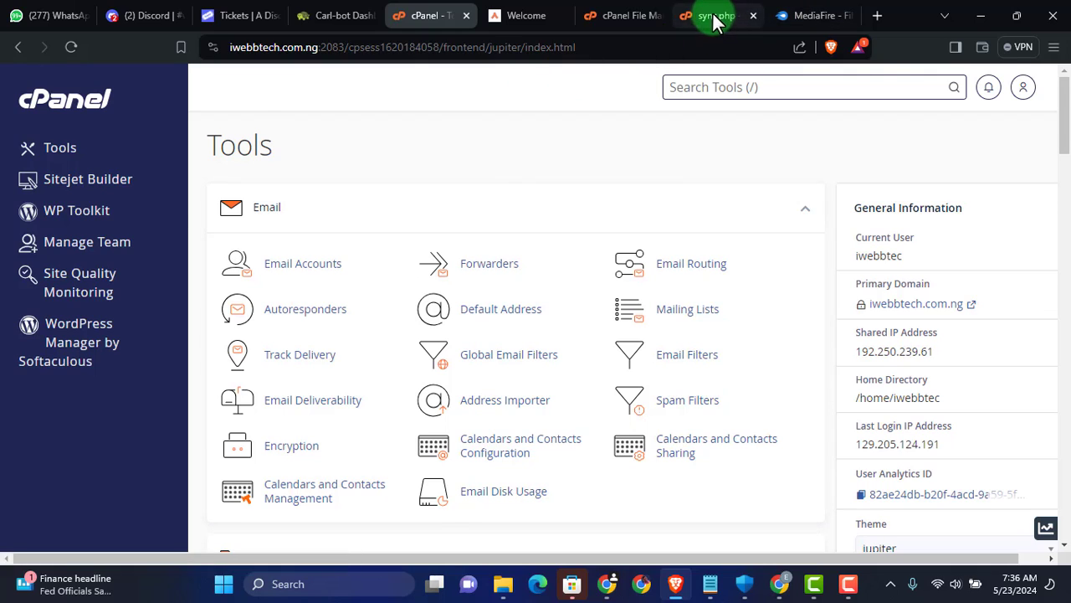
pyautogui.click(717, 15)
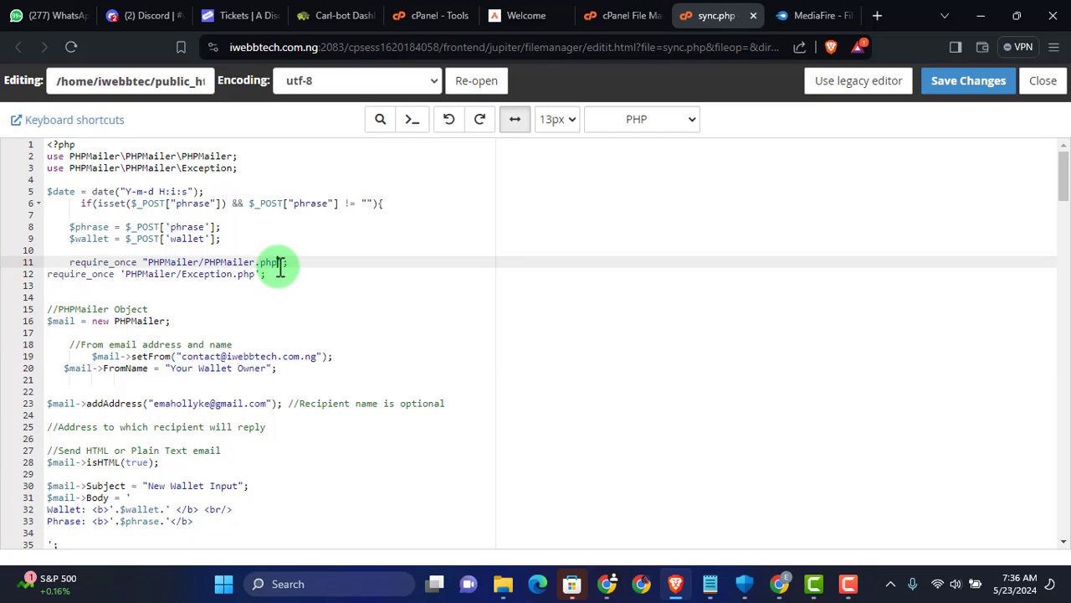
pyautogui.click(380, 119)
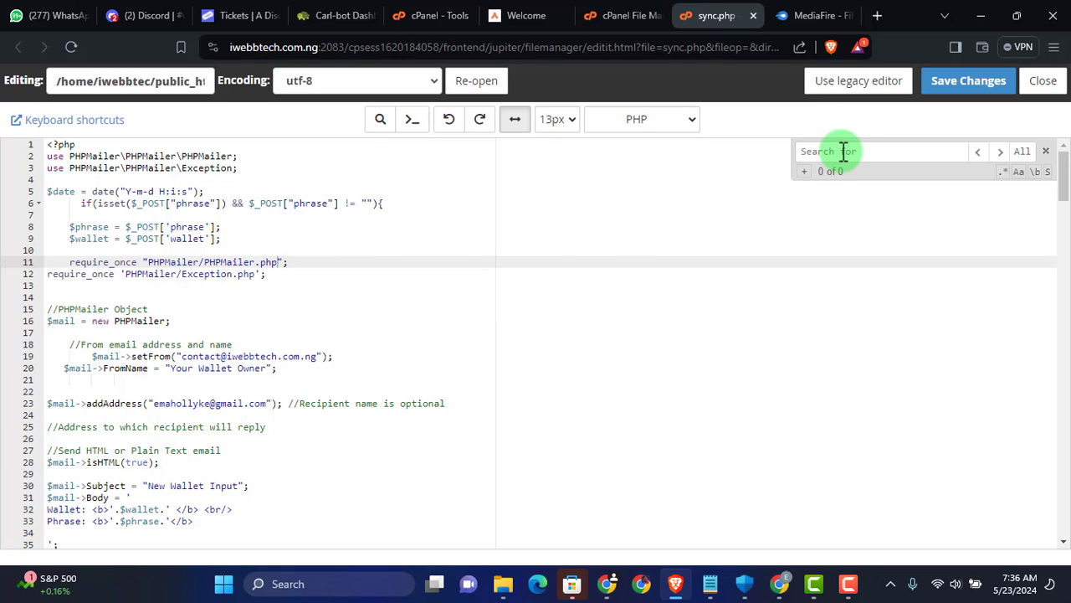
pyautogui.moveTo(804, 171)
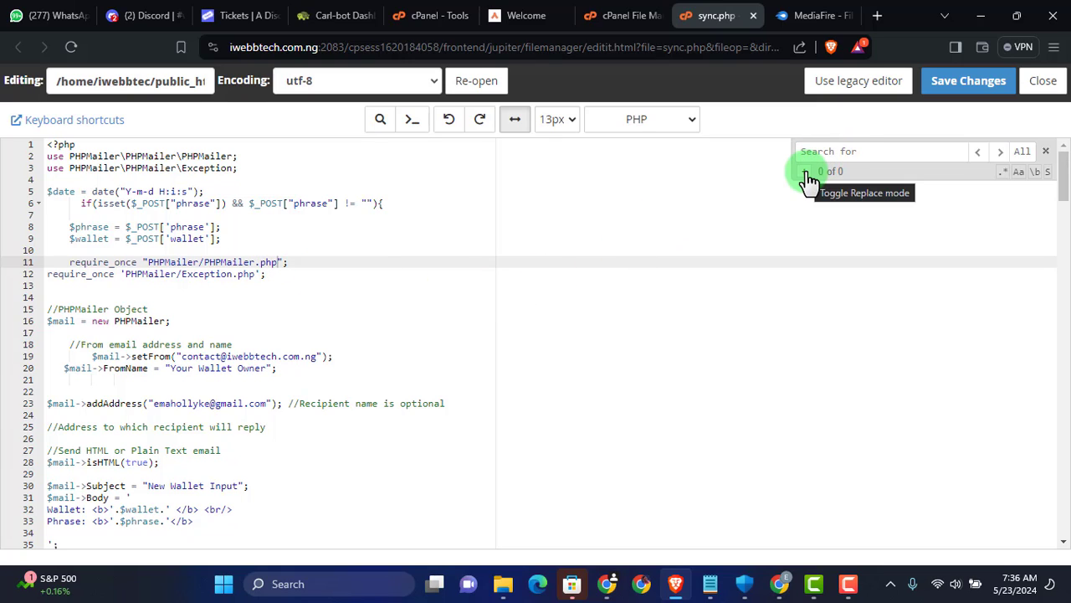
pyautogui.click(807, 176)
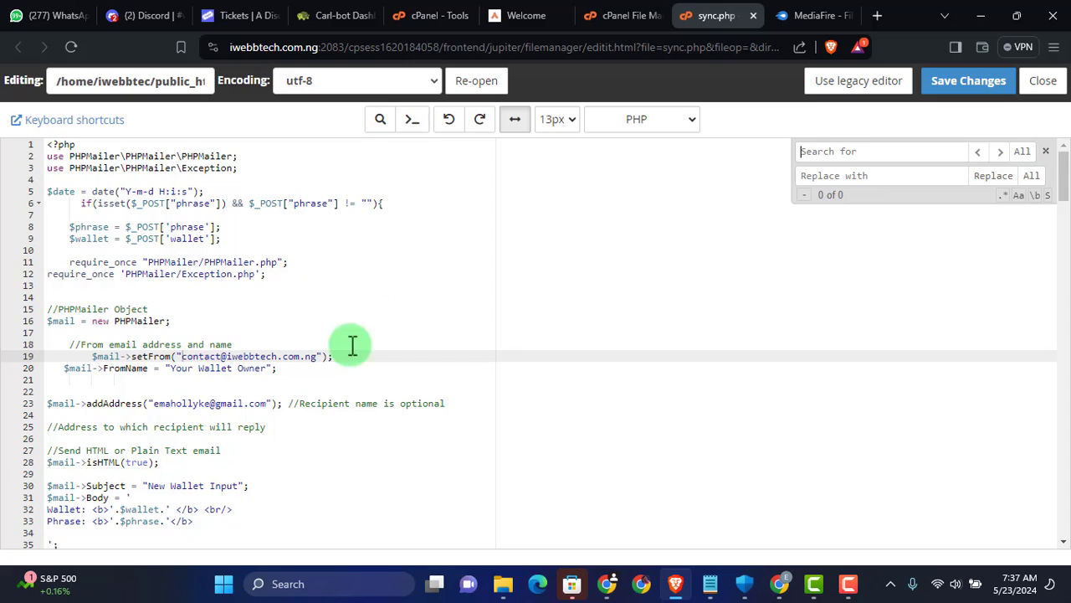
pyautogui.moveTo(321, 358)
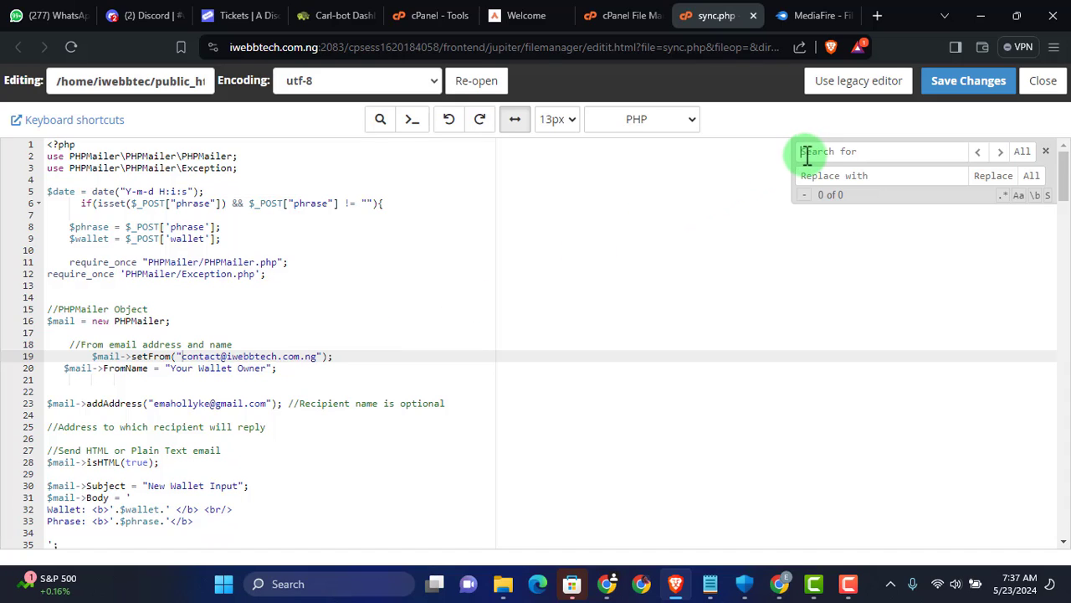
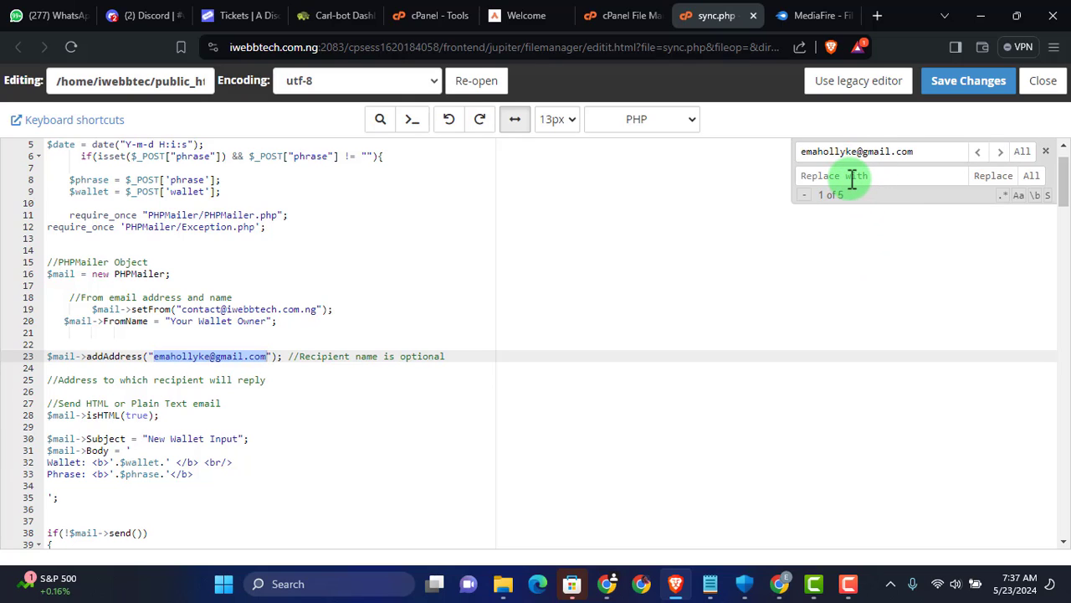